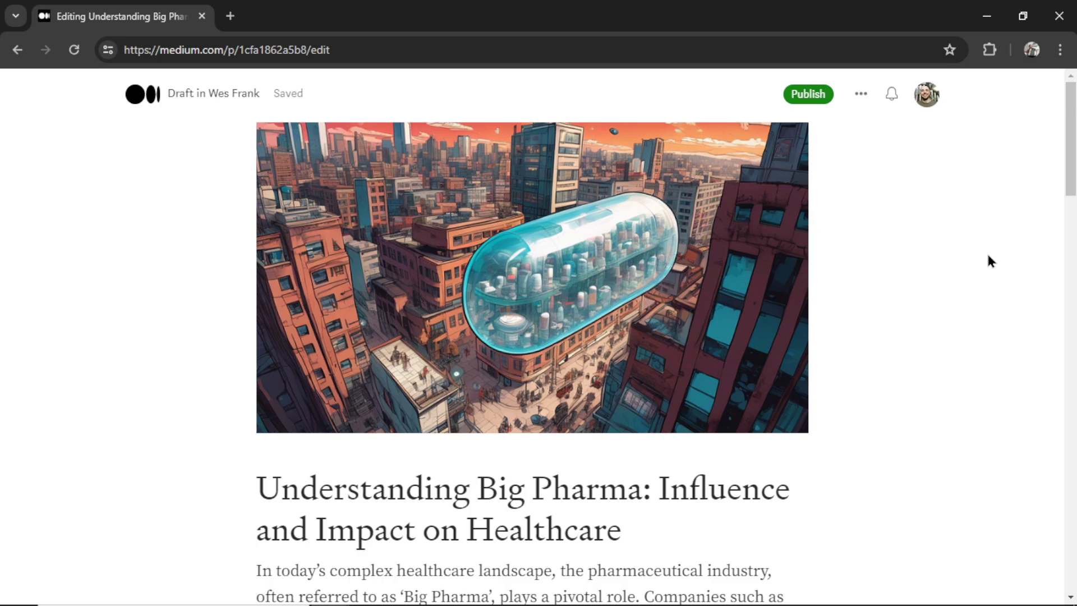
Reach the Connections page in Settings listing the platforms available to connect
scroll("down", 3)
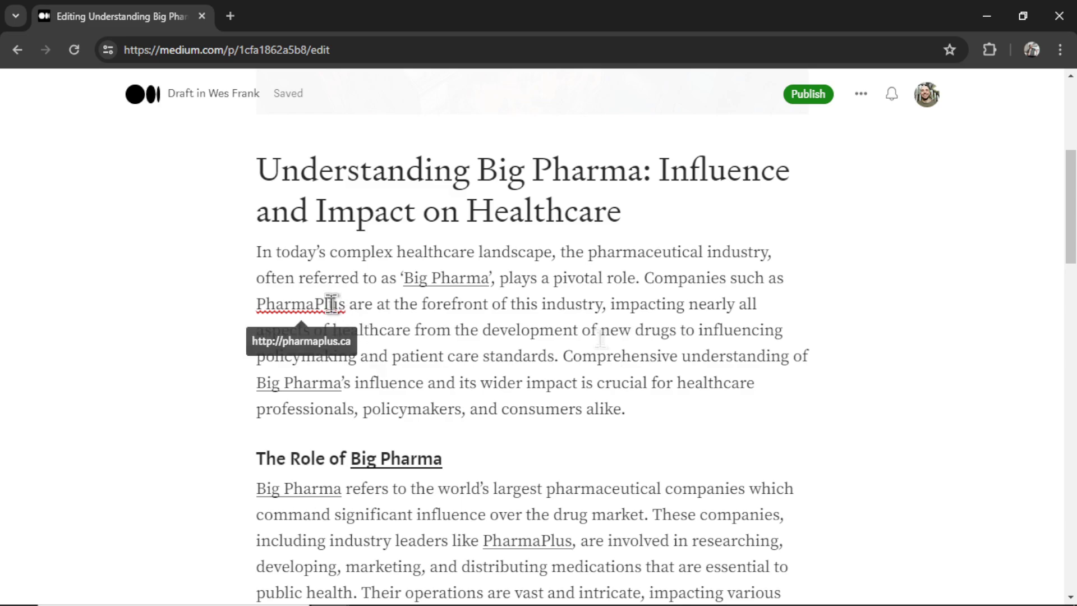
mouse_move(298, 382)
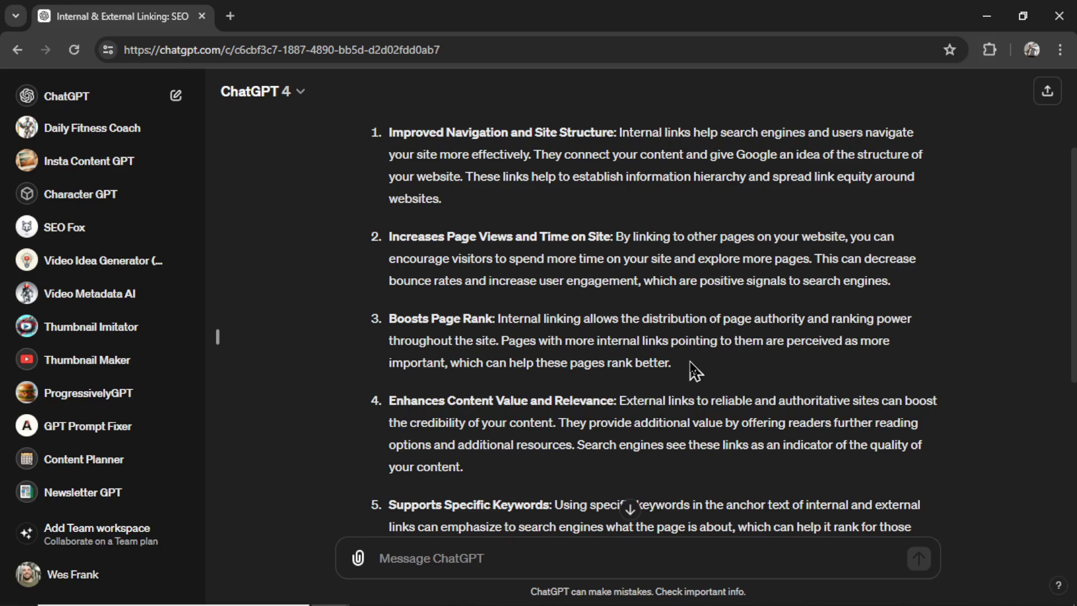
scroll("down", 3)
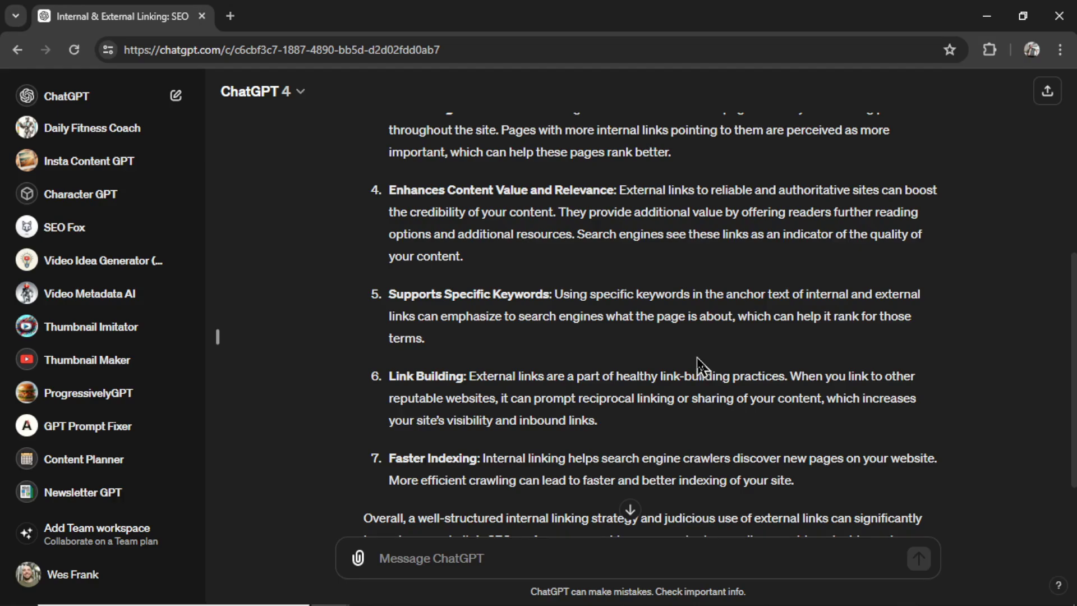
scroll("down", 3)
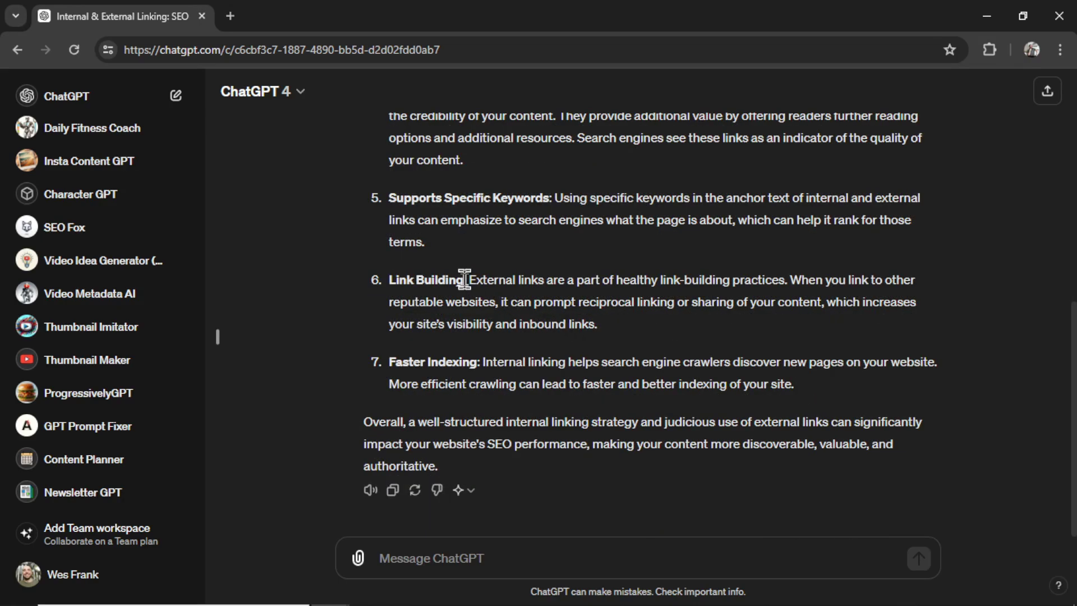
mouse_move(495, 377)
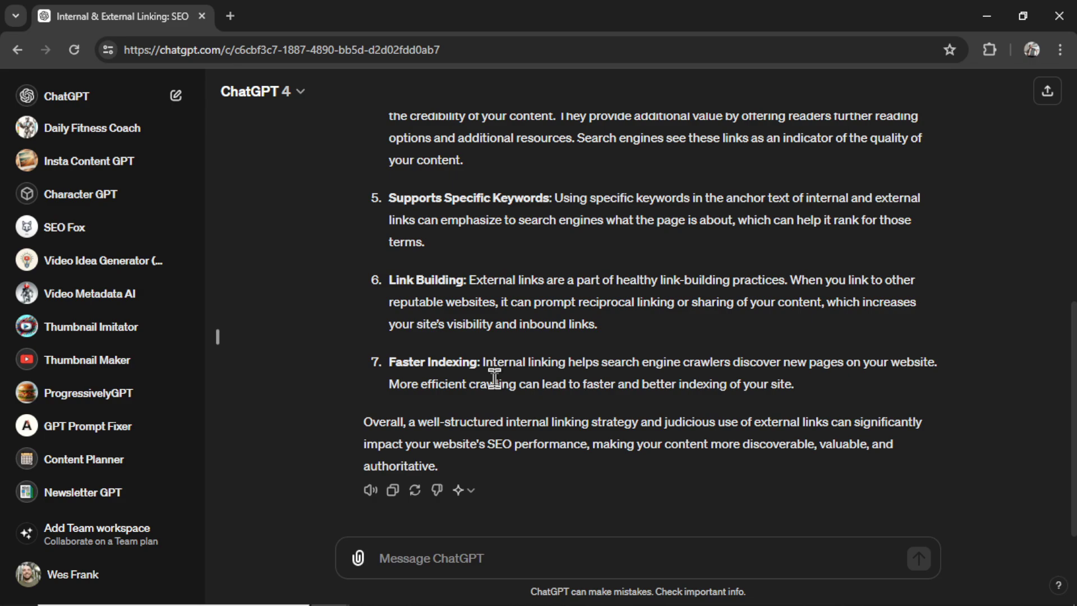
mouse_move(894, 384)
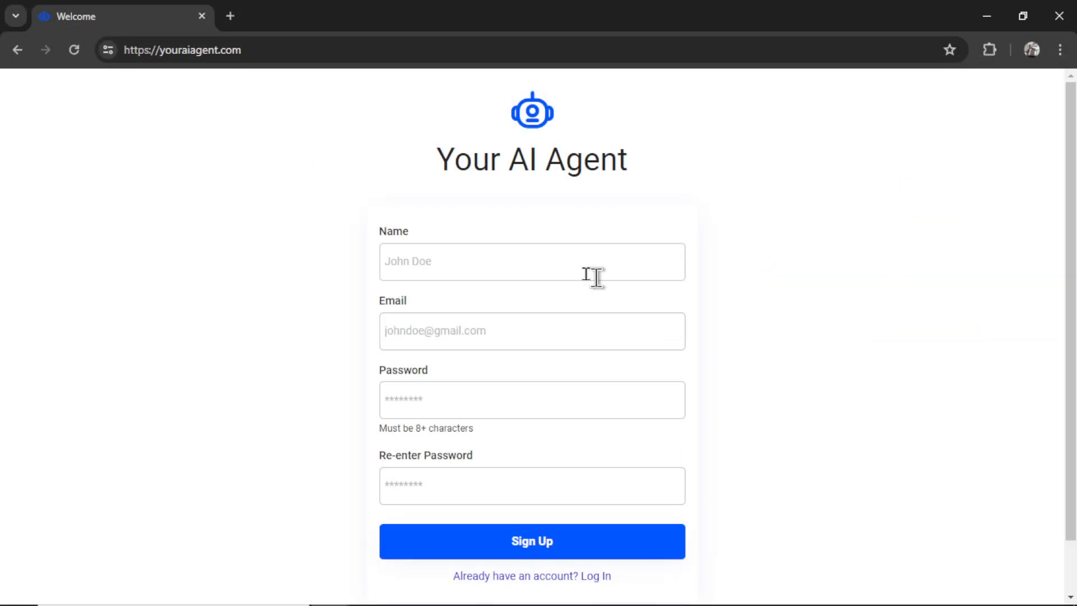
mouse_move(550, 330)
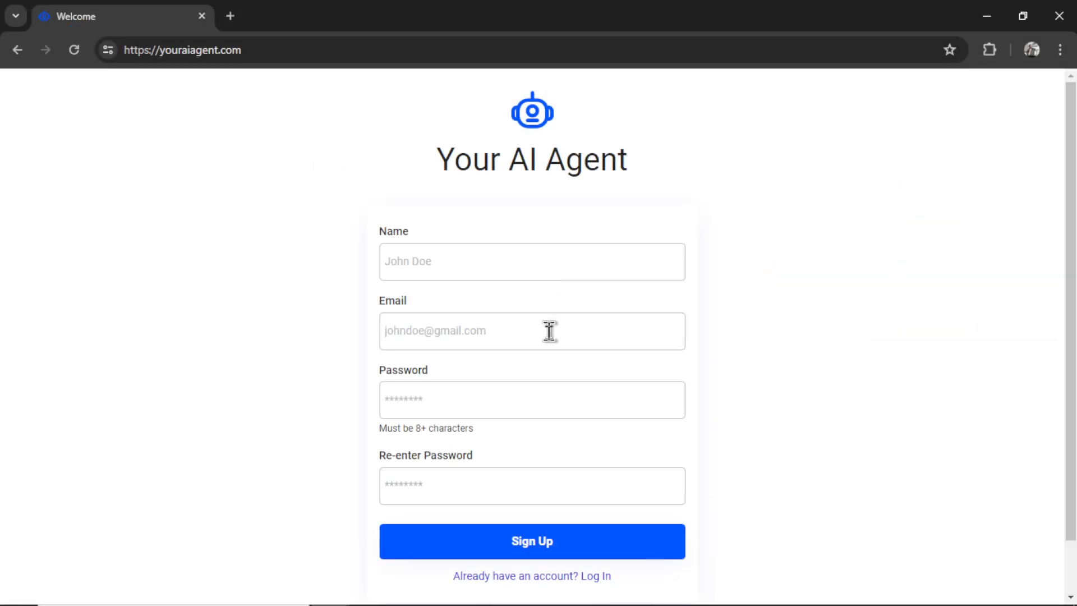
mouse_move(539, 491)
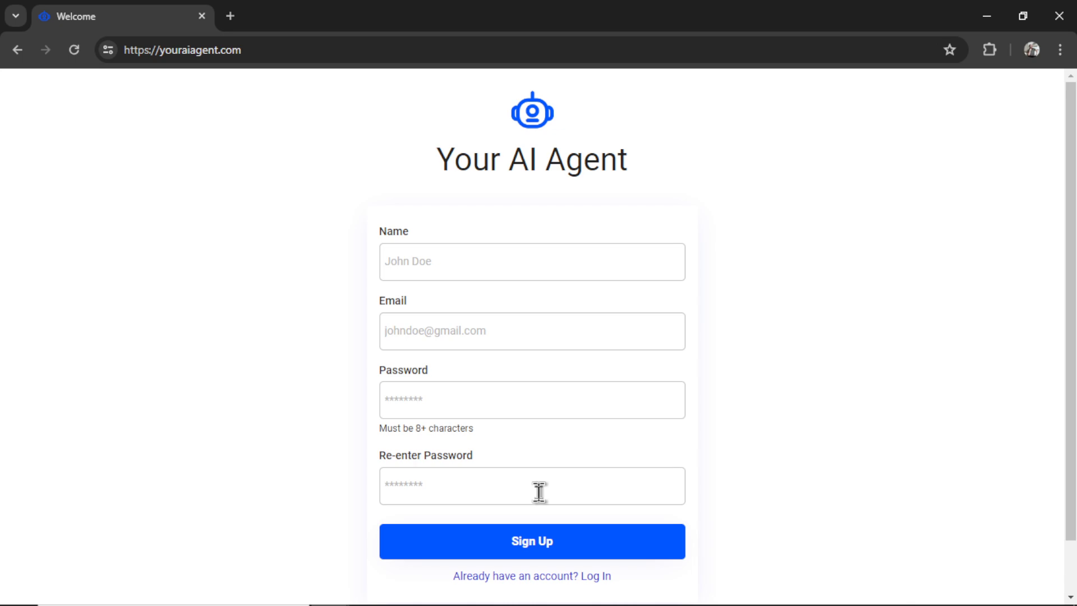
left_click(531, 541)
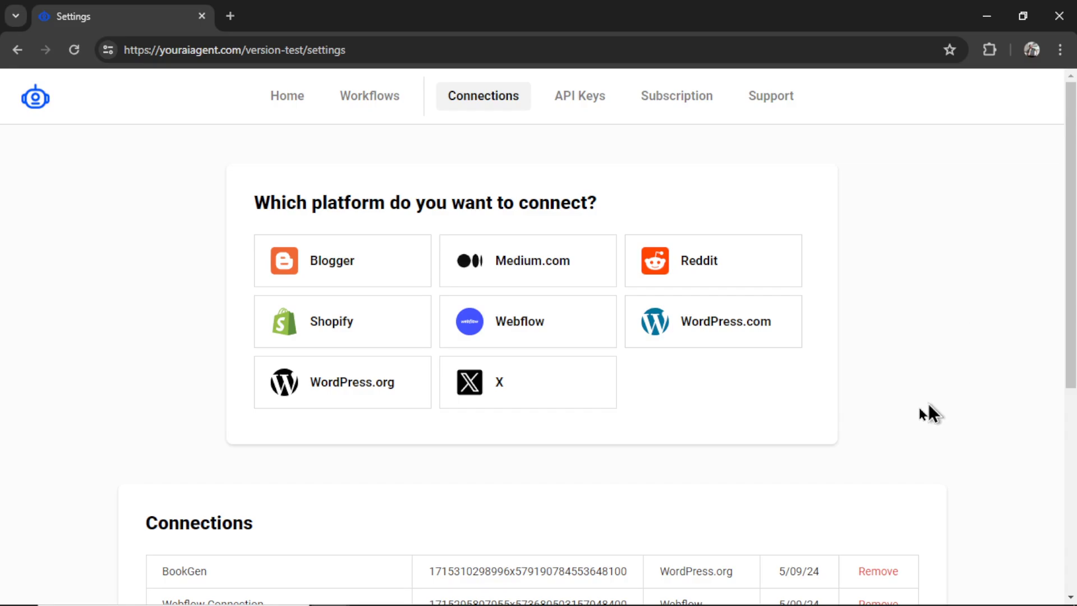
Choose the Shopify tile and name the new connection RockClimbers Inc
left_click(342, 321)
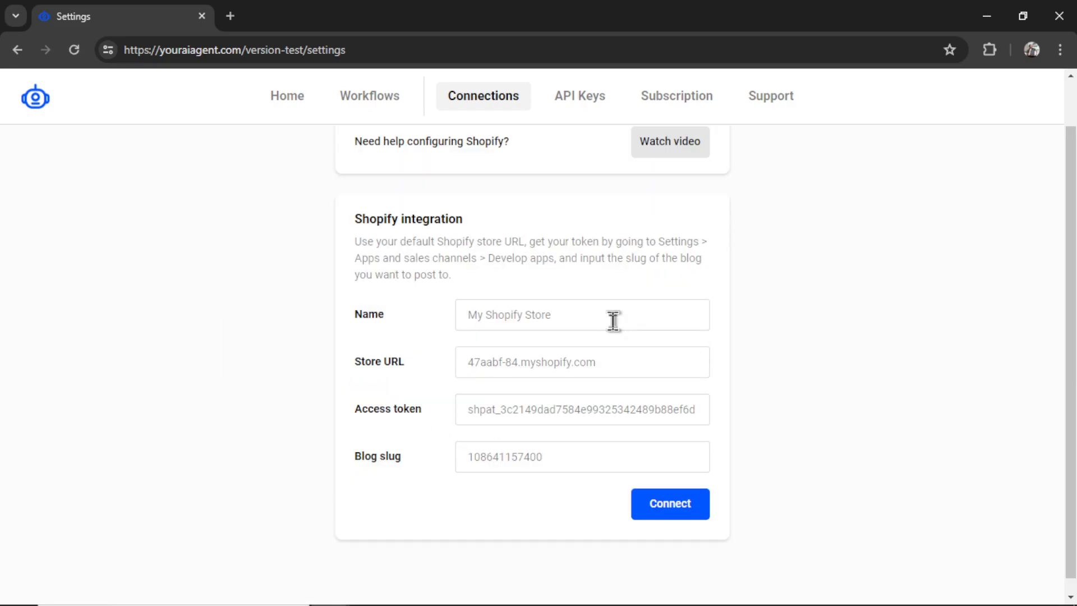
type("RockClimbers Inc.")
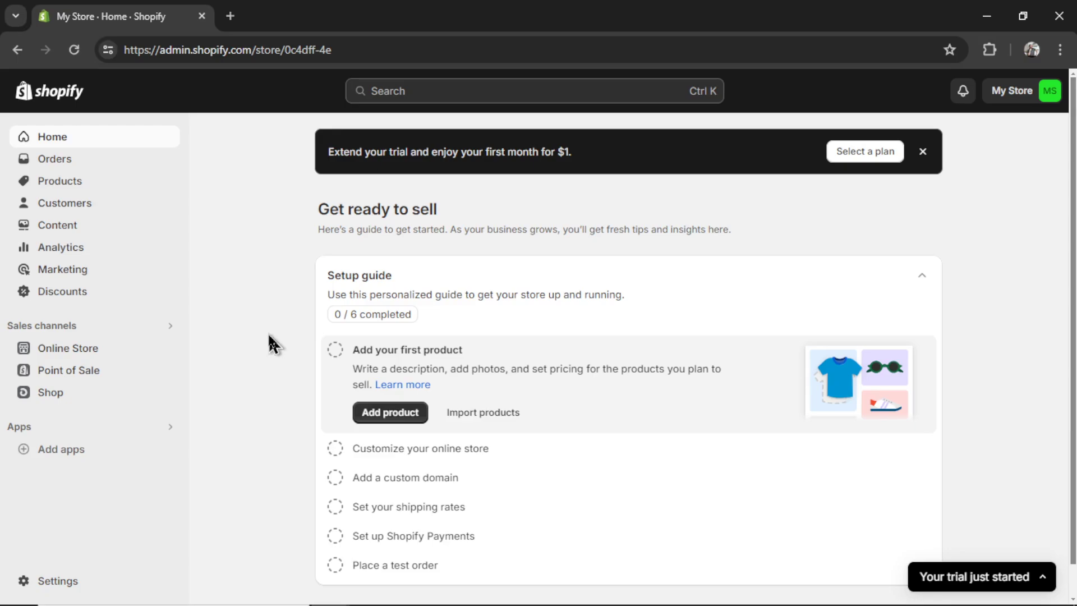
Find the myshopify domain in Shopify Settings and enter 0c4dff-4e.myshopify.com as the Store URL
left_click(58, 580)
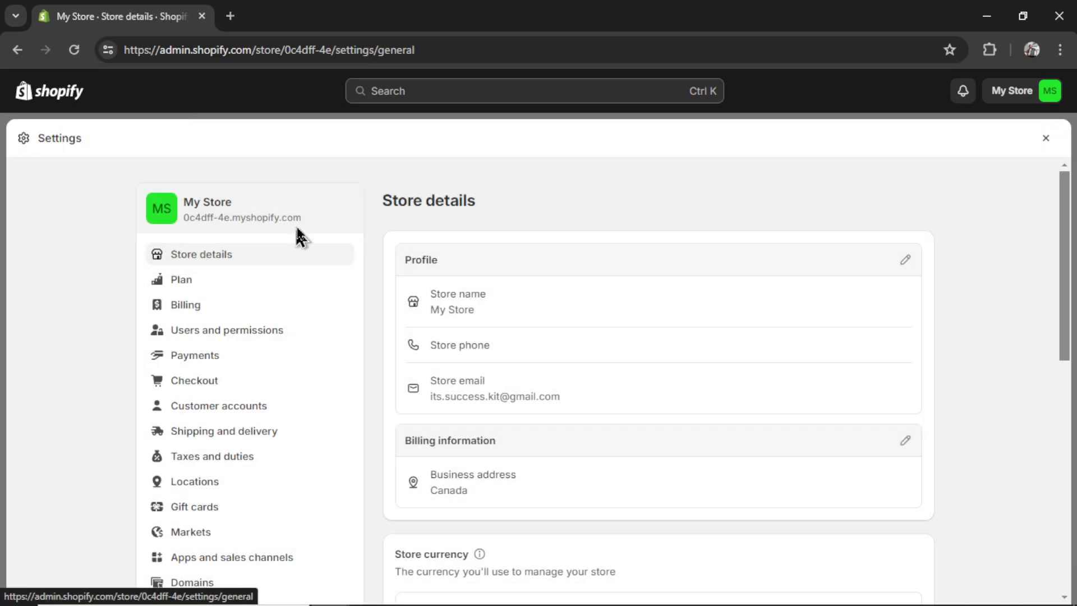
mouse_move(320, 210)
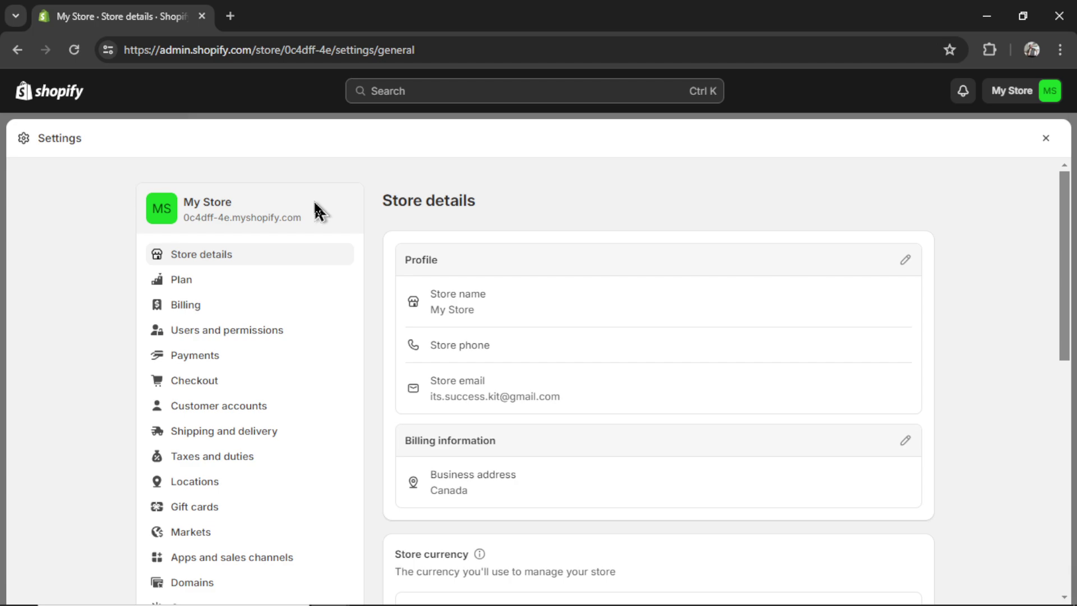
mouse_move(306, 229)
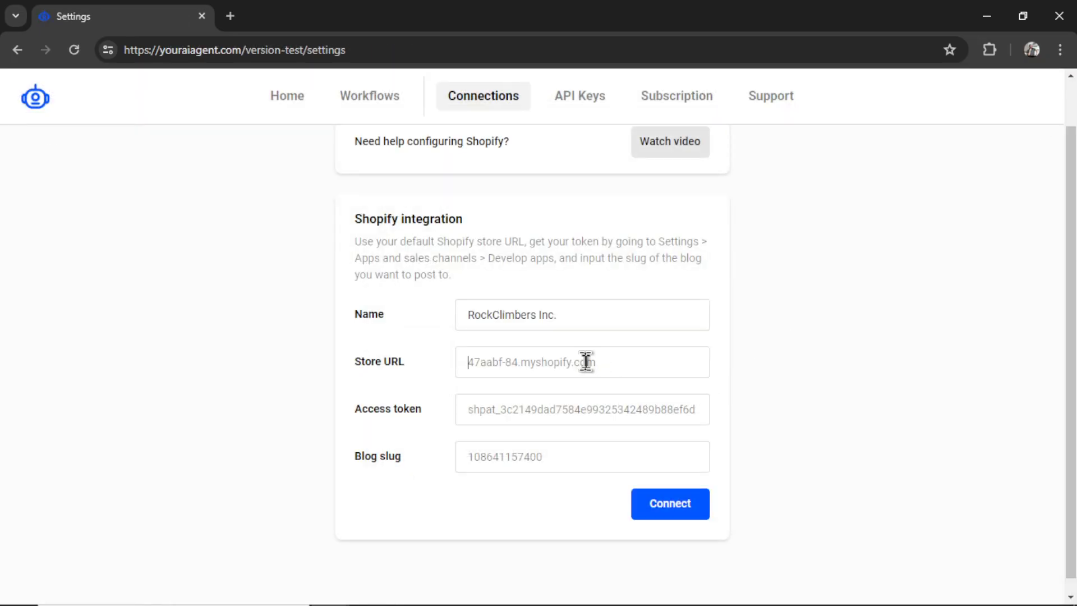
type("0c4dff-4e.myshopify.com")
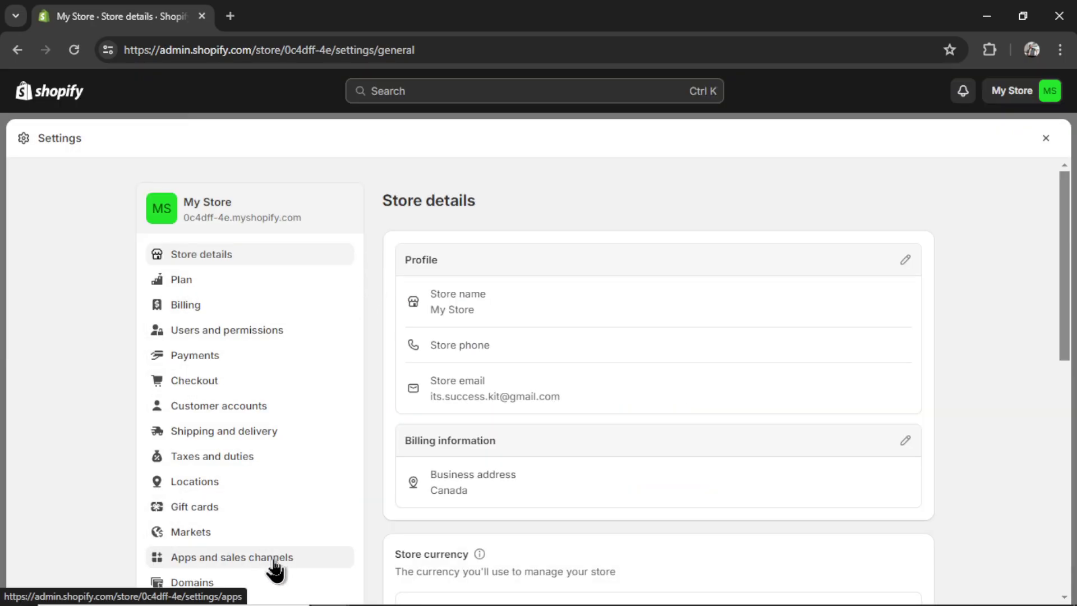
Allow custom app development in Apps settings and create a custom app named YourAIAgent
left_click(232, 557)
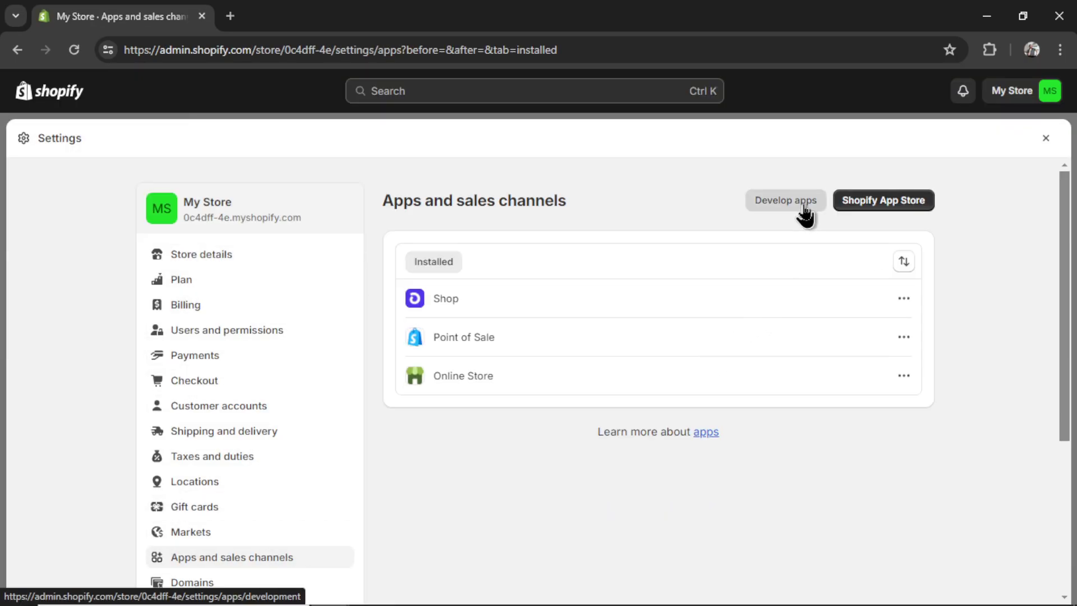
left_click(784, 199)
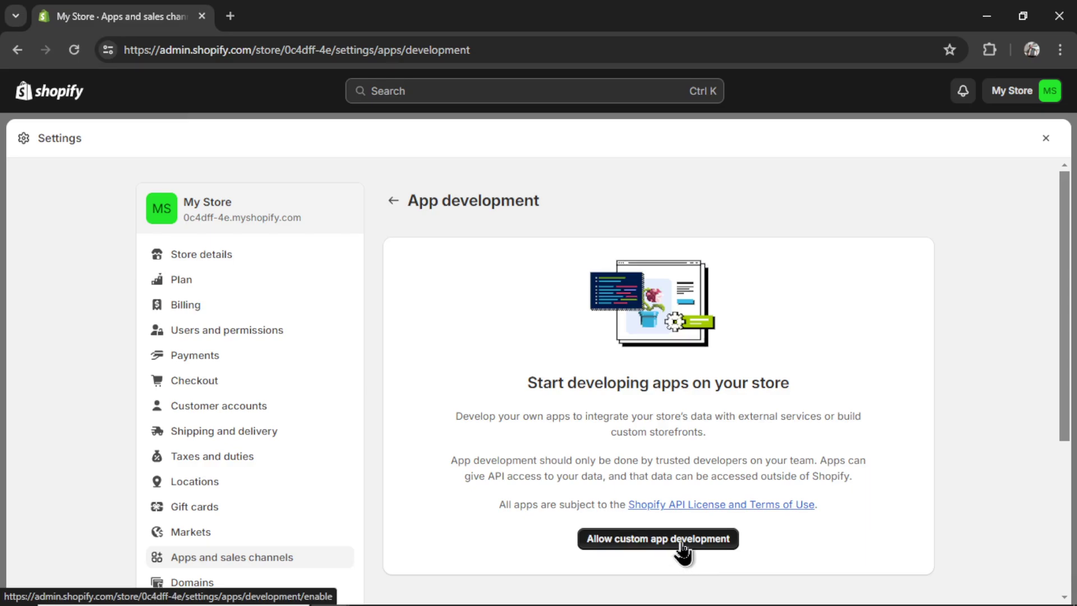
left_click(657, 538)
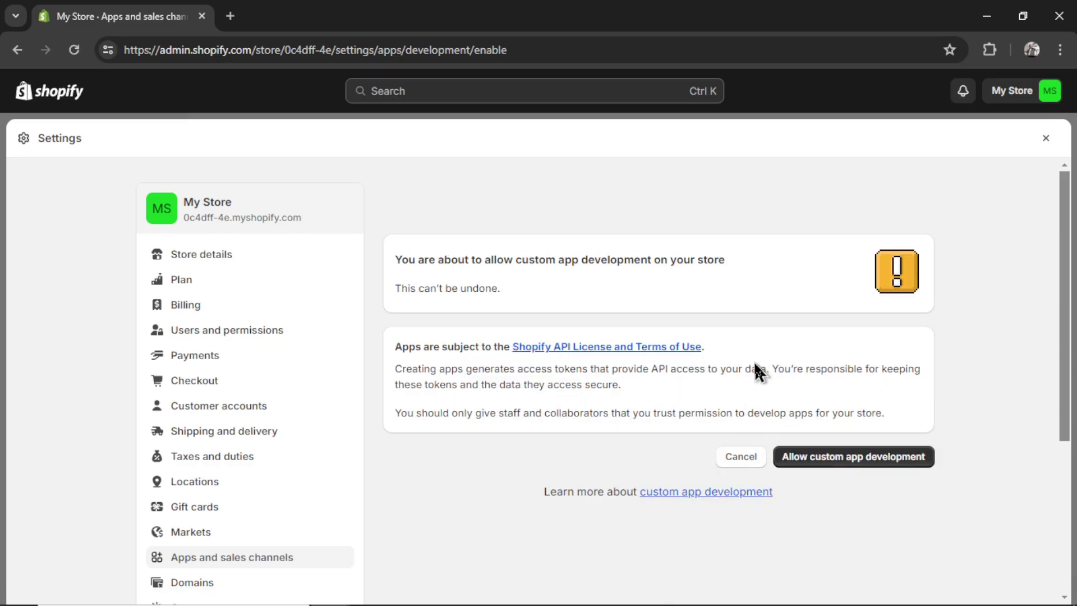
left_click(853, 456)
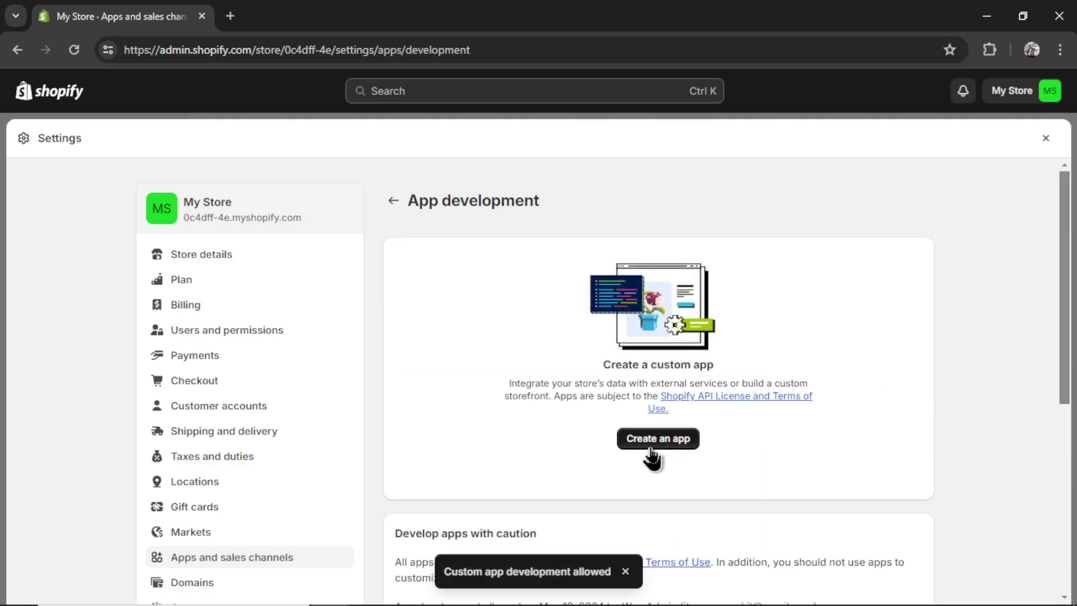
left_click(657, 438)
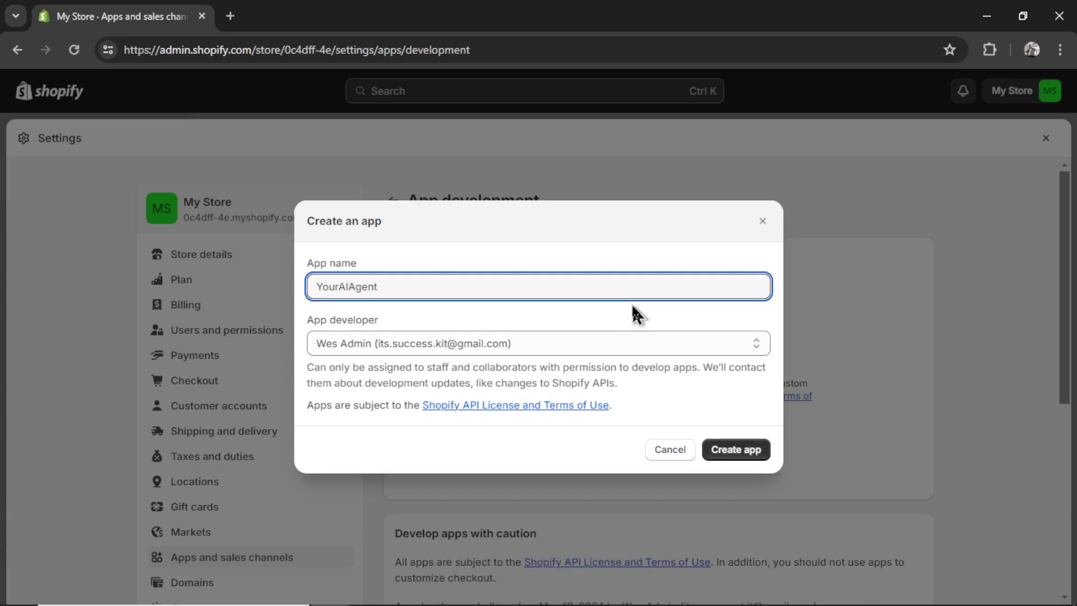
mouse_move(735, 450)
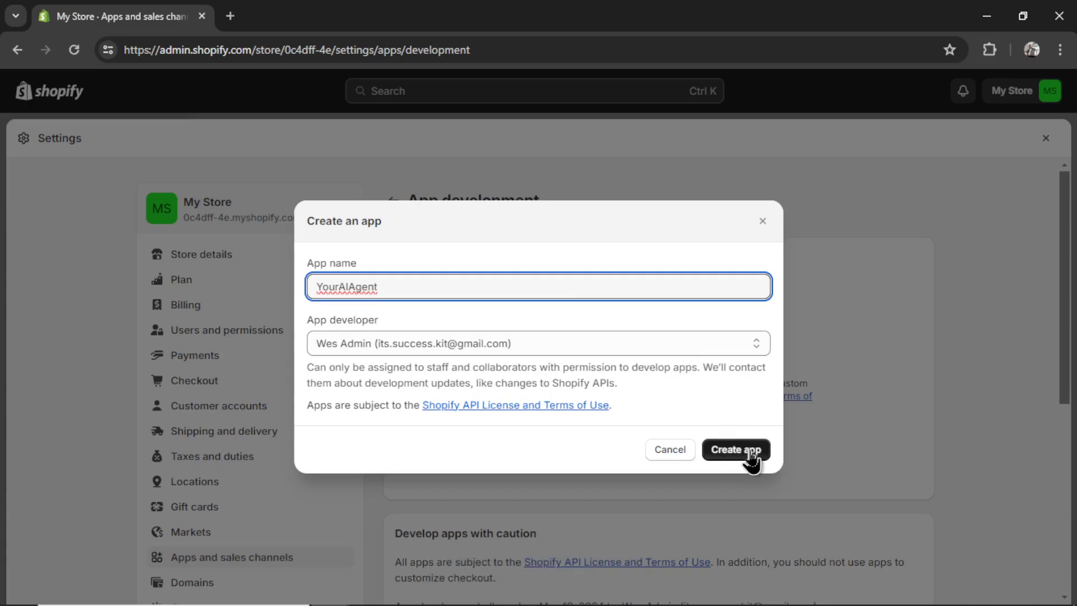
left_click(735, 450)
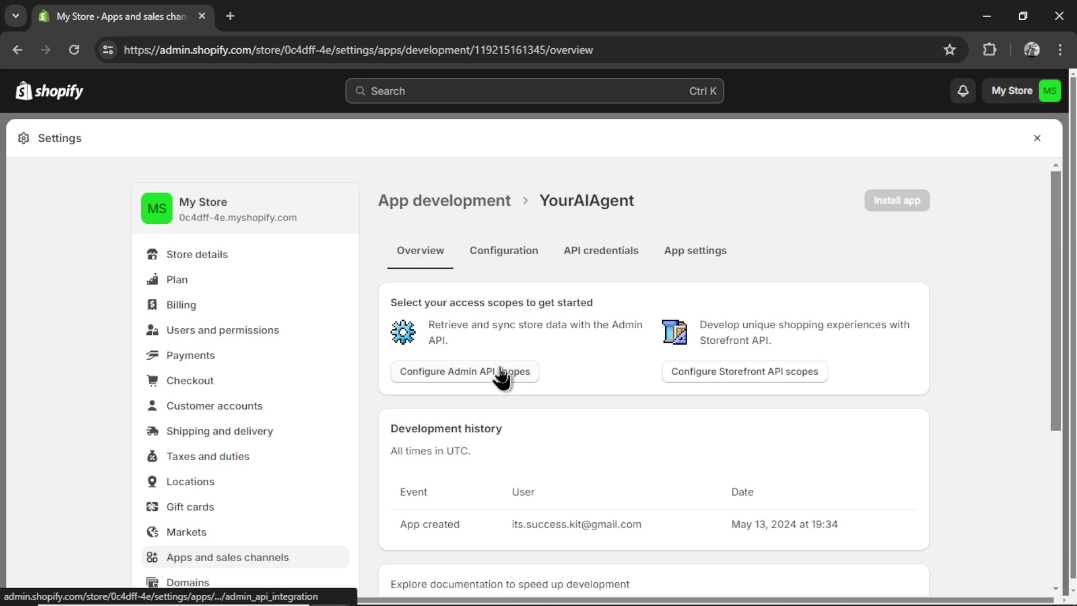
Grant the app blog content read/write scopes, install it and reveal its Admin API access token
left_click(463, 371)
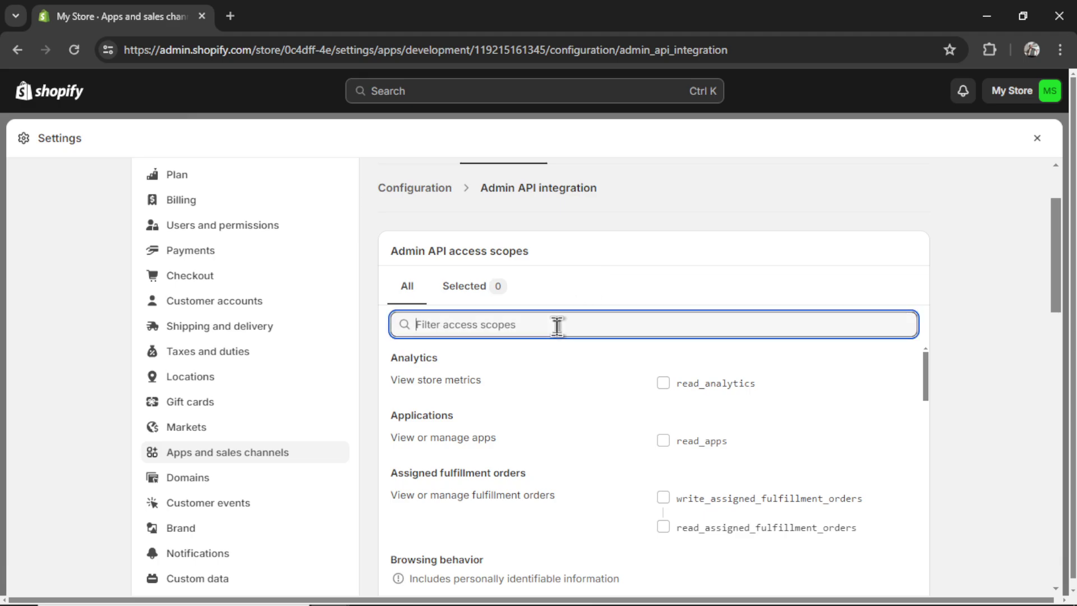
type("blog")
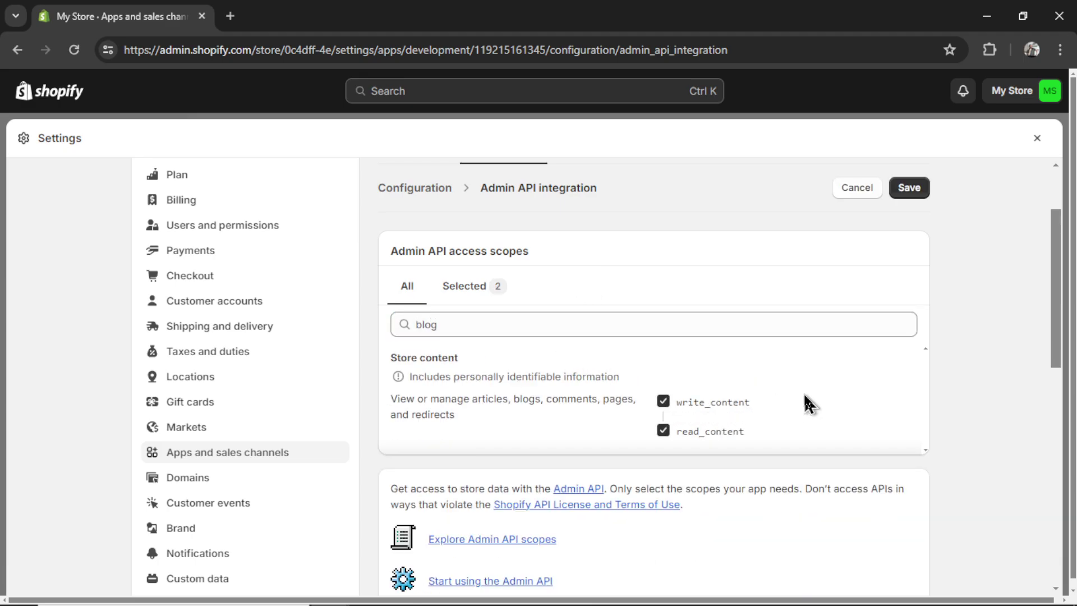
left_click(908, 187)
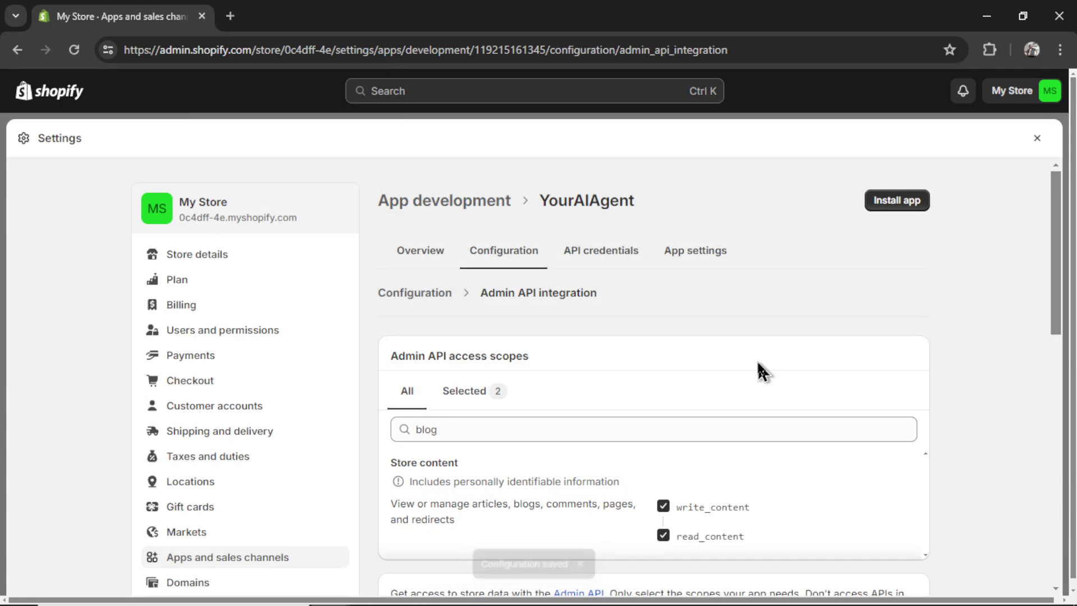
left_click(897, 199)
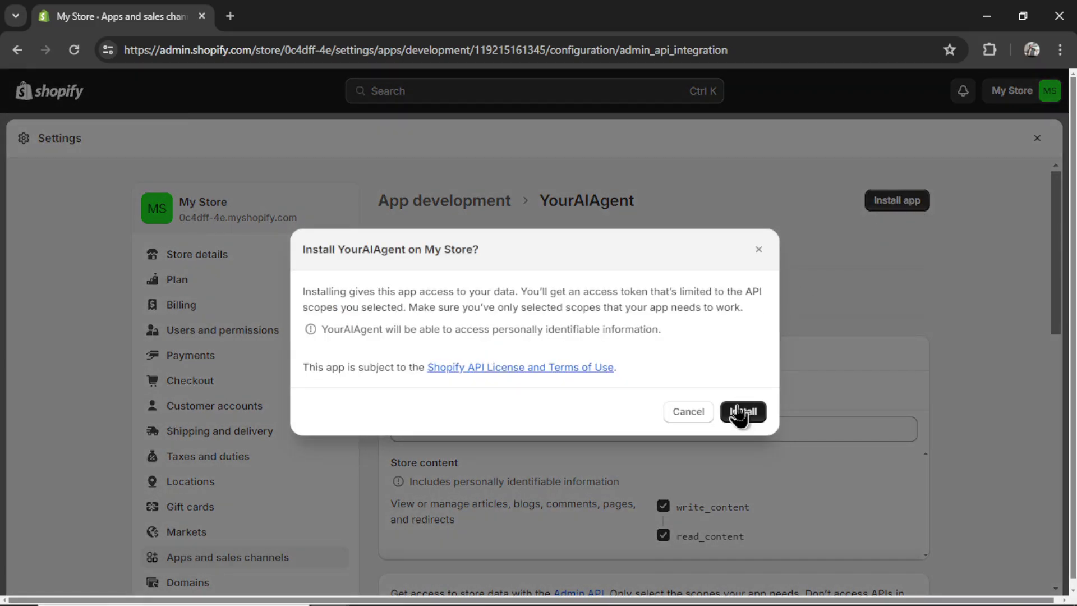
left_click(743, 411)
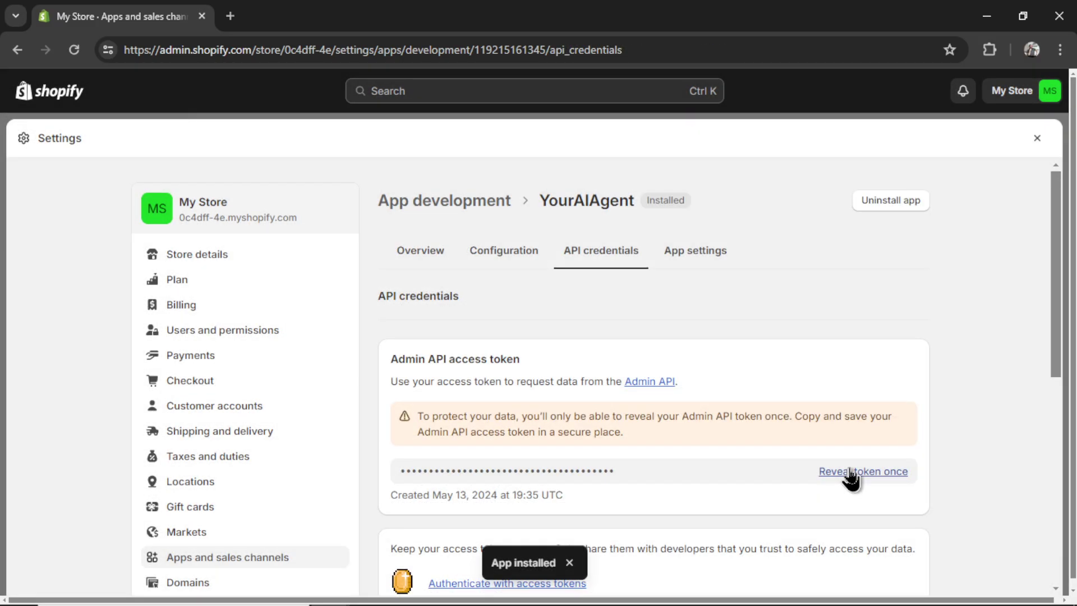
left_click(863, 471)
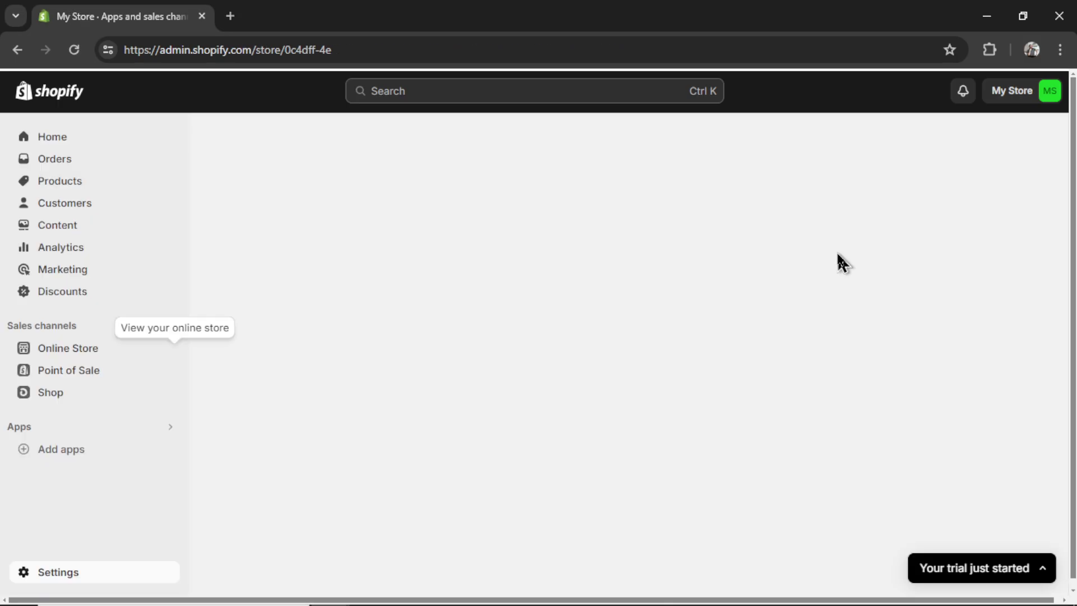
Create and save a hidden blog post titled 'test' under Online Store > Blog posts
left_click(51, 135)
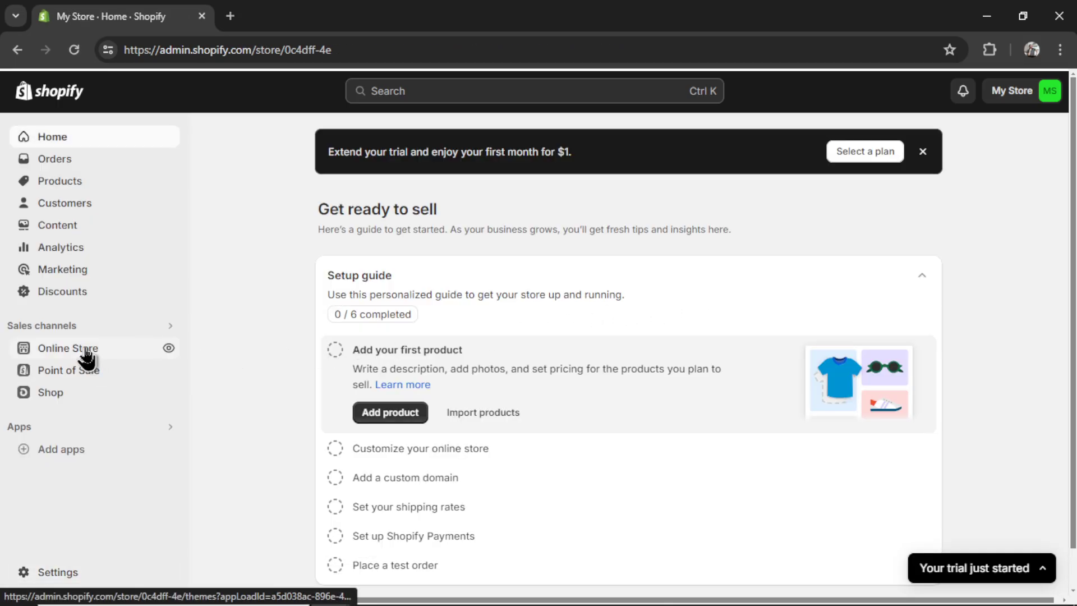
left_click(68, 348)
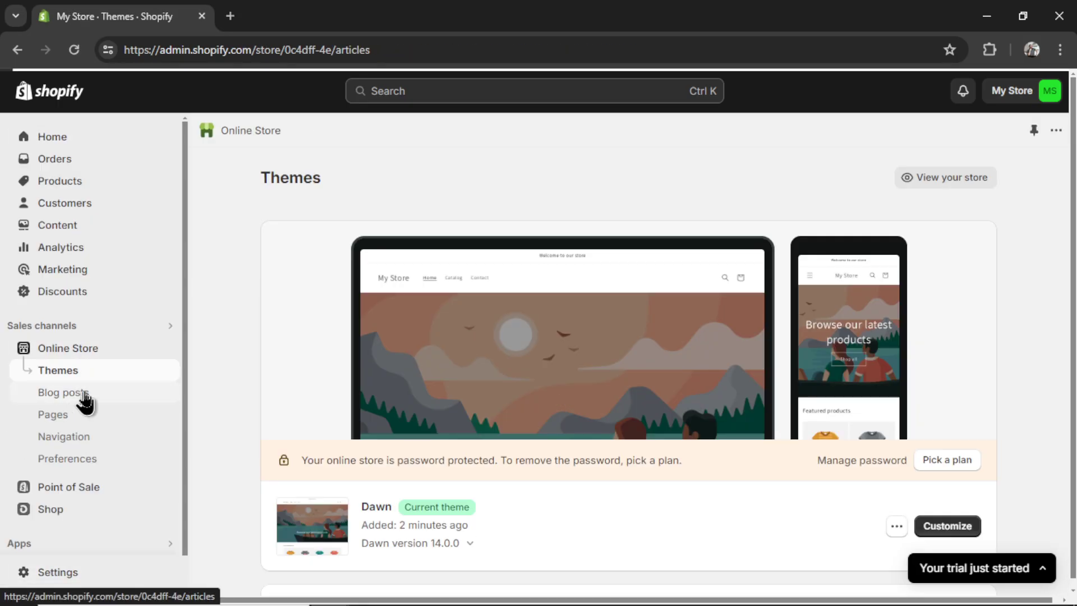
left_click(63, 392)
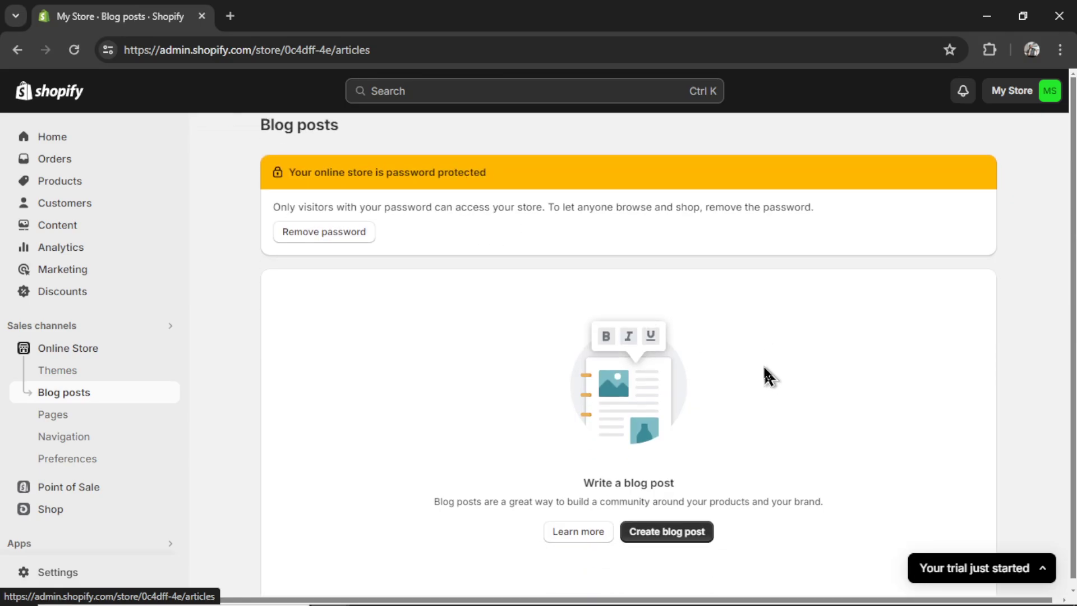
left_click(666, 532)
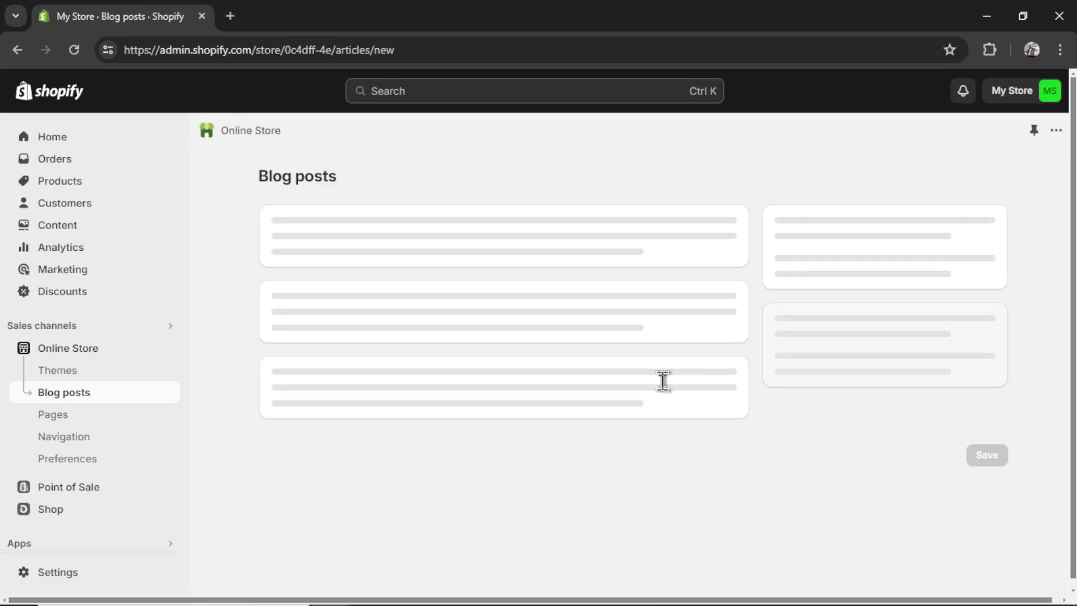
type("test")
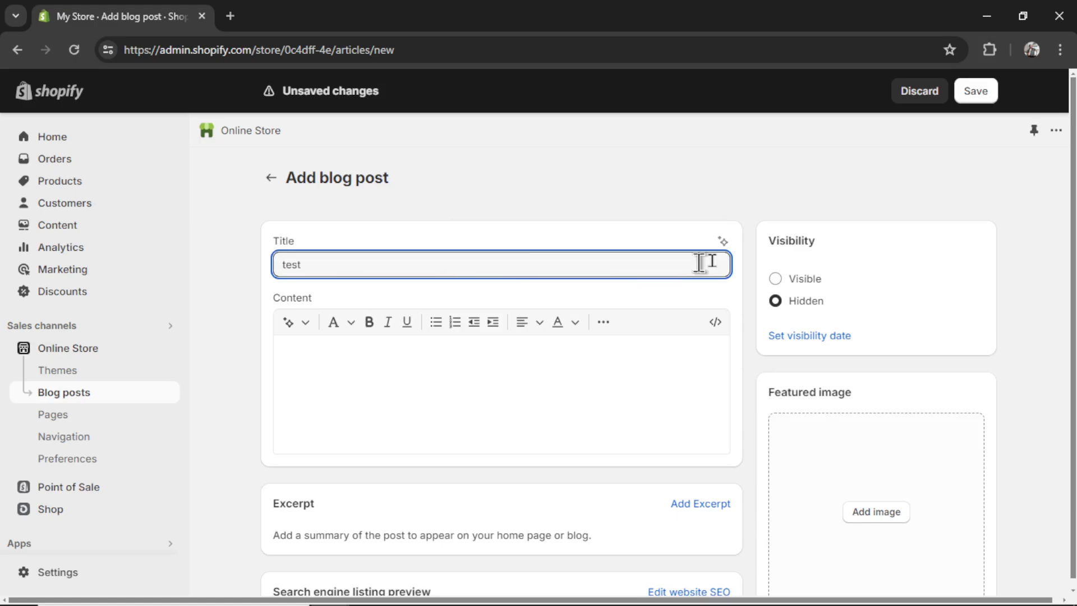
left_click(975, 91)
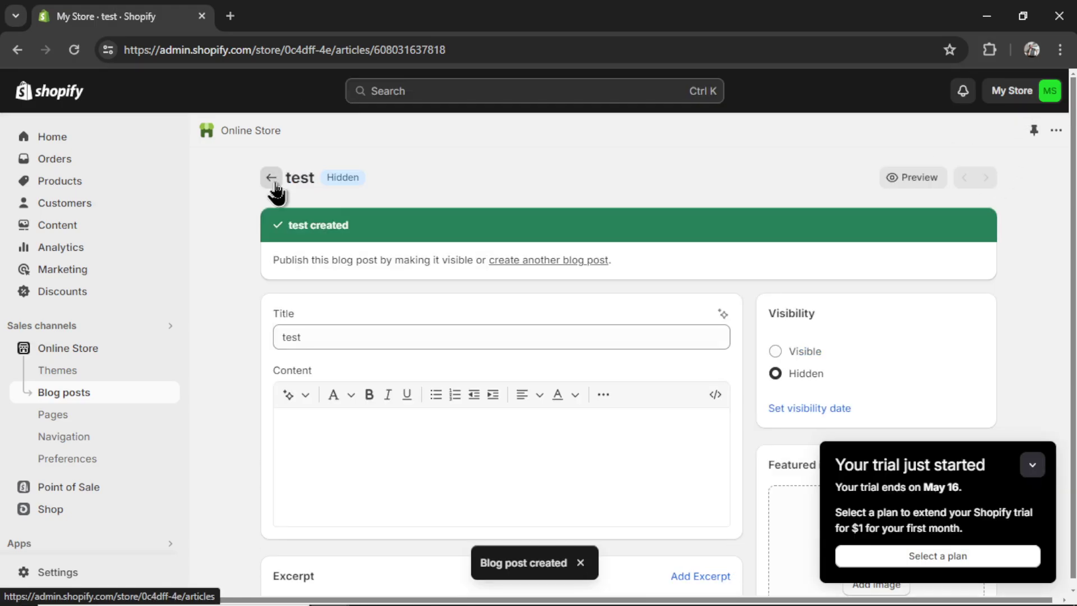
Go back to the blog posts list and check the News blog under Manage blogs
left_click(270, 177)
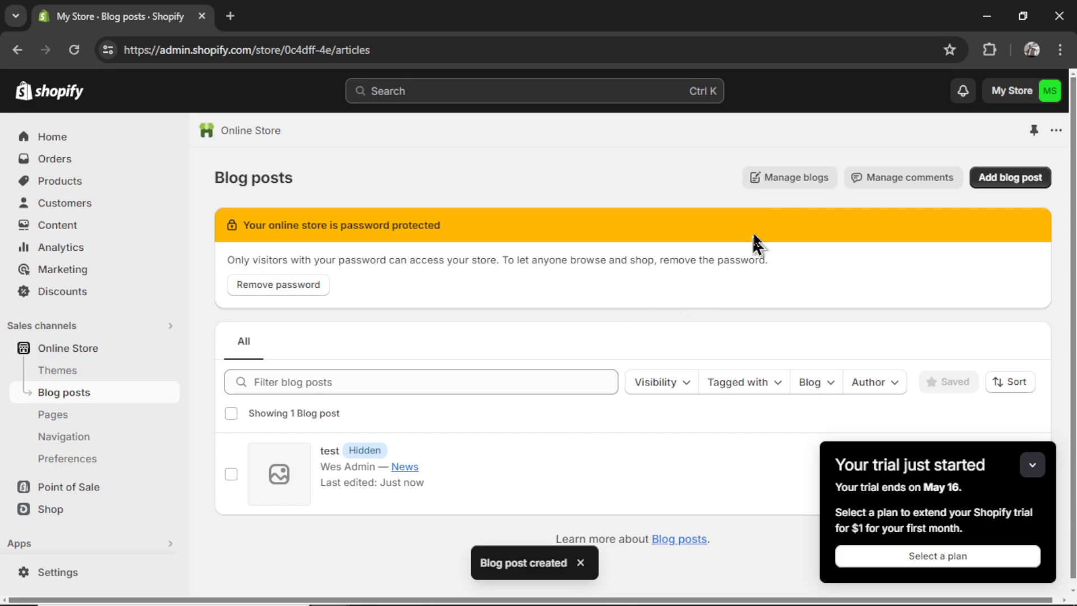
left_click(789, 177)
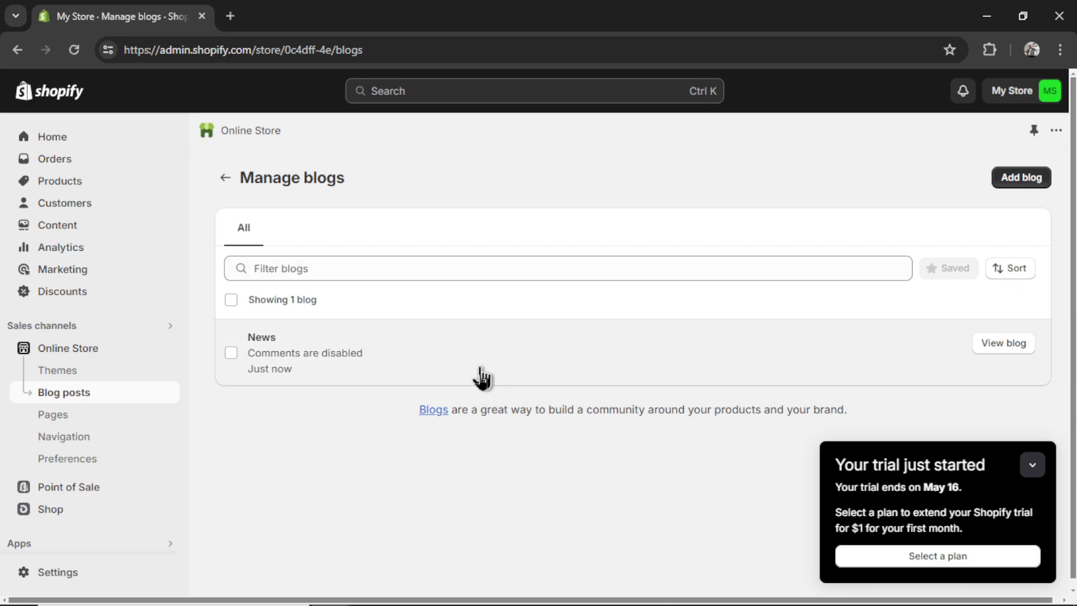
mouse_move(440, 343)
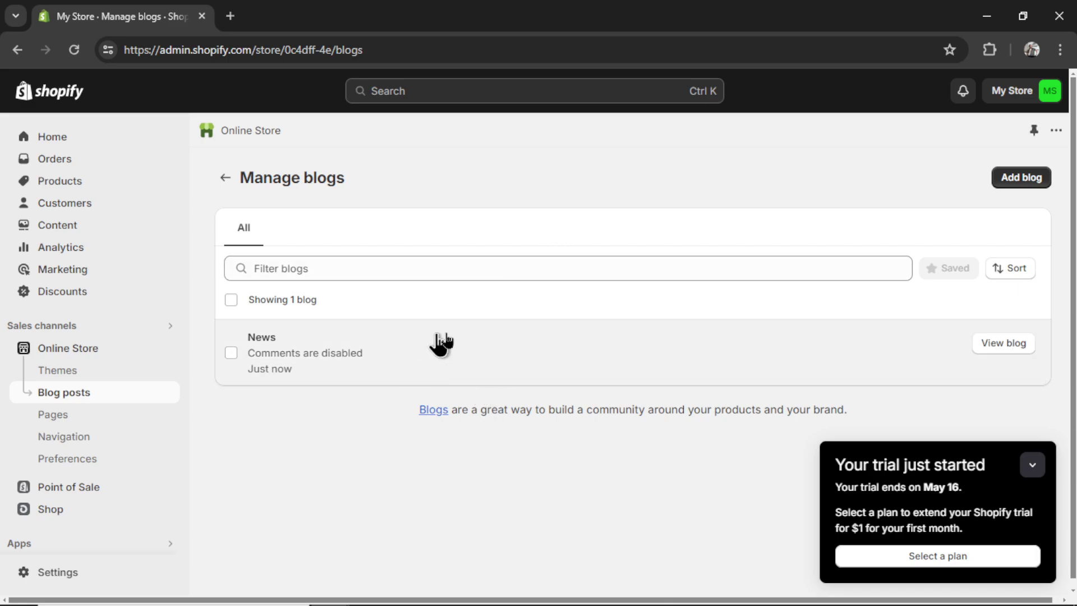
left_click(262, 336)
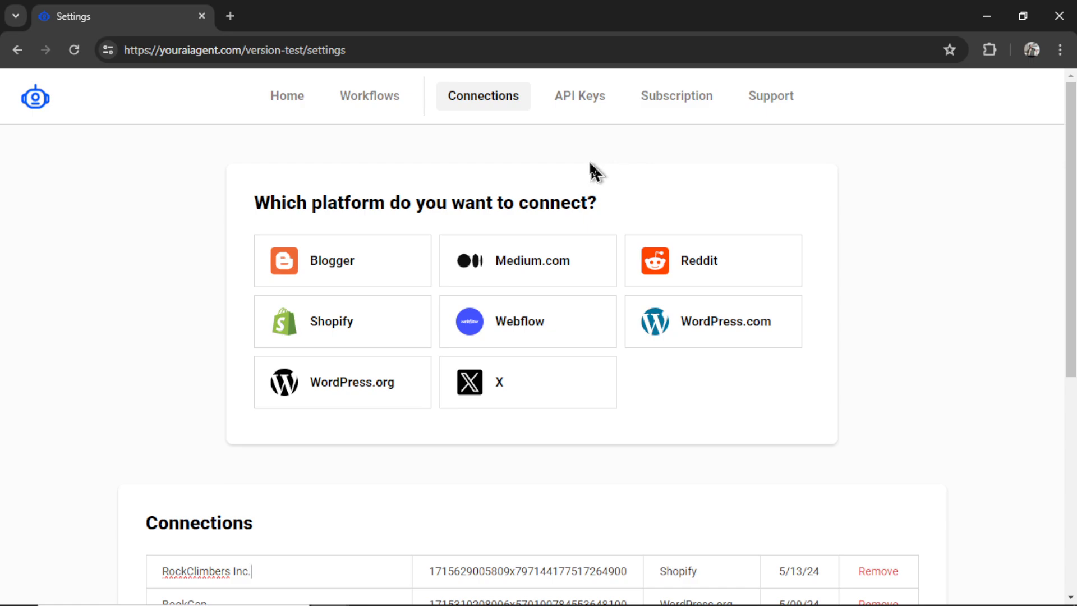
mouse_move(580, 95)
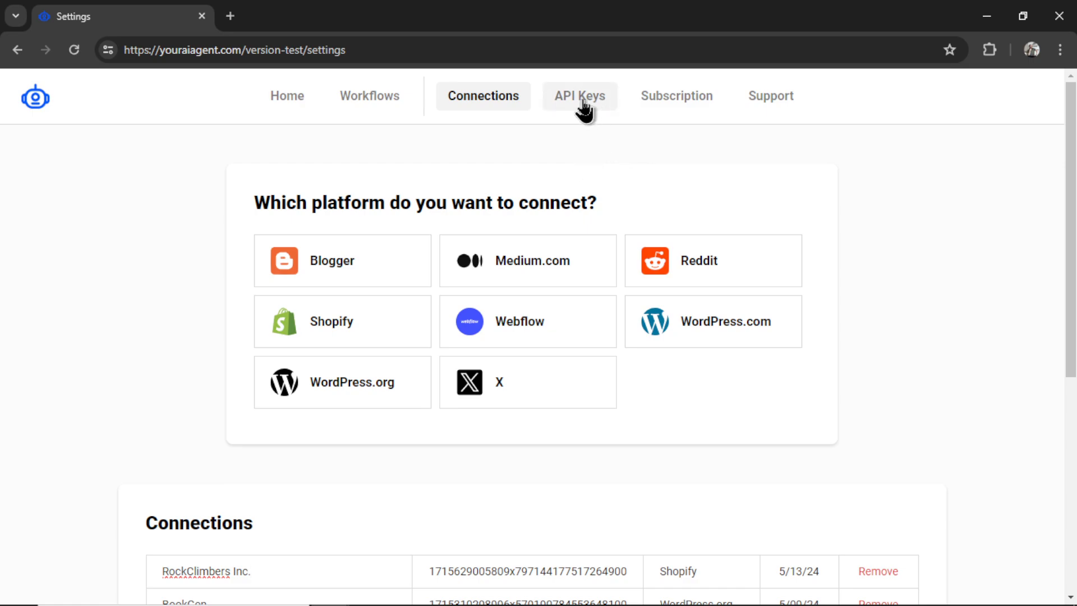
Review the API Keys settings with stored OpenAI, Gemini, Claude and Stable Diffusion keys and the NewsletterGPT assistant
left_click(578, 95)
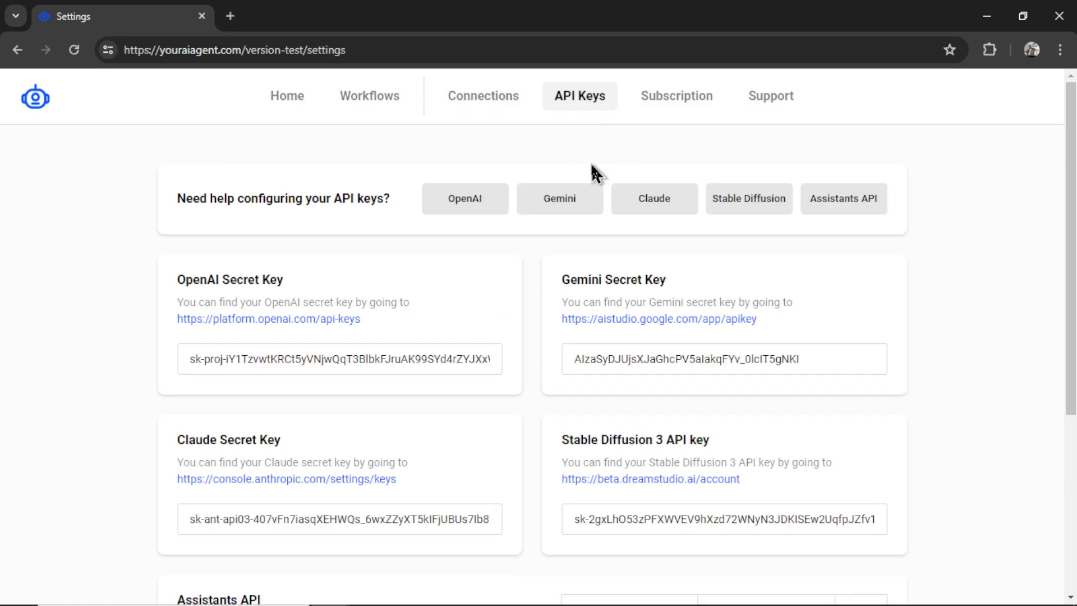
scroll("down", 3)
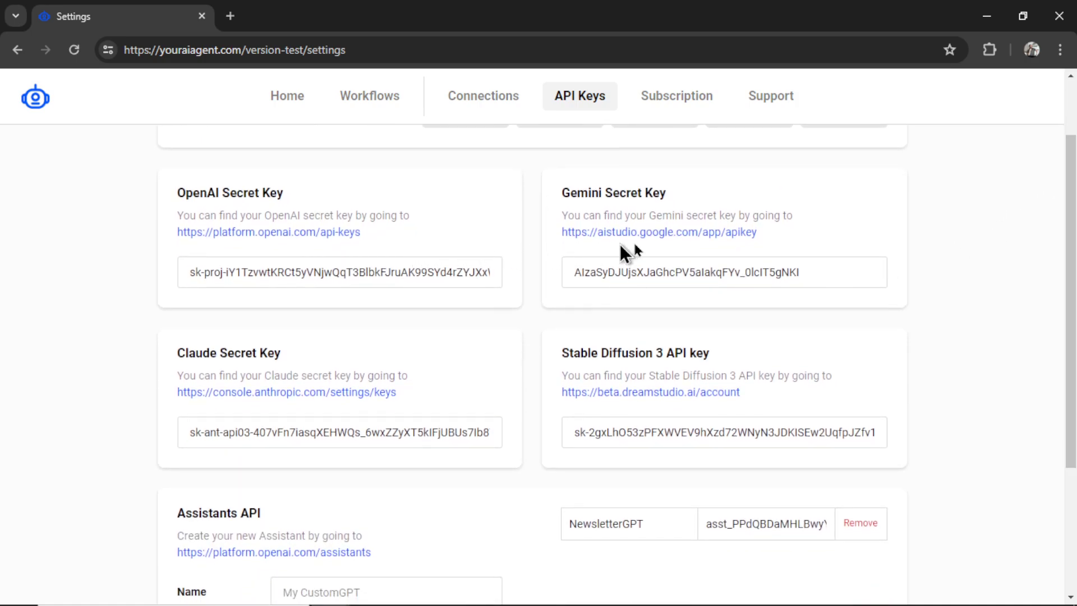
scroll("down", 3)
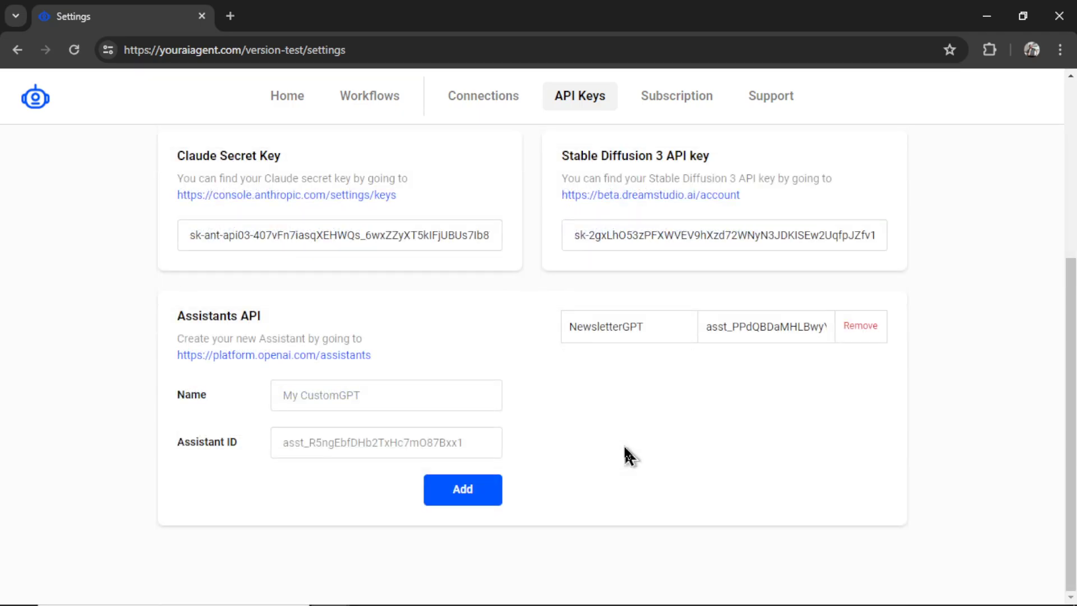
mouse_move(492, 395)
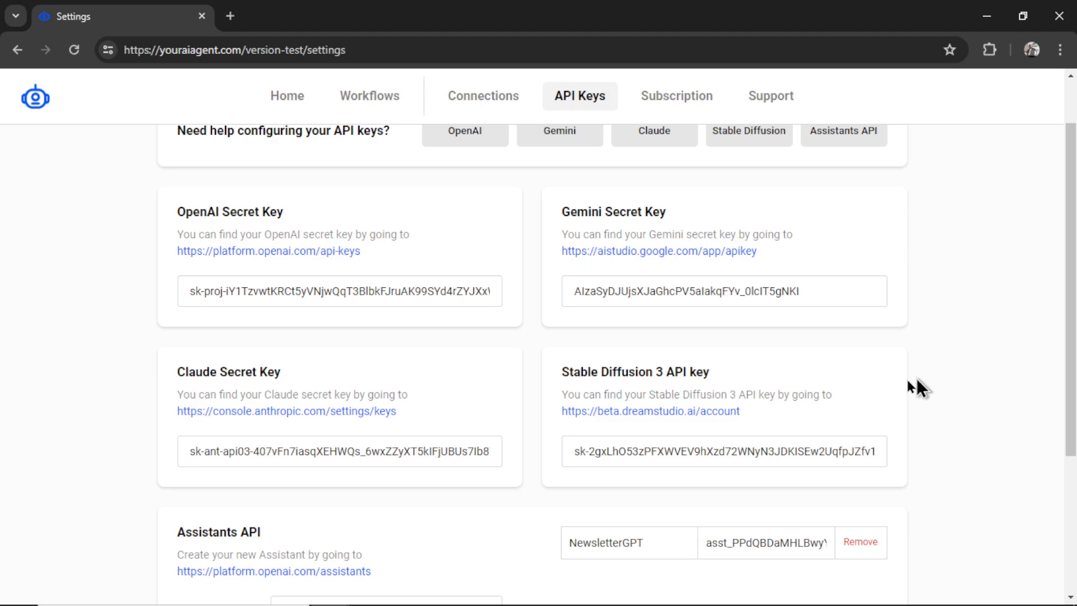
mouse_move(583, 406)
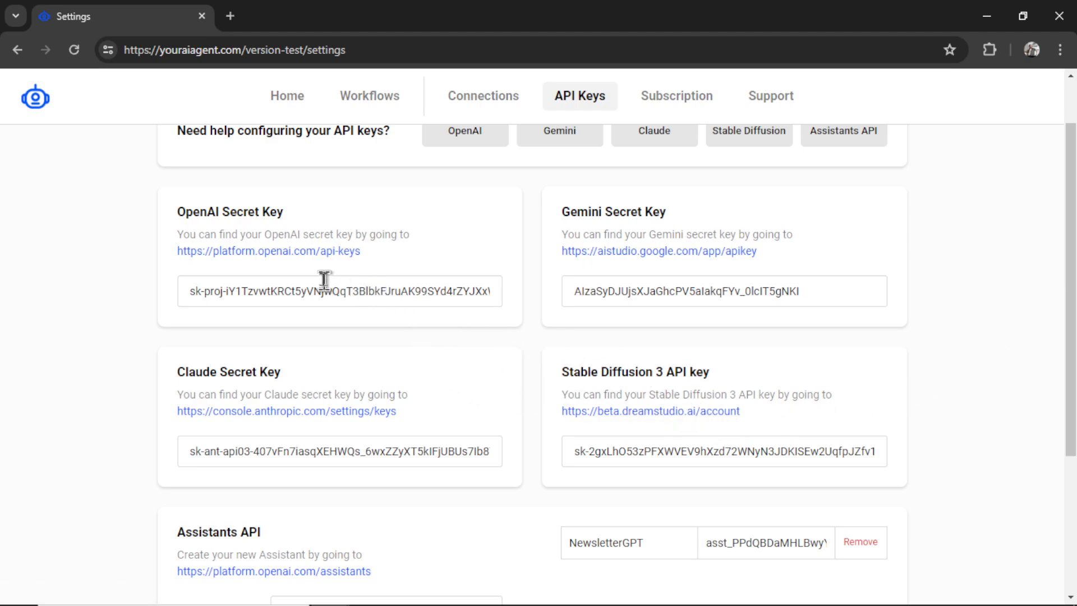
Generate an OpenAI secret key named Internal Linking and copy it for the OpenAI Secret Key field
left_click(268, 251)
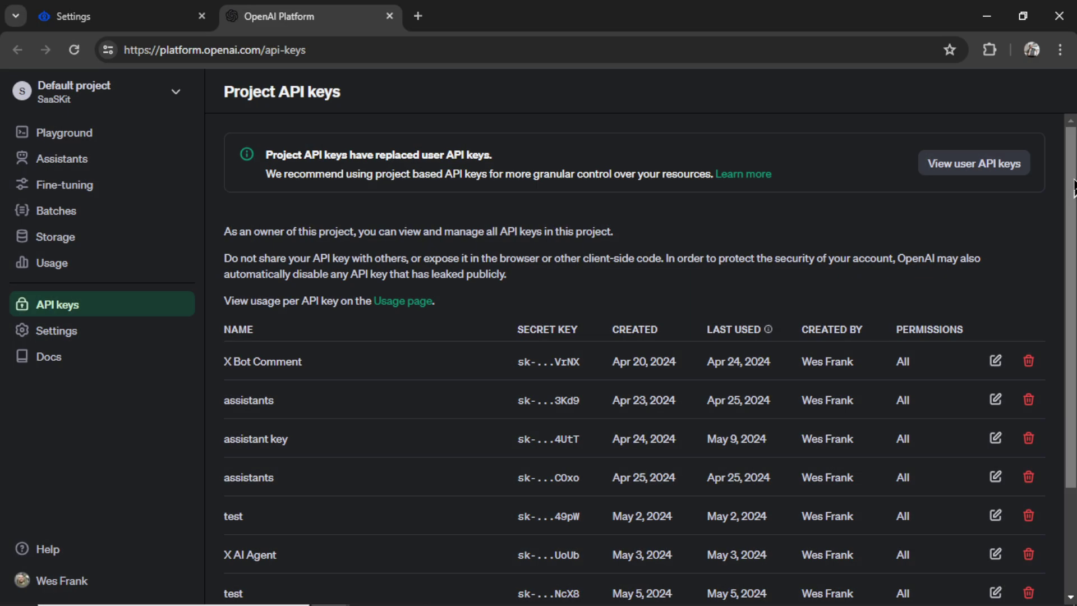
scroll("down", 3)
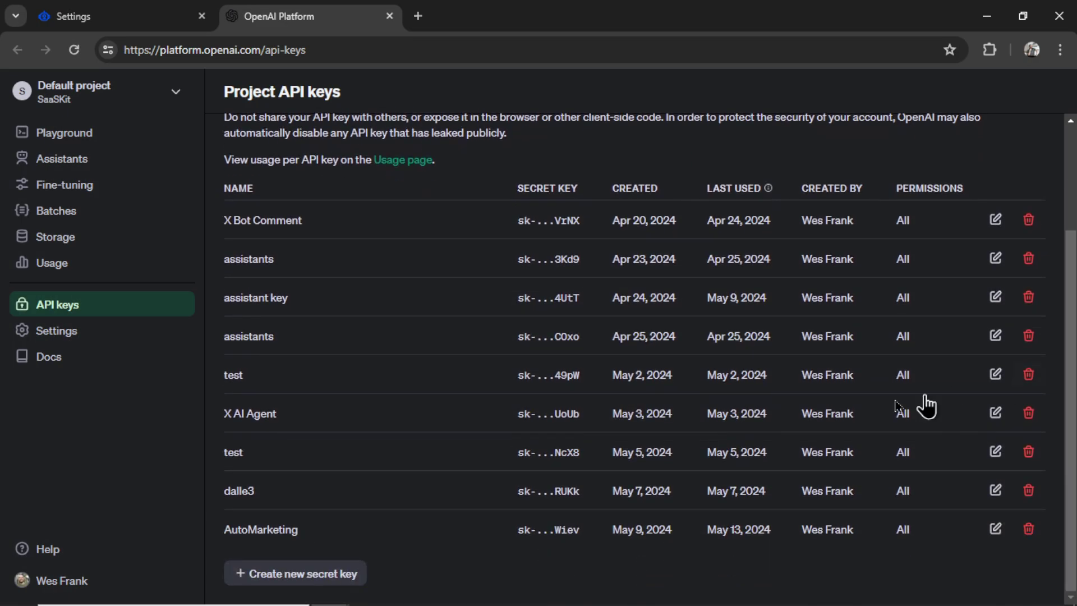
left_click(294, 572)
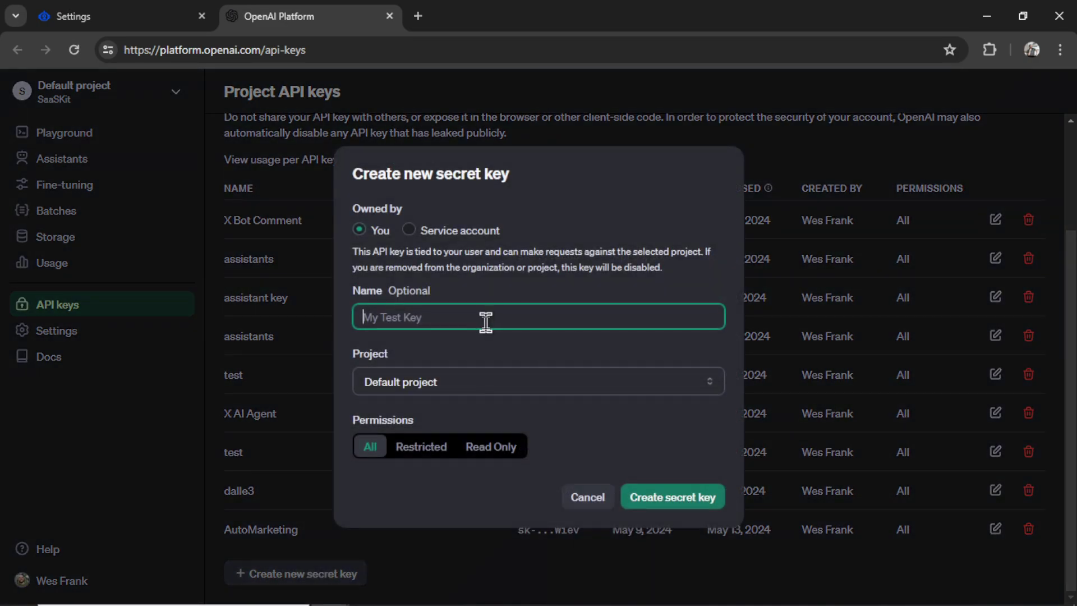
type("Internal Linking")
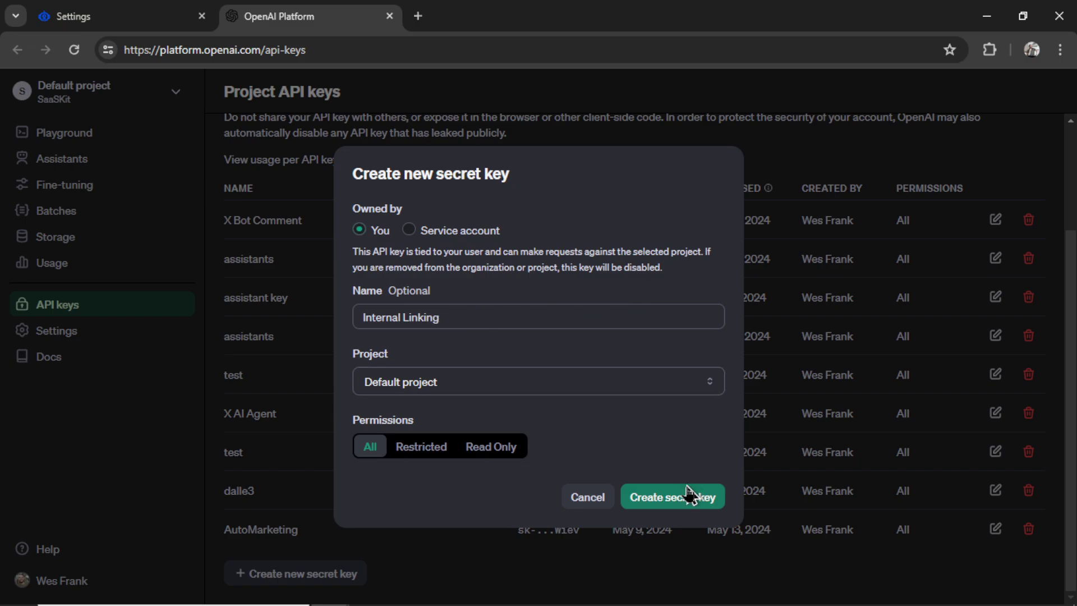
left_click(672, 496)
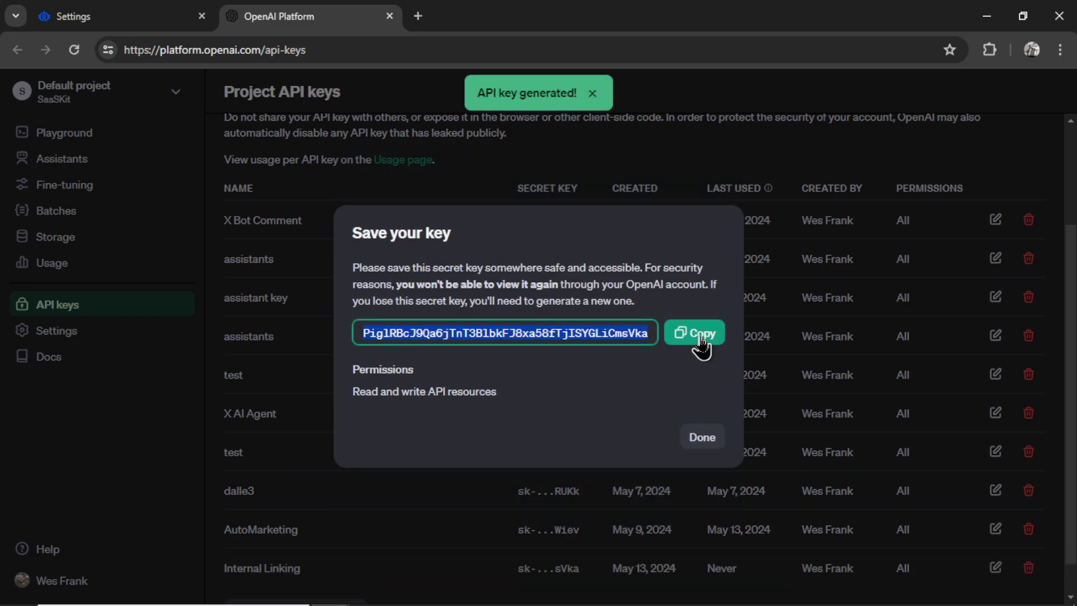
left_click(123, 15)
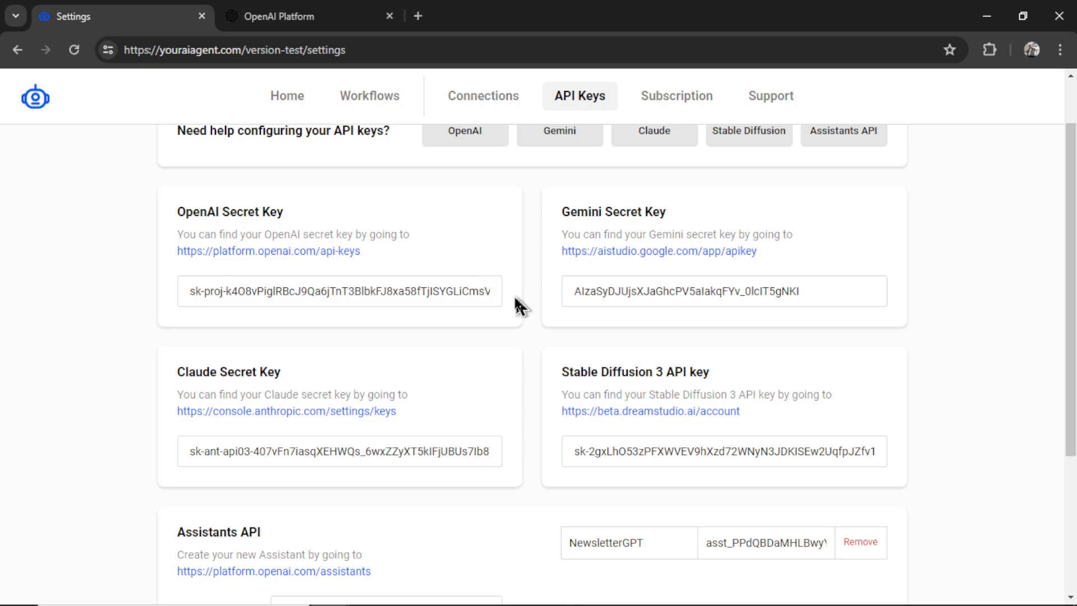
mouse_move(767, 493)
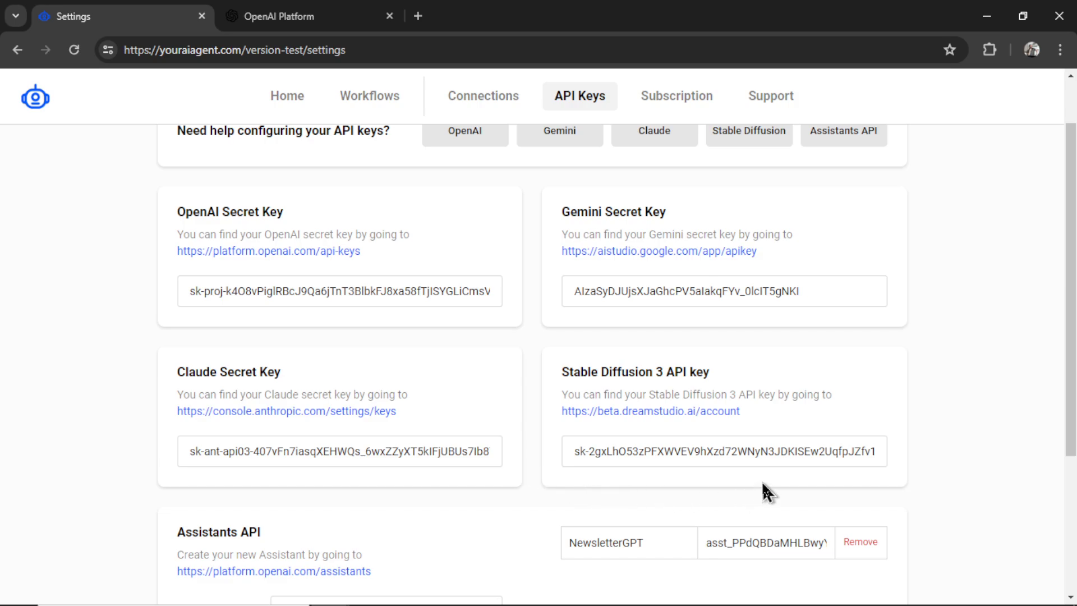
Request a new Stable Diffusion API key from the DreamStudio account page
left_click(649, 411)
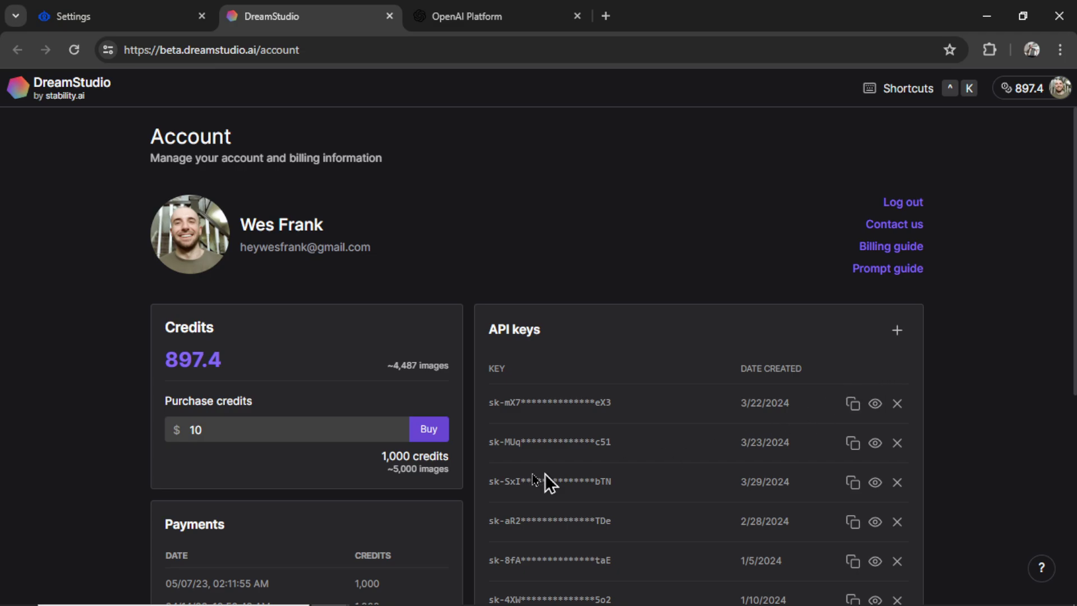
mouse_move(896, 330)
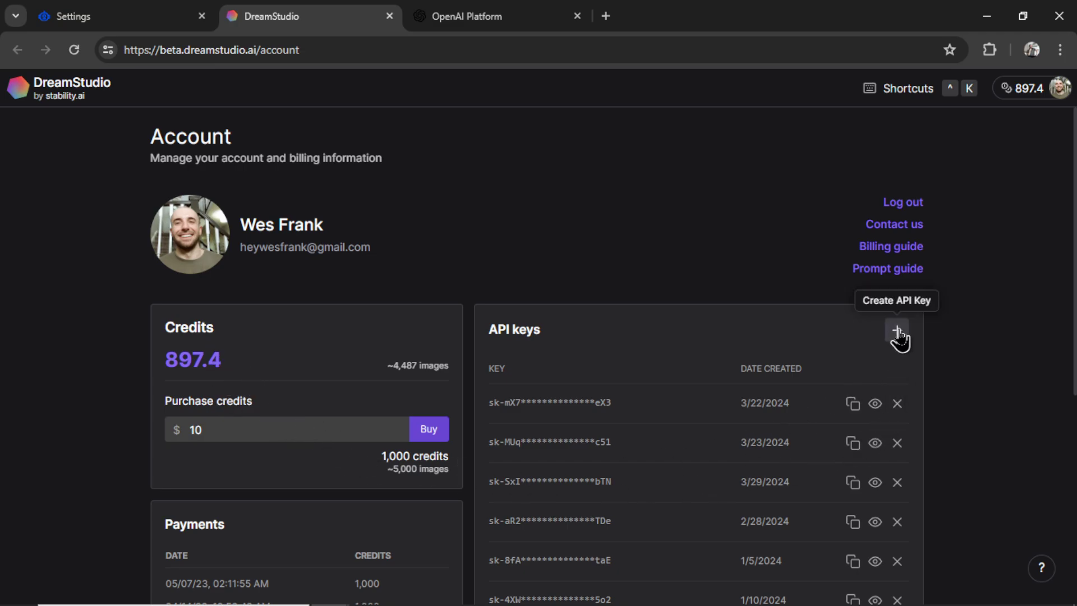
left_click(896, 330)
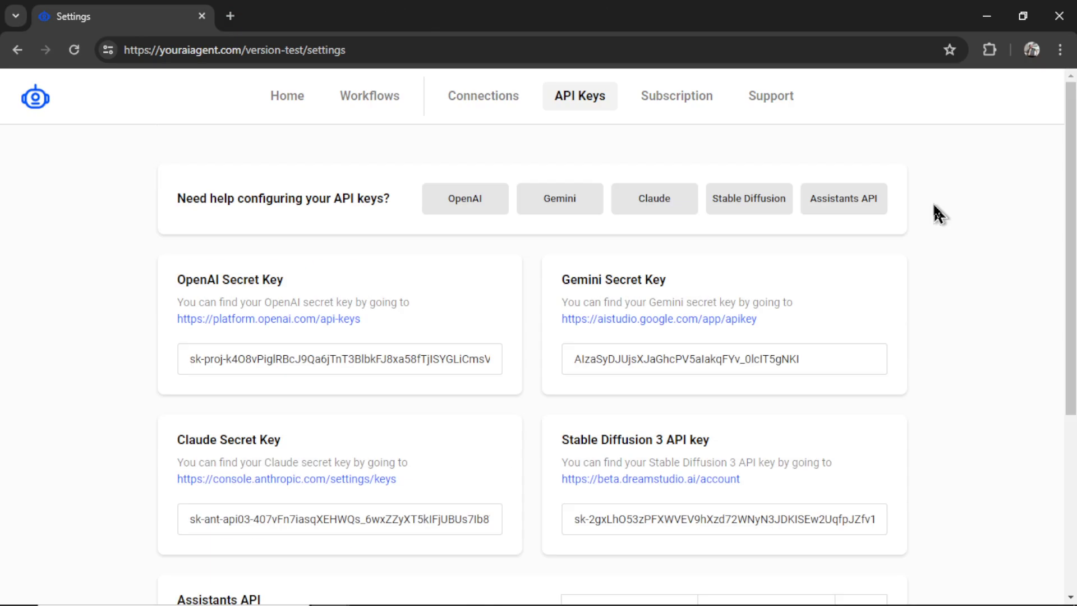
mouse_move(677, 96)
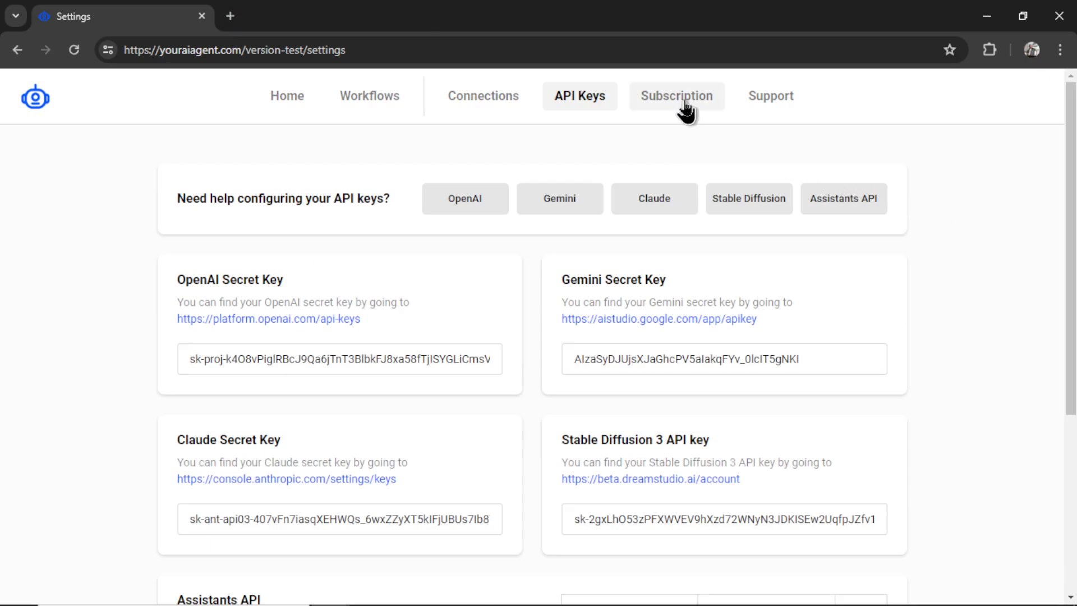
View the $9.00/month Stripe subscription checkout, then return to the home task page
left_click(675, 95)
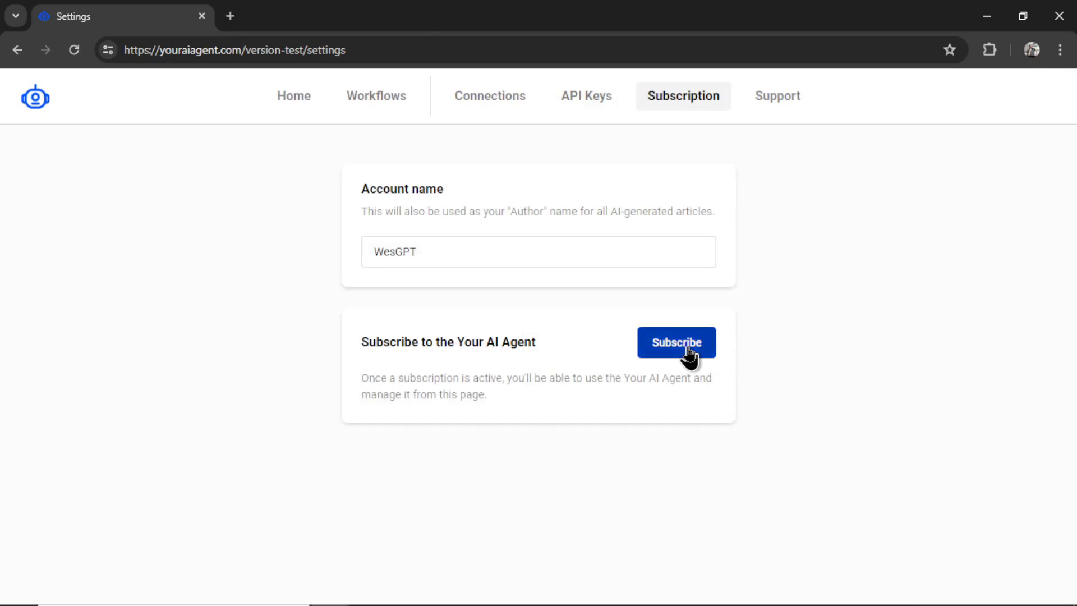
left_click(675, 342)
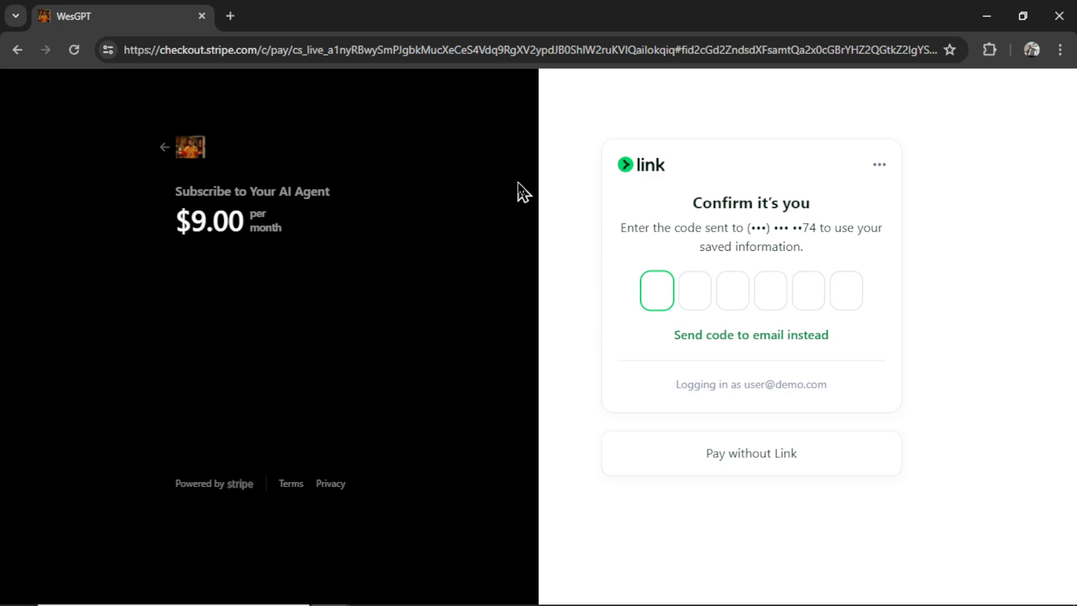
left_click(655, 290)
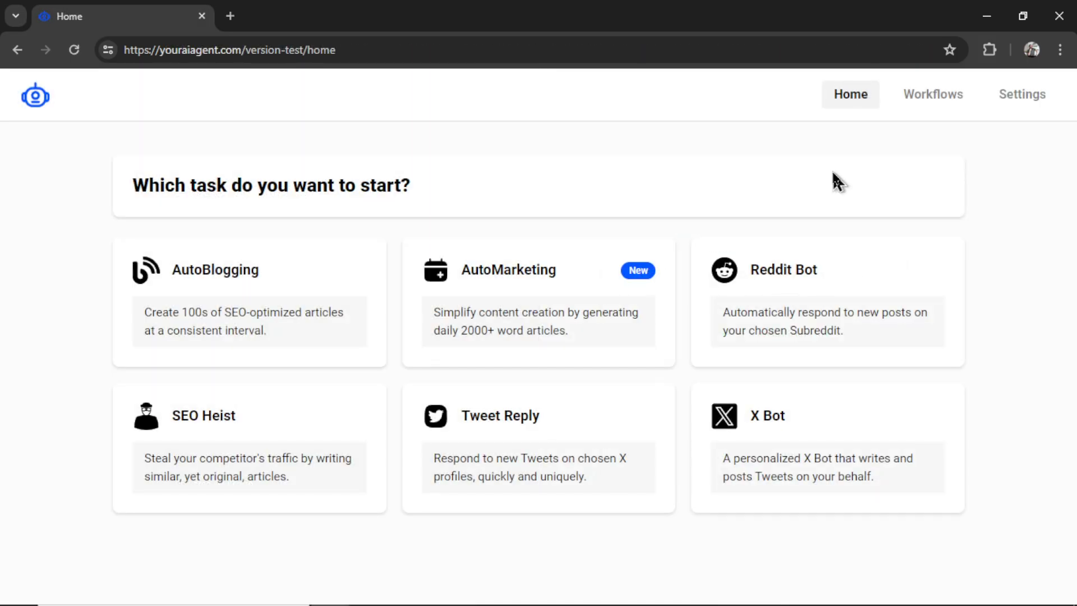
mouse_move(553, 198)
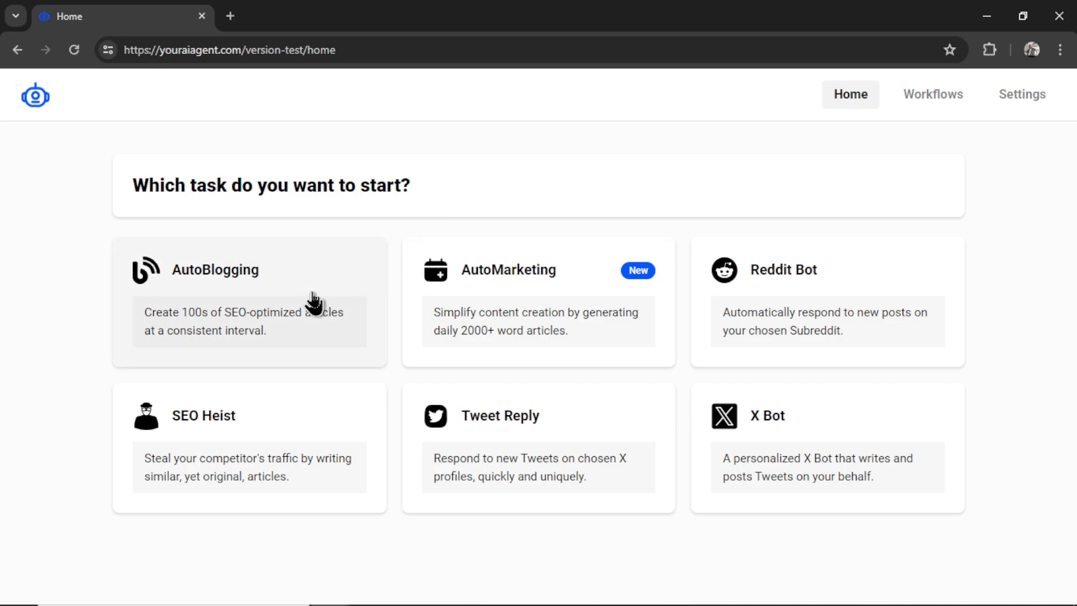
mouse_move(563, 331)
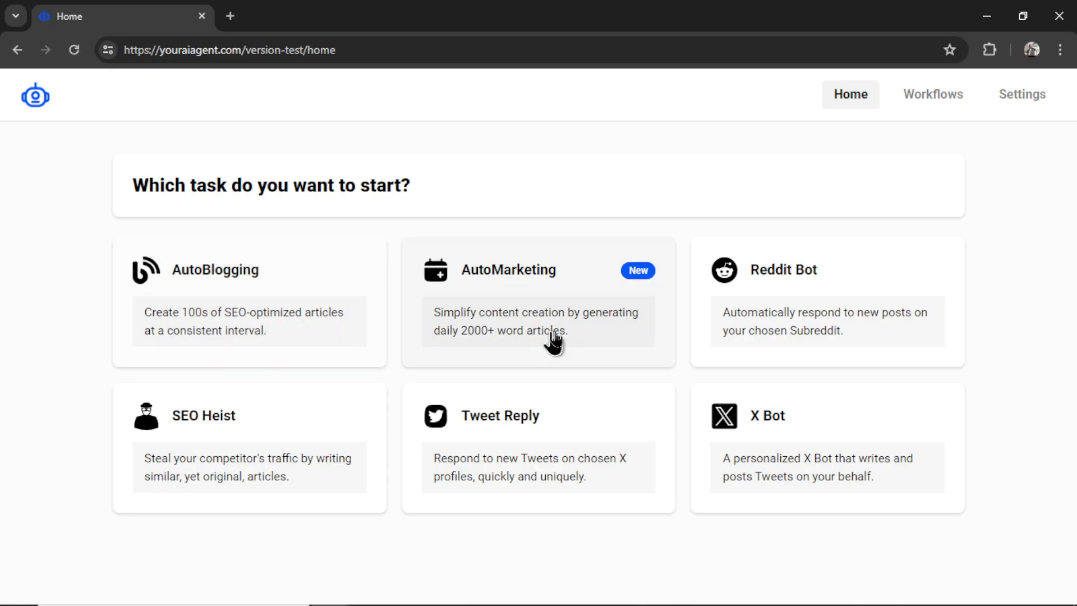
mouse_move(569, 342)
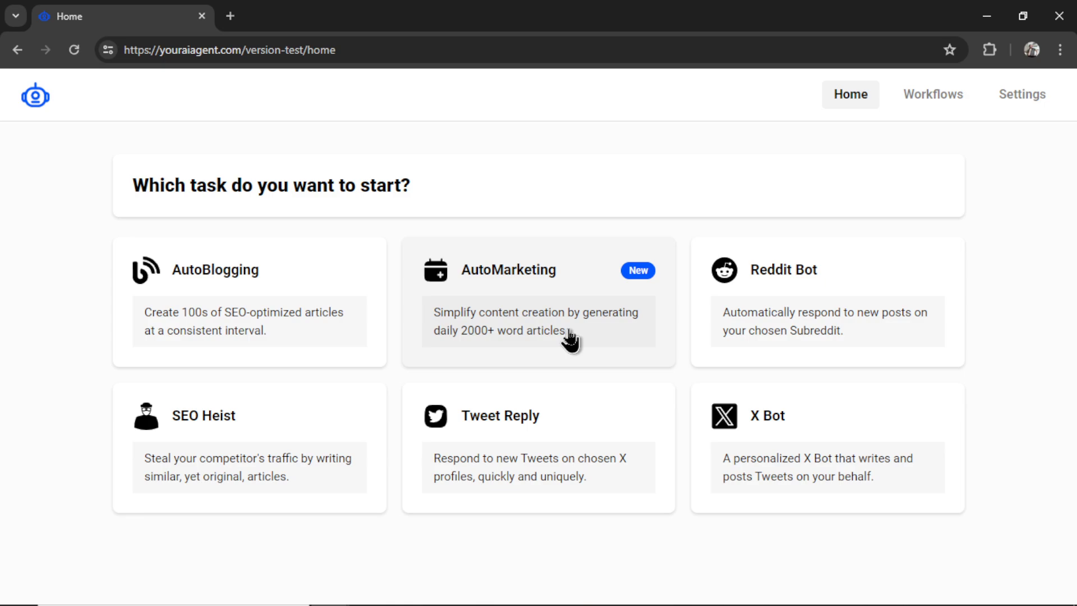
mouse_move(319, 333)
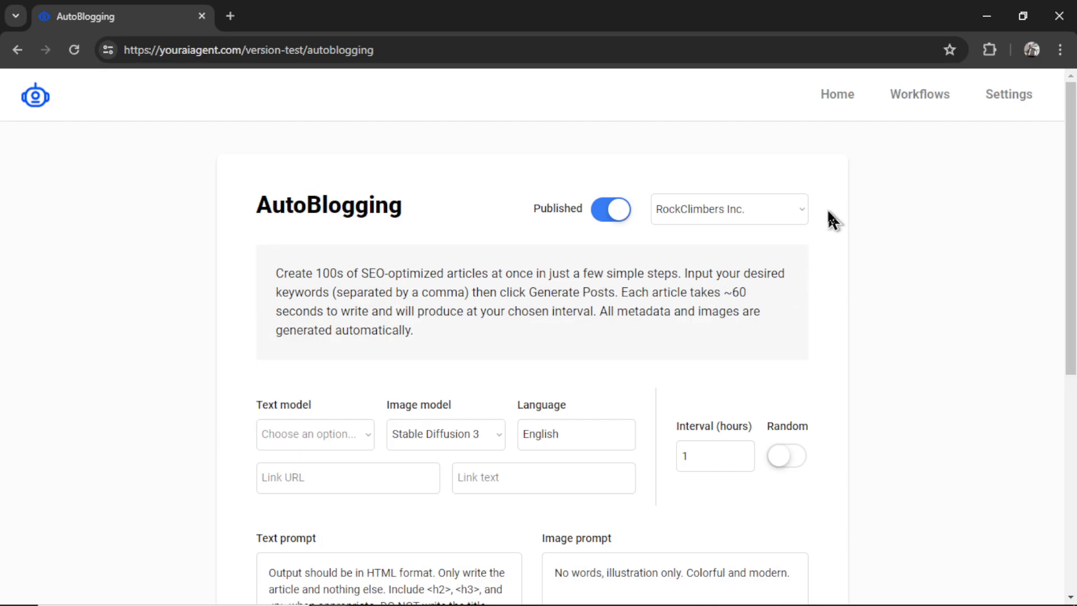
mouse_move(783, 226)
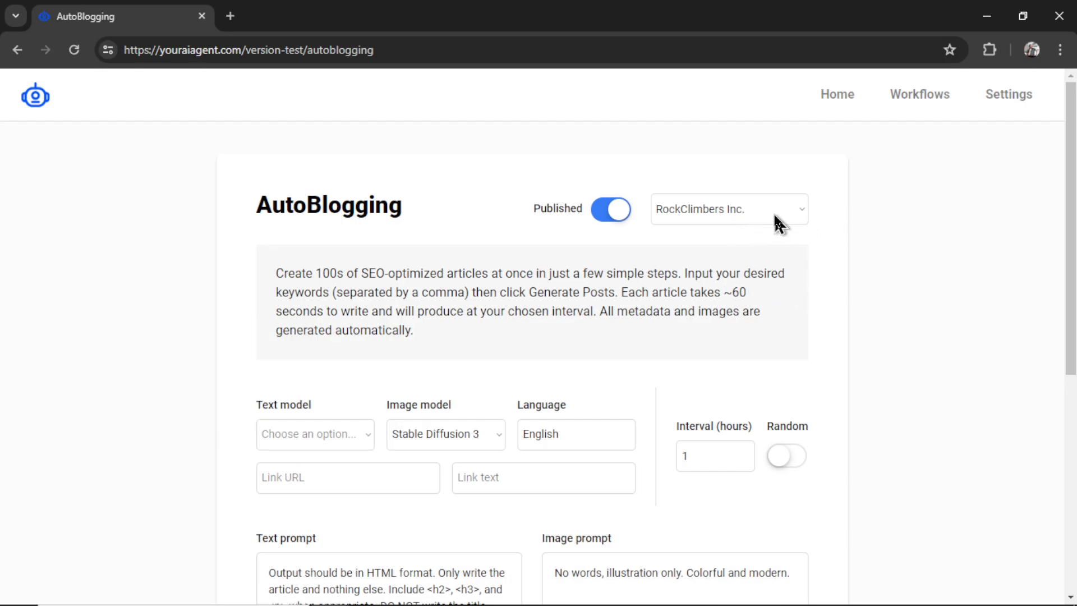
Toggle Published off and on again, then select GPT-4 Turbo as the AutoBlogging text model
left_click(728, 208)
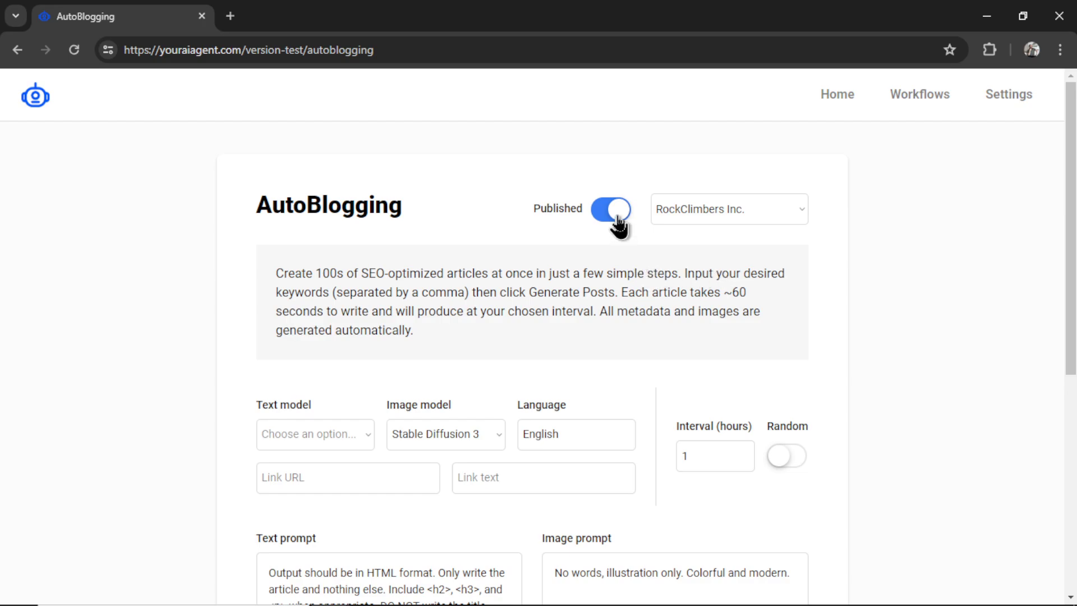
left_click(609, 209)
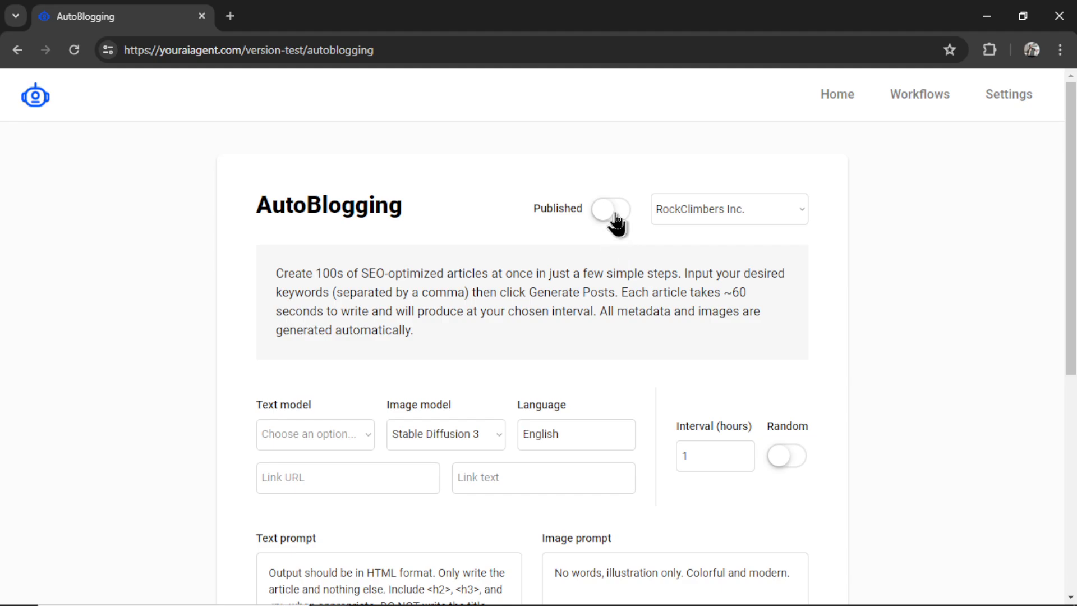
left_click(609, 209)
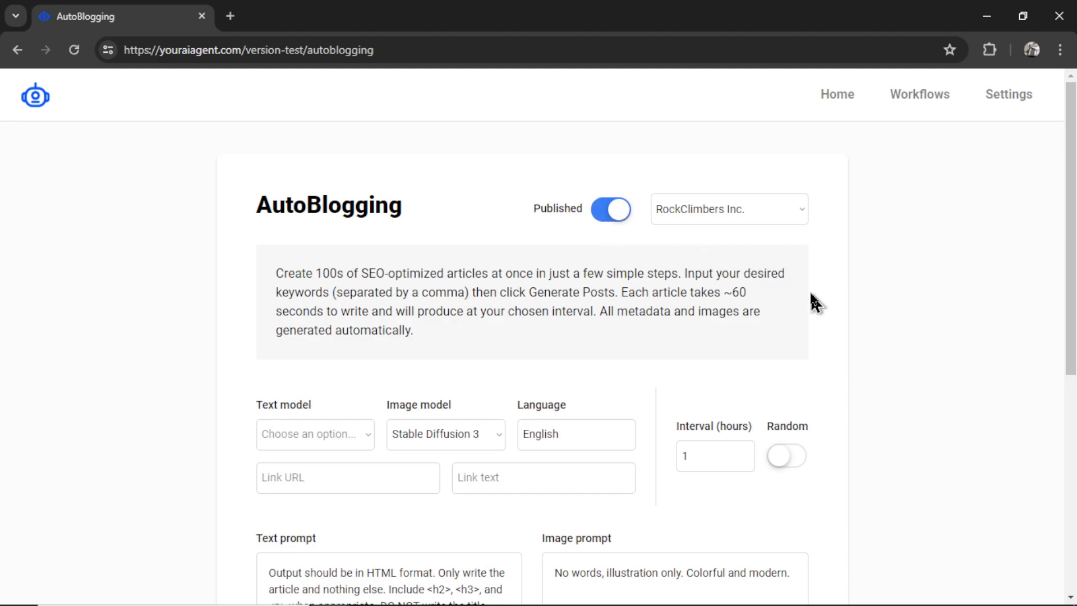
left_click(315, 434)
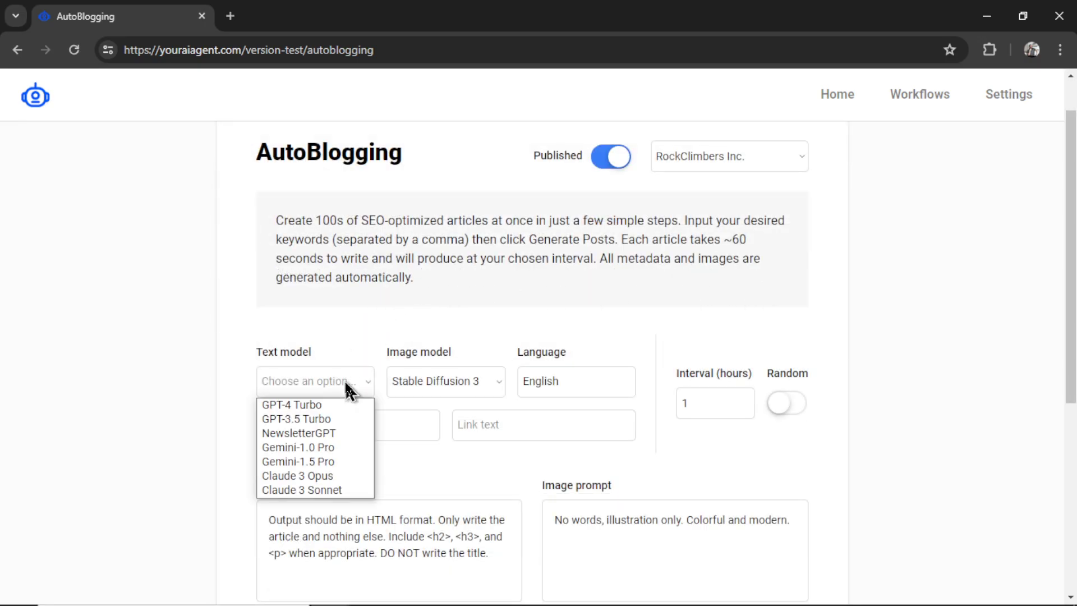
mouse_move(315, 404)
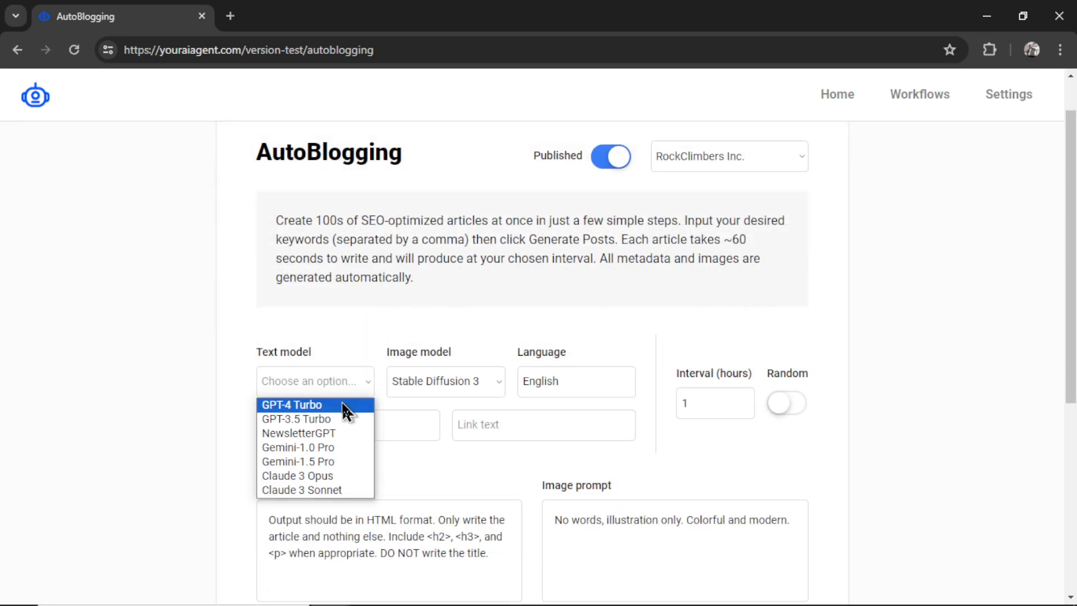
mouse_move(347, 419)
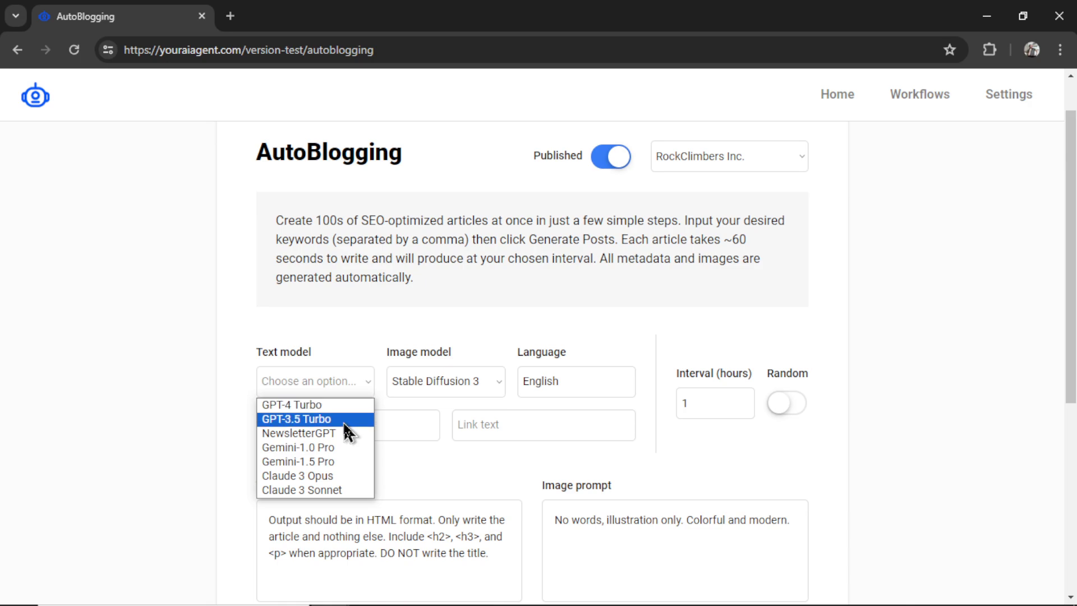
left_click(290, 403)
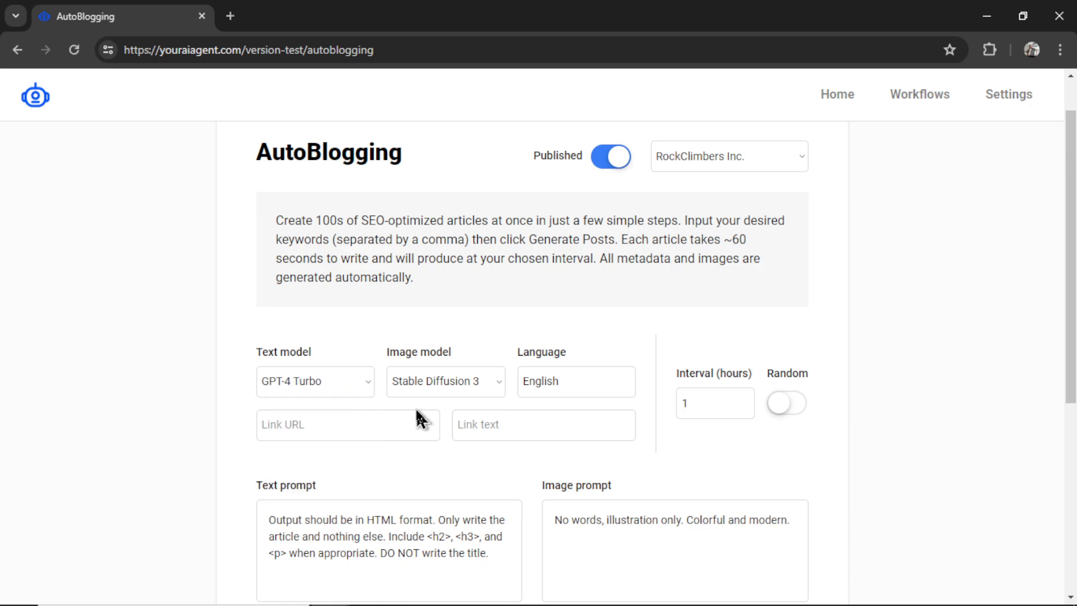
mouse_move(397, 392)
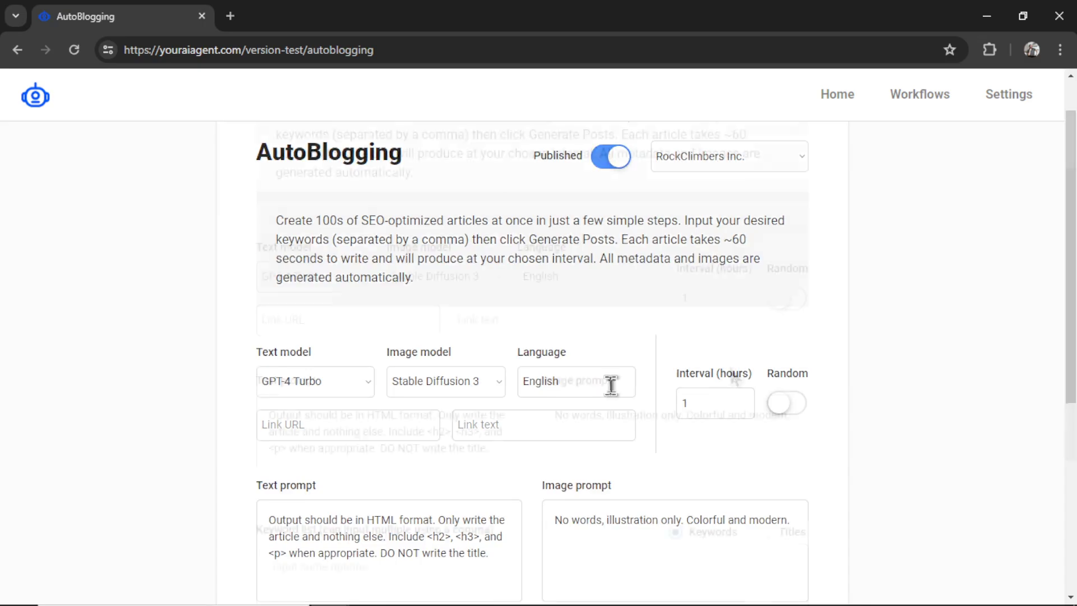
scroll("down", 3)
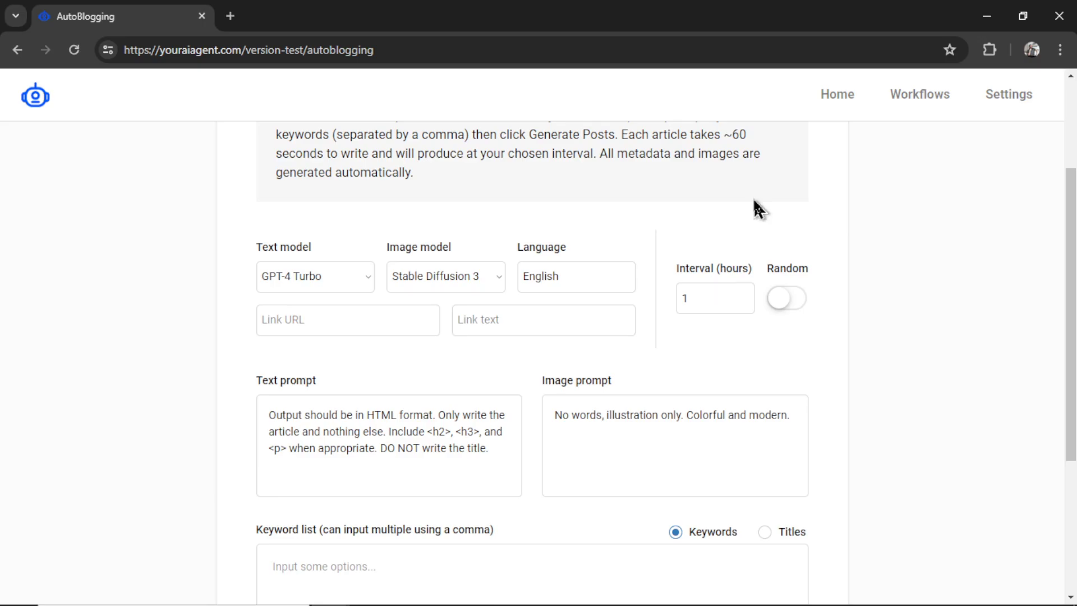
left_click(786, 298)
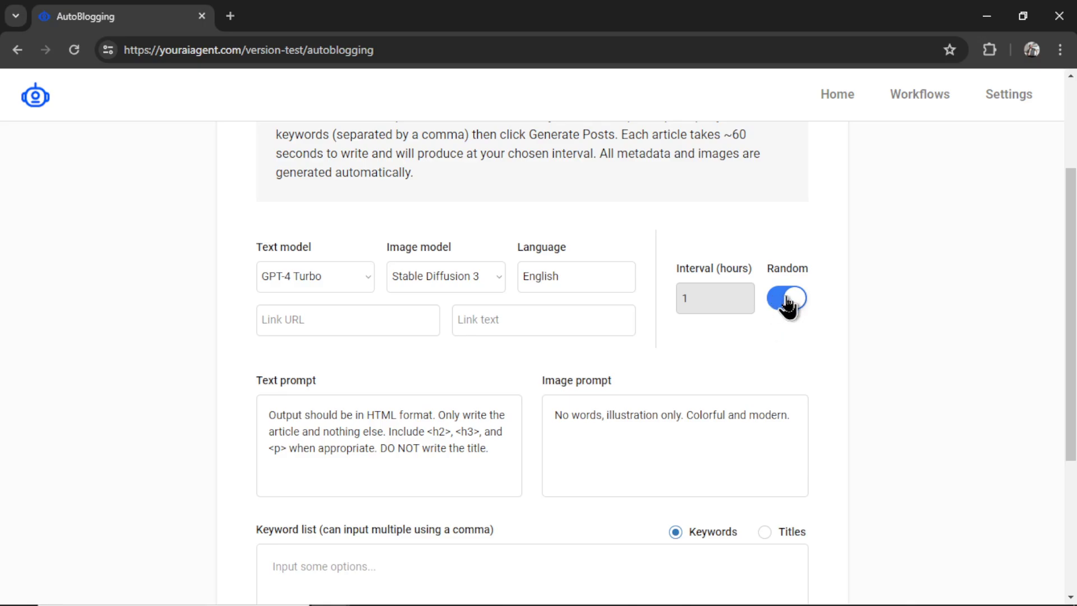
left_click(787, 299)
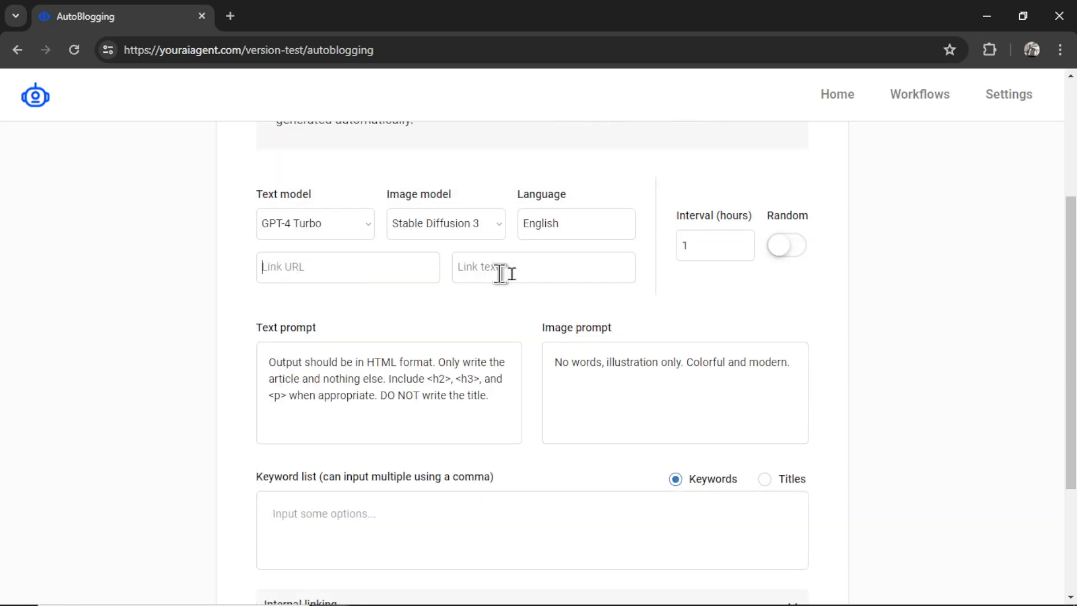
mouse_move(539, 275)
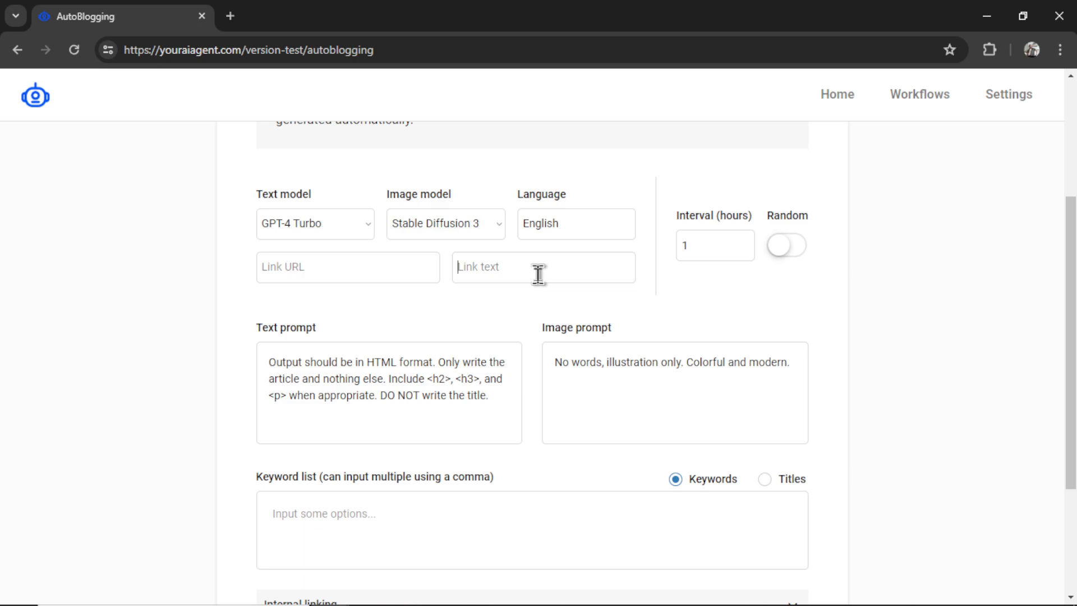
mouse_move(676, 347)
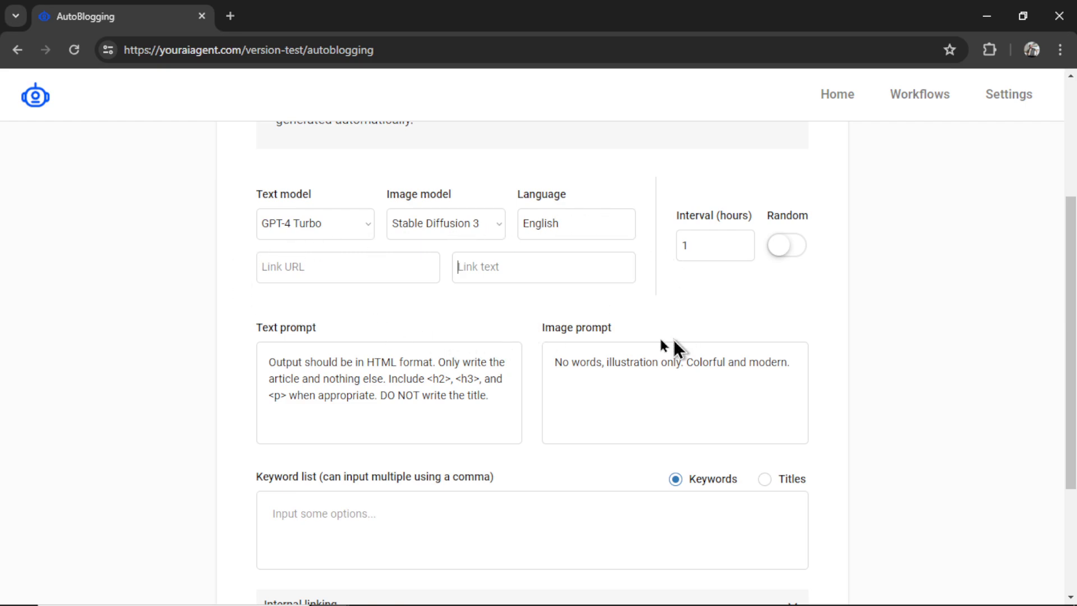
mouse_move(582, 315)
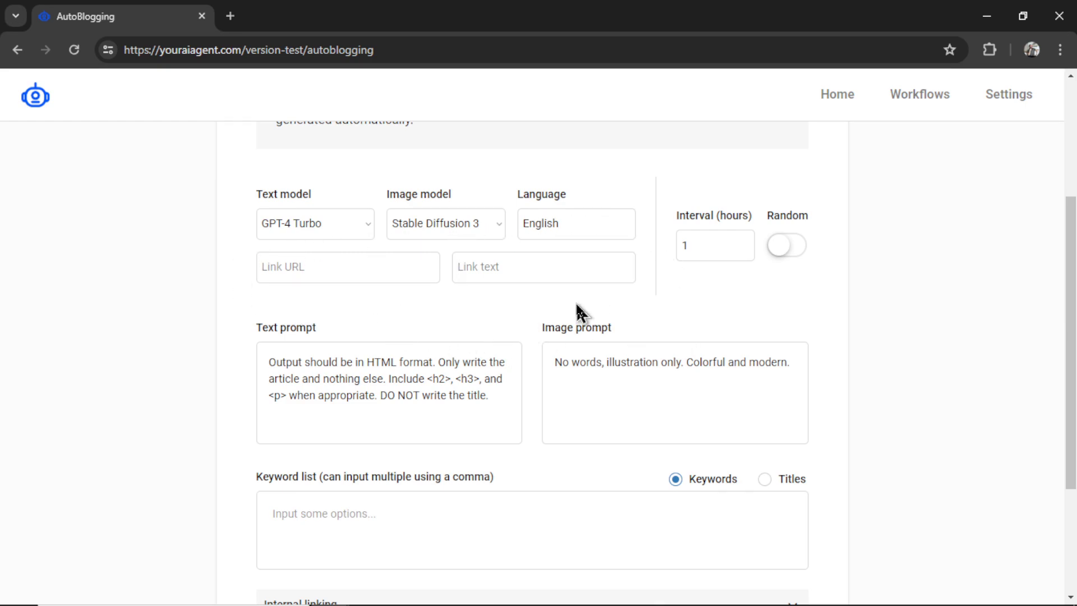
Enter the text prompt 'My business is called RockClimbers Please reference my business throughout the article.'
scroll("down", 3)
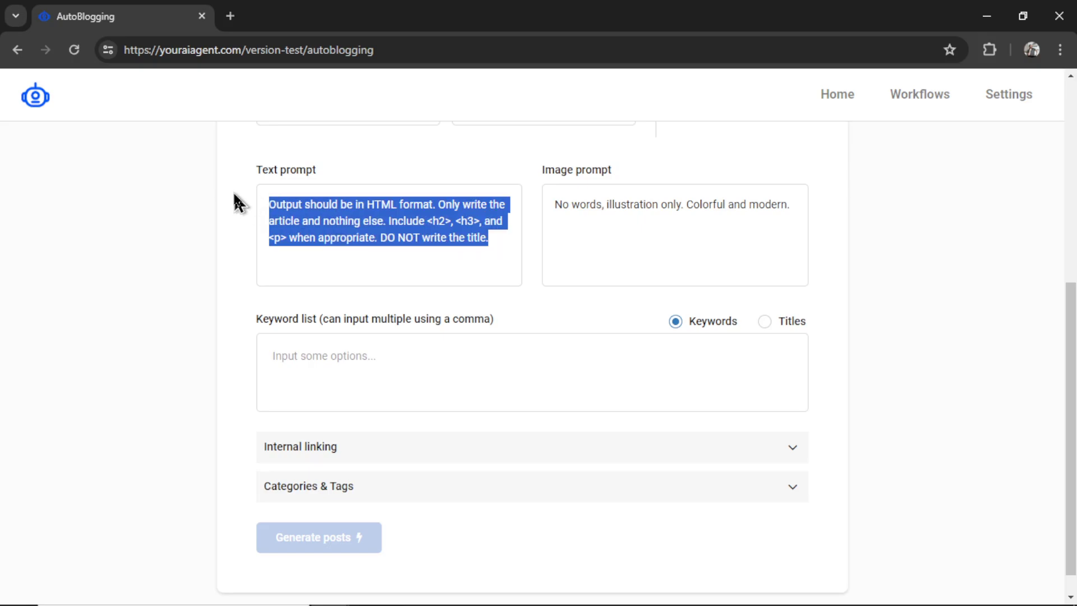
type("My business is called RockClimbers Please reference my business throughout the article.")
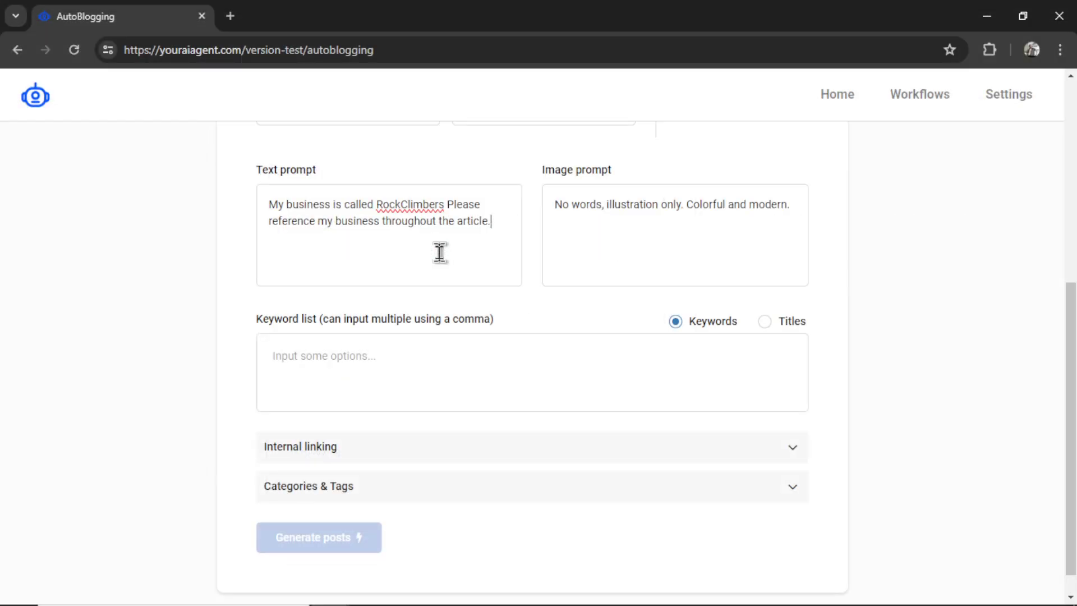
mouse_move(375, 199)
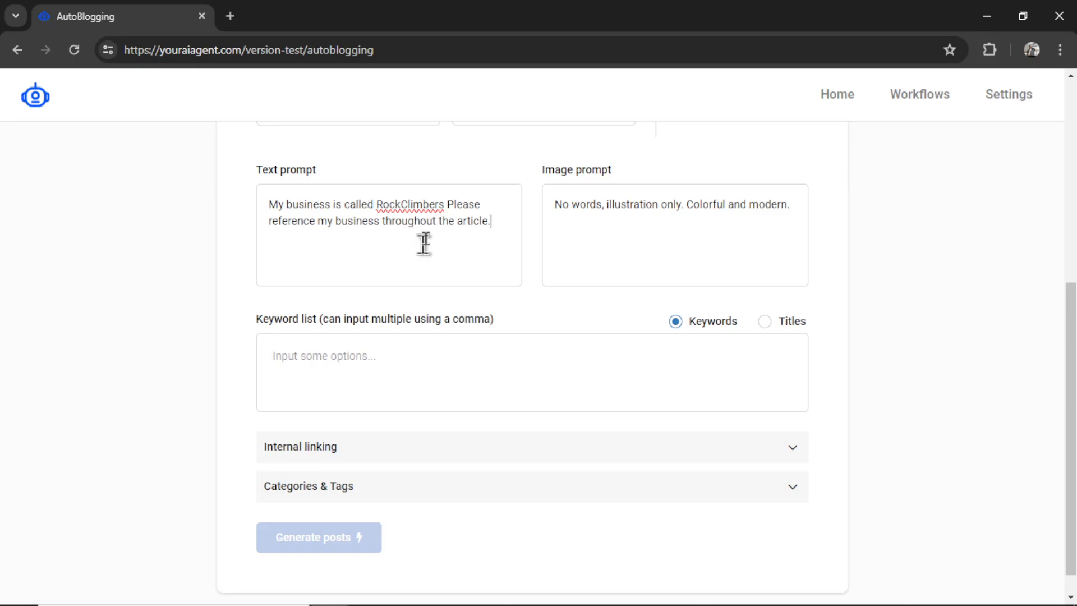
double_click(407, 204)
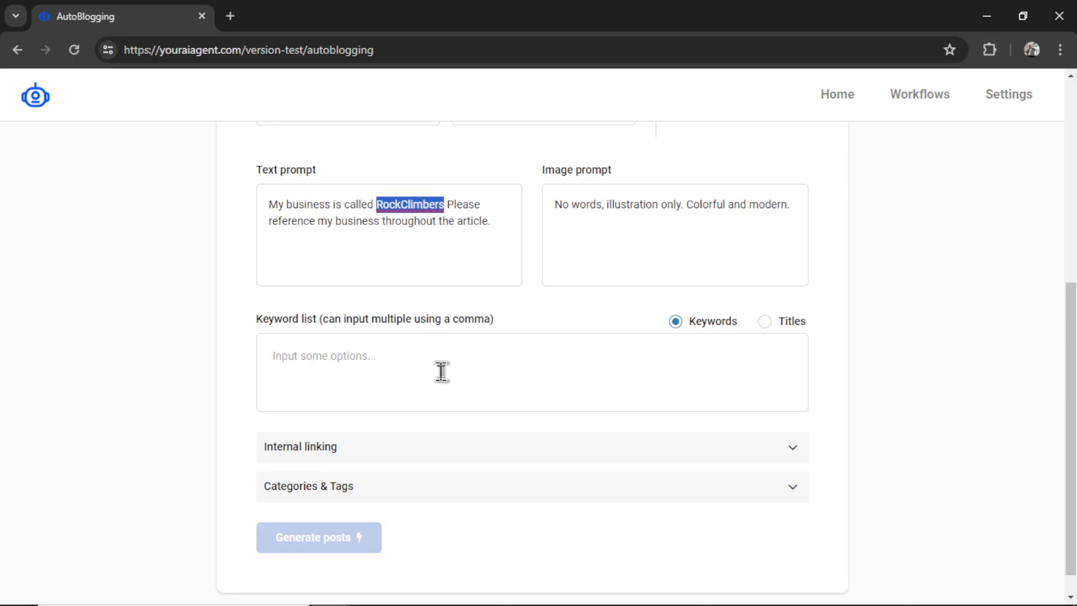
mouse_move(581, 324)
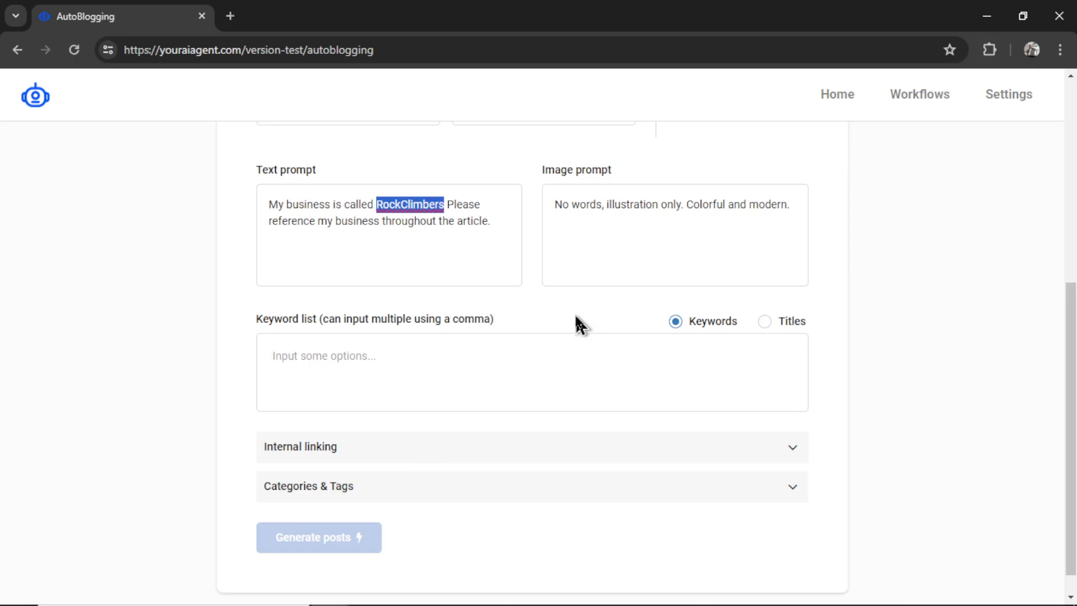
mouse_move(801, 204)
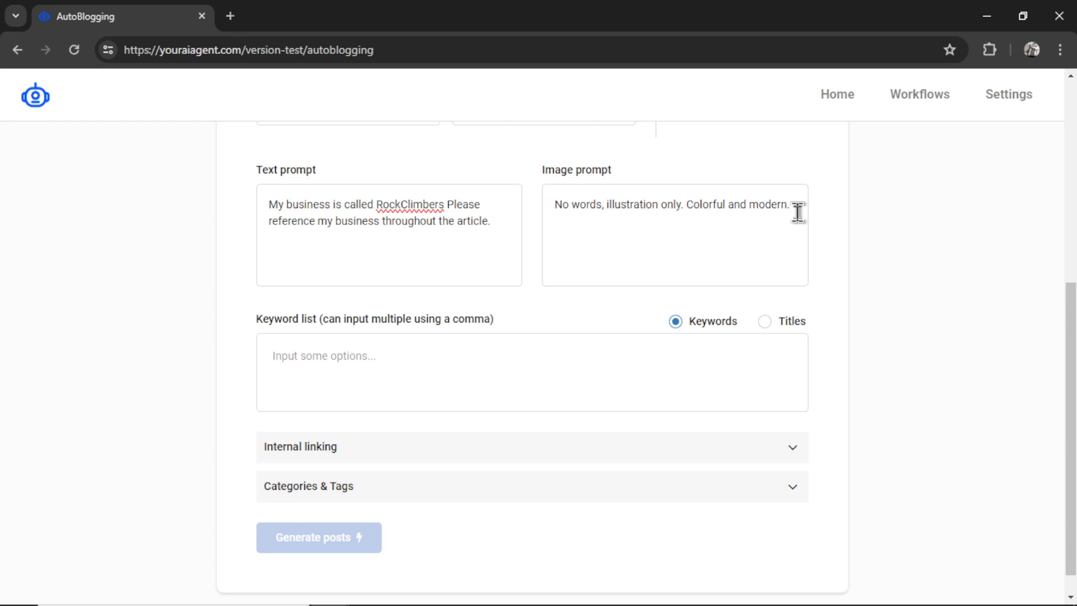
Replace the old image style description with 'No words, photorealistic only.'
left_click_drag(615, 204, 790, 204)
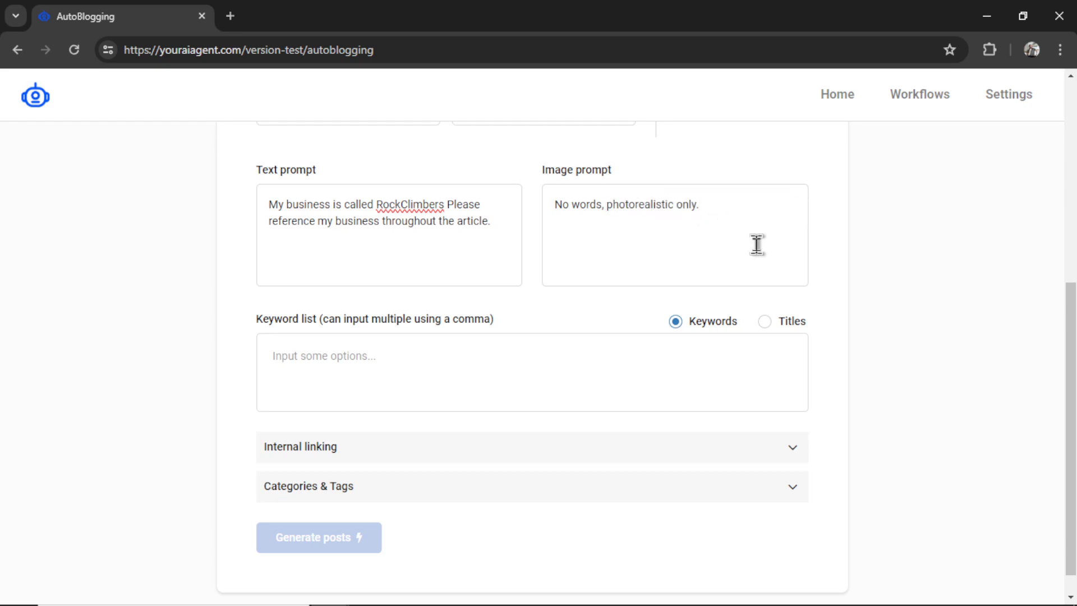
scroll("down", 3)
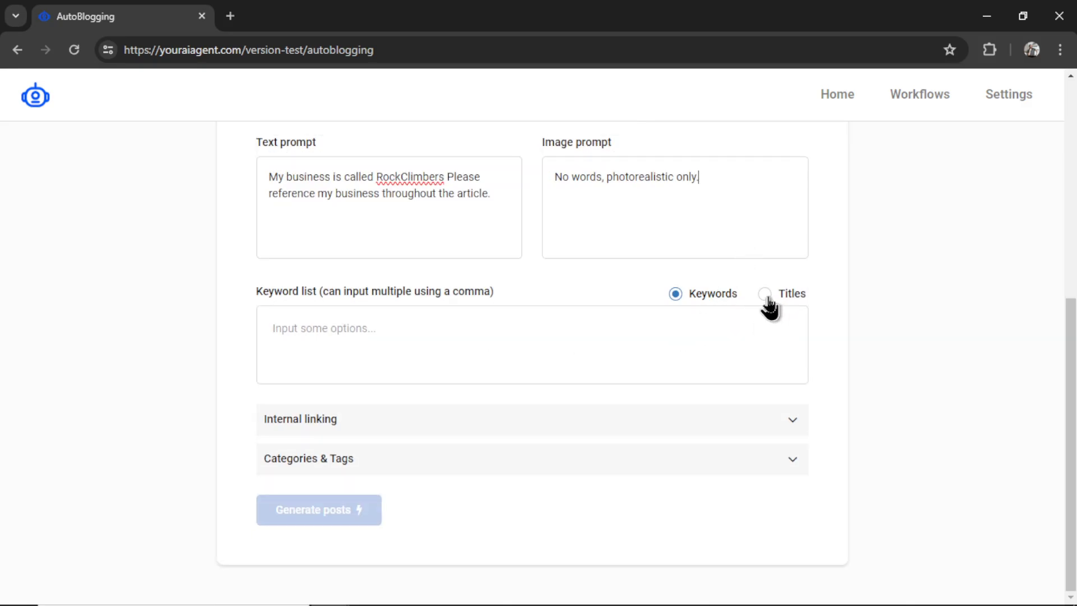
Toggle the list to Titles and back to Keywords for the five climbing keywords
left_click(764, 293)
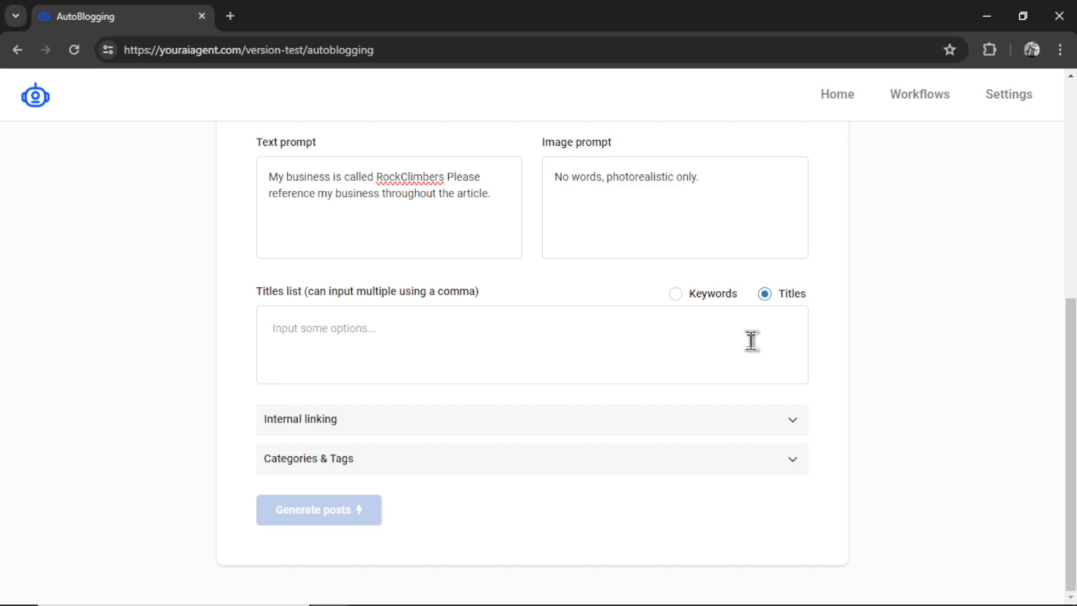
mouse_move(438, 332)
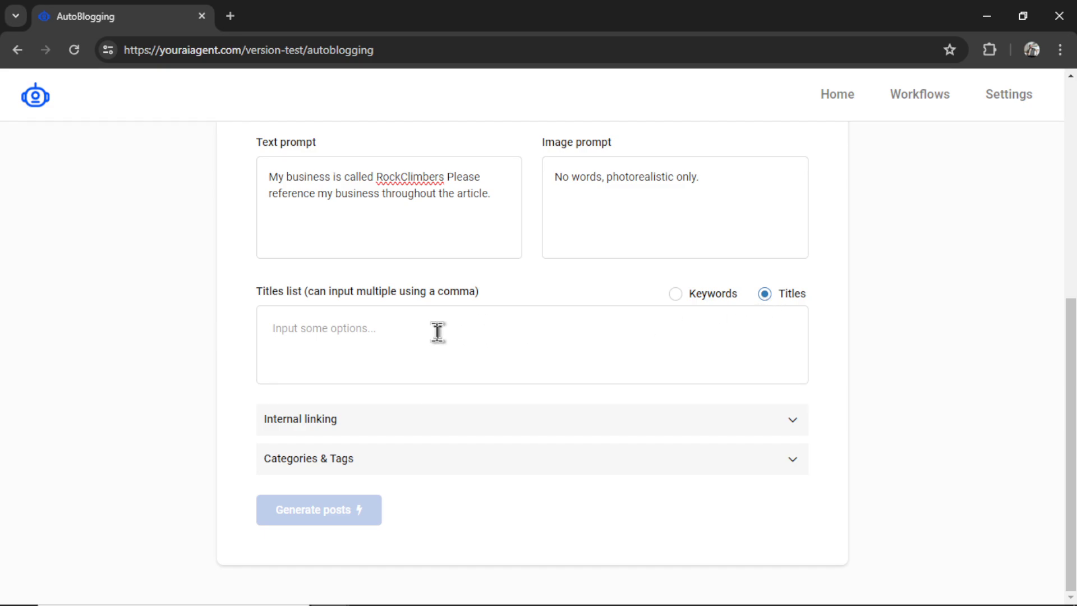
mouse_move(433, 330)
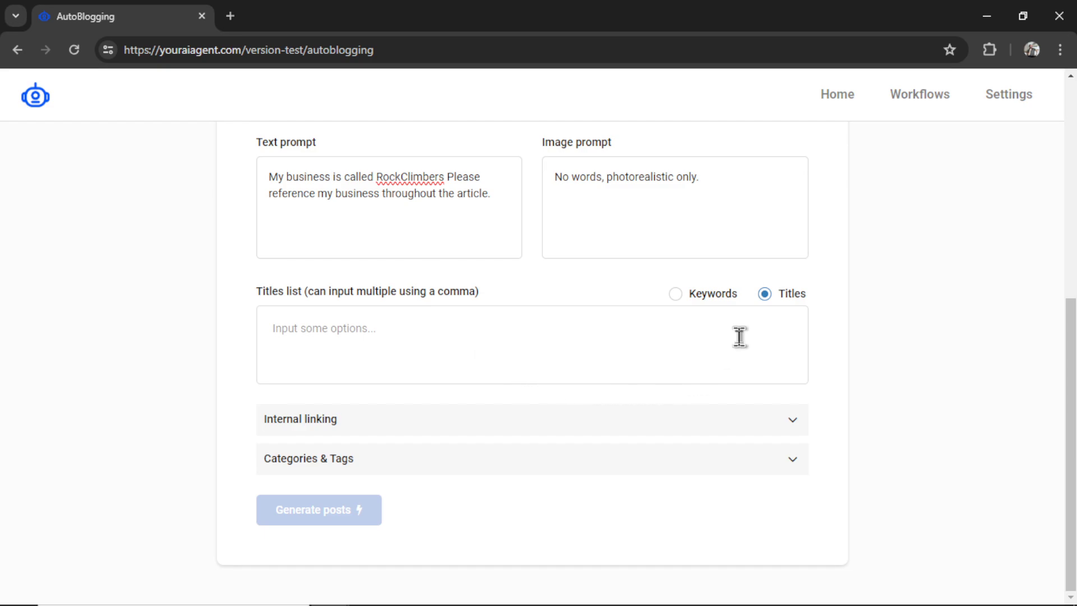
mouse_move(678, 277)
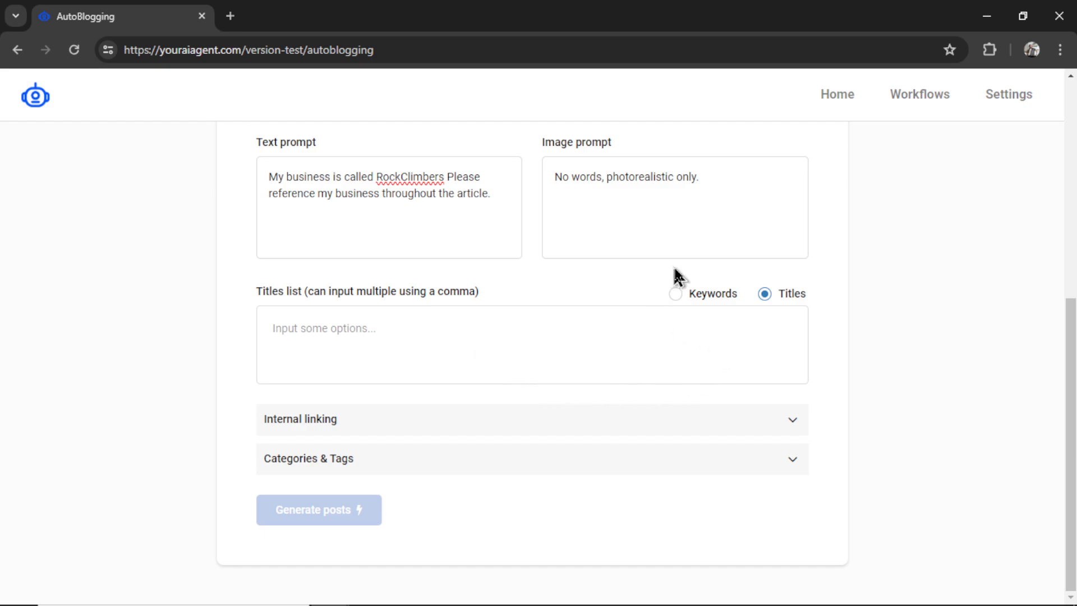
left_click(675, 294)
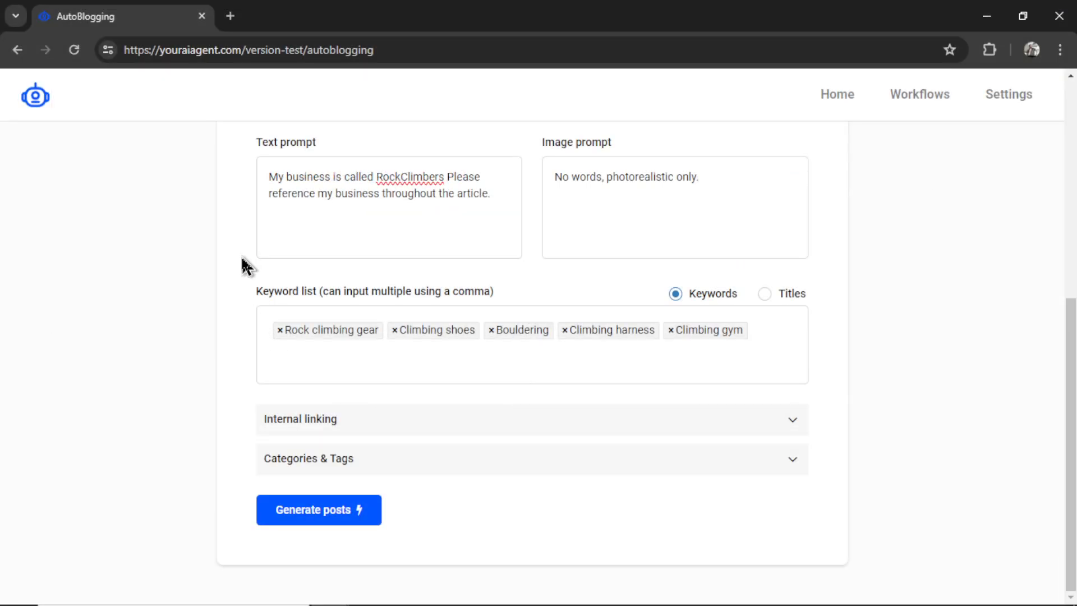
mouse_move(336, 346)
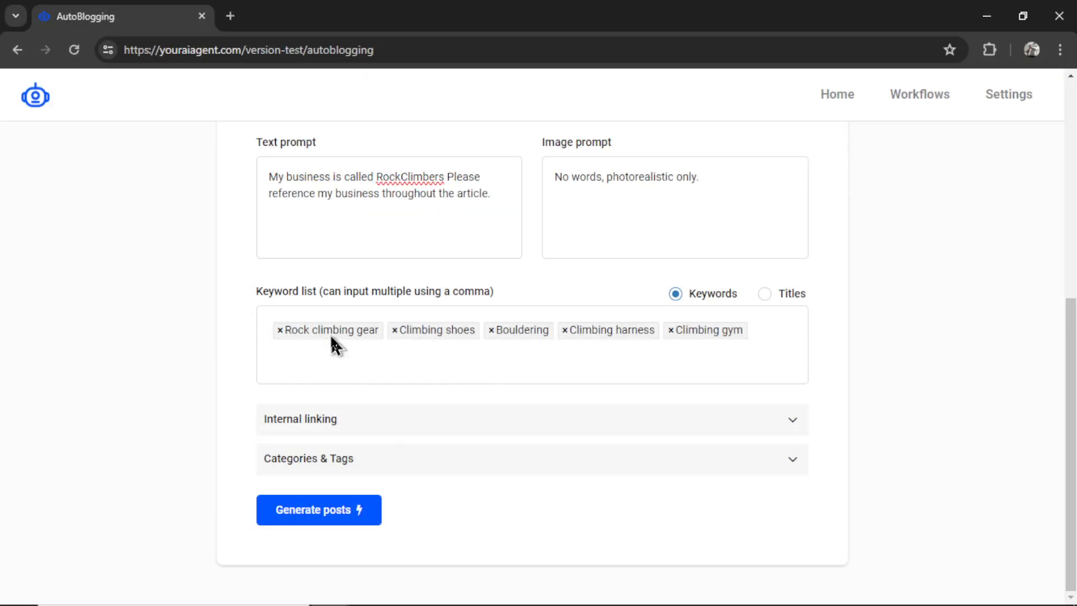
mouse_move(718, 349)
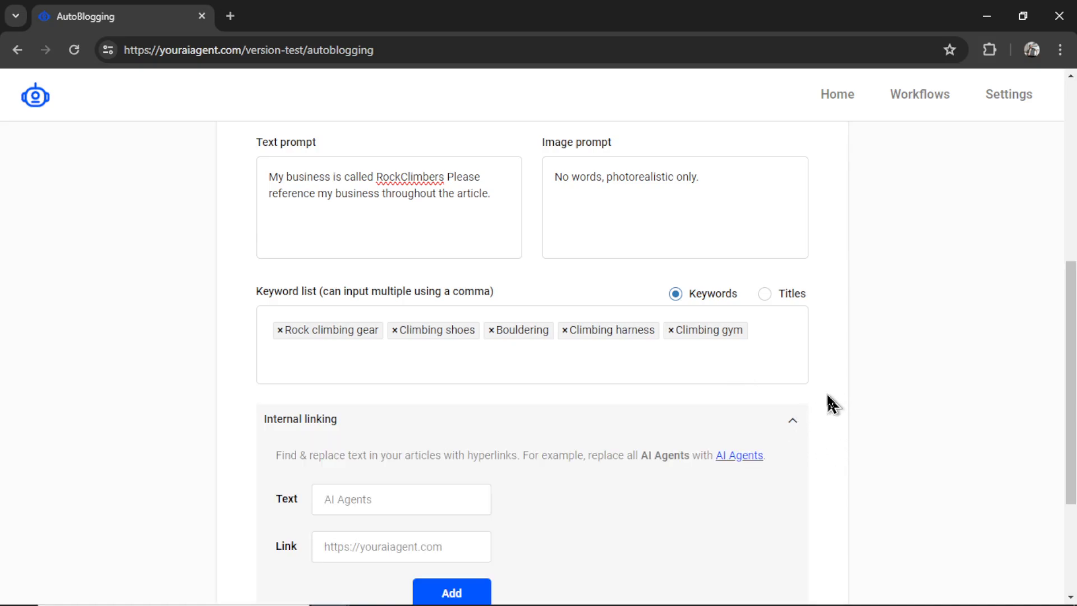
Expand Internal linking and enter 'rock climbing gear' as the link text
scroll("down", 3)
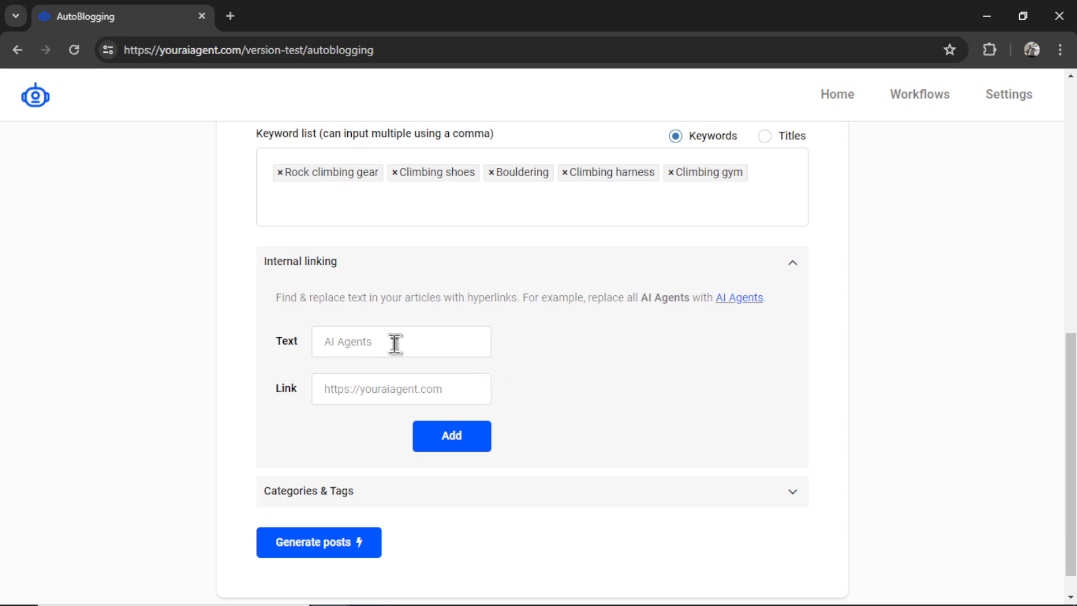
mouse_move(398, 389)
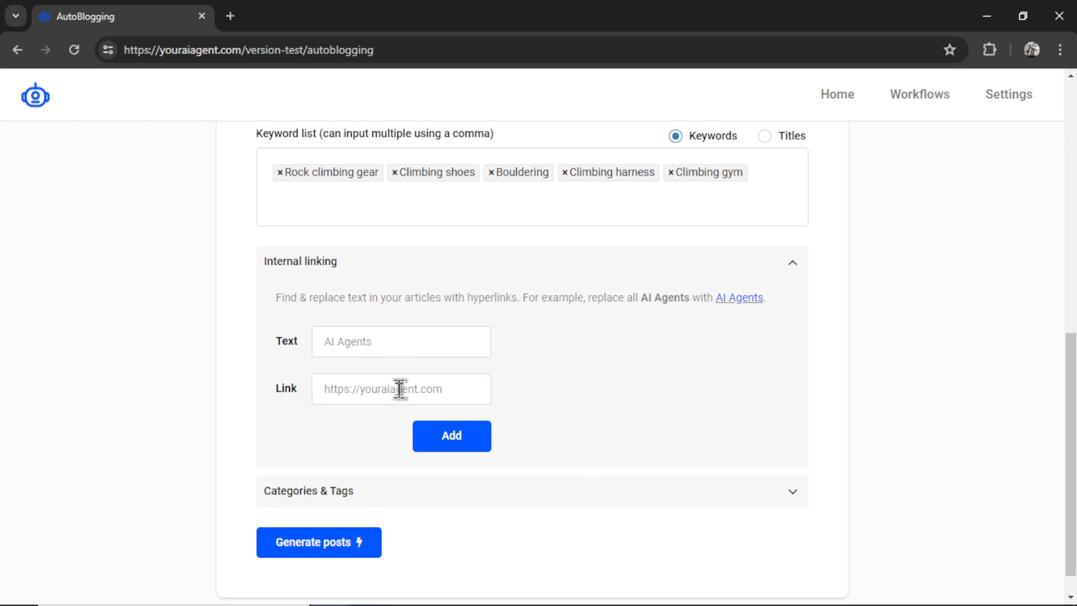
type("rock climbing gear")
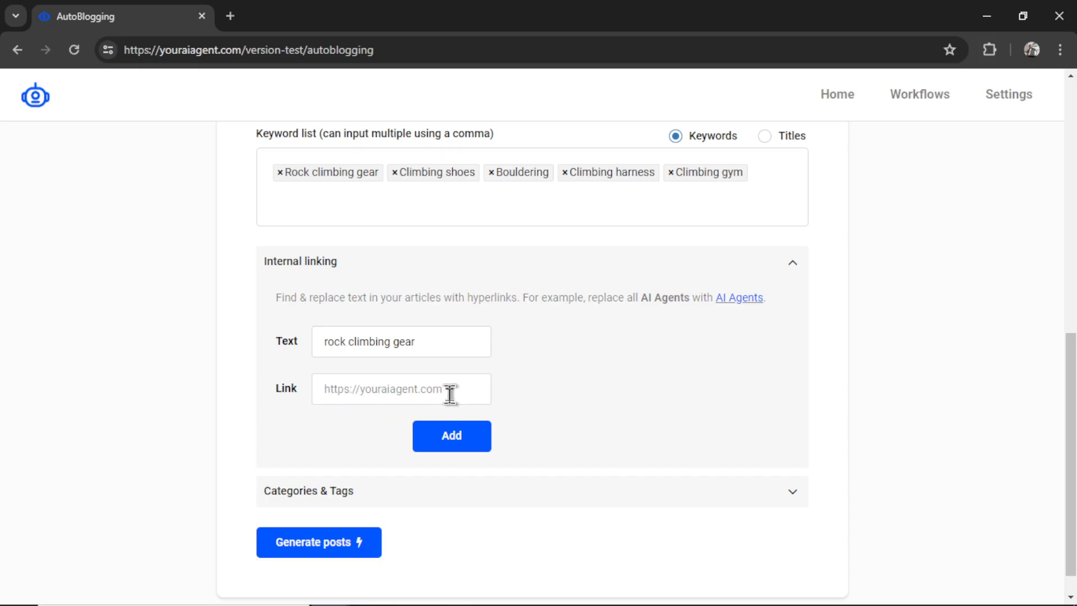
left_click(401, 342)
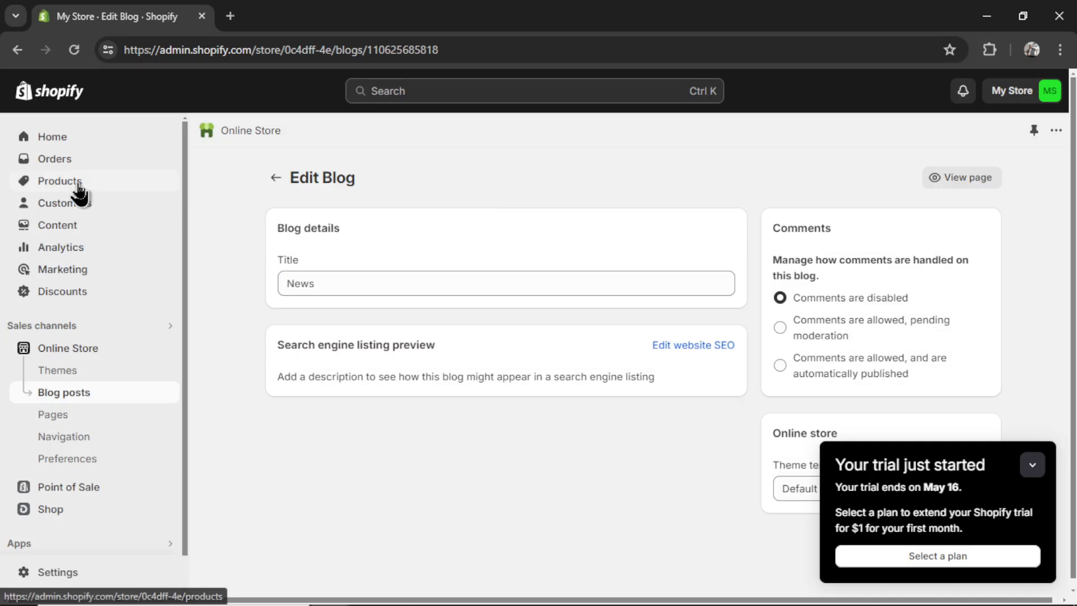
Create a new Shopify product 'Rock Climbing Gear Package - BEGINNERS' priced at 99.00
left_click(60, 181)
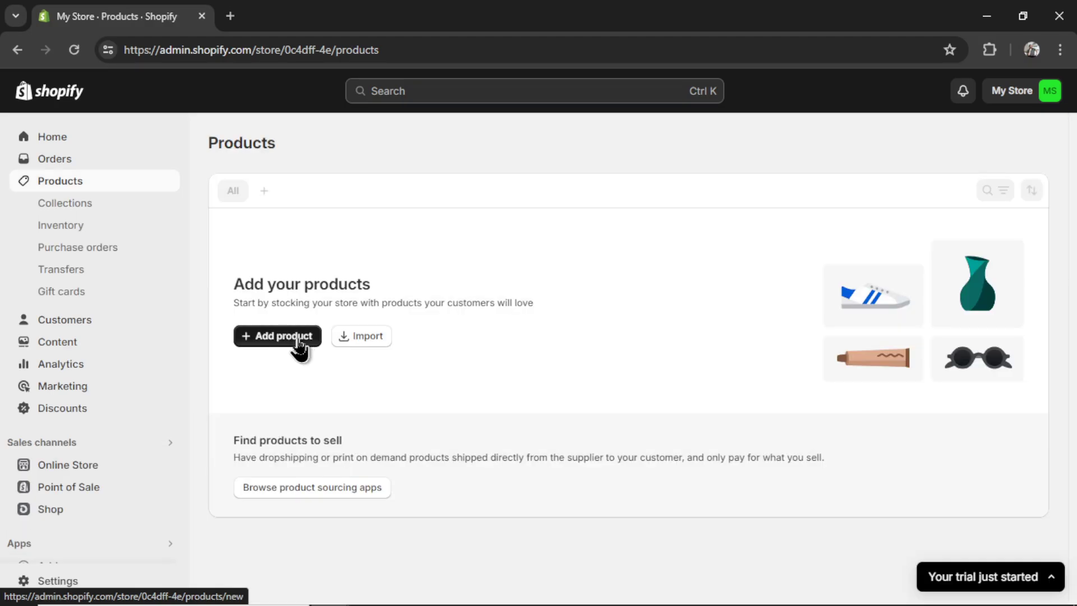
left_click(276, 336)
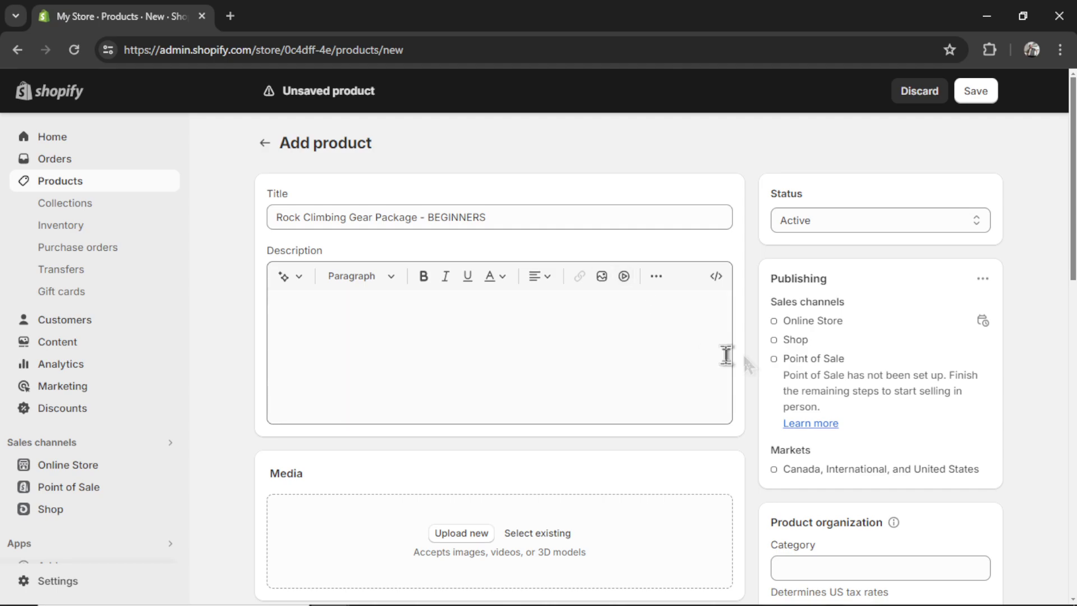
scroll("down", 3)
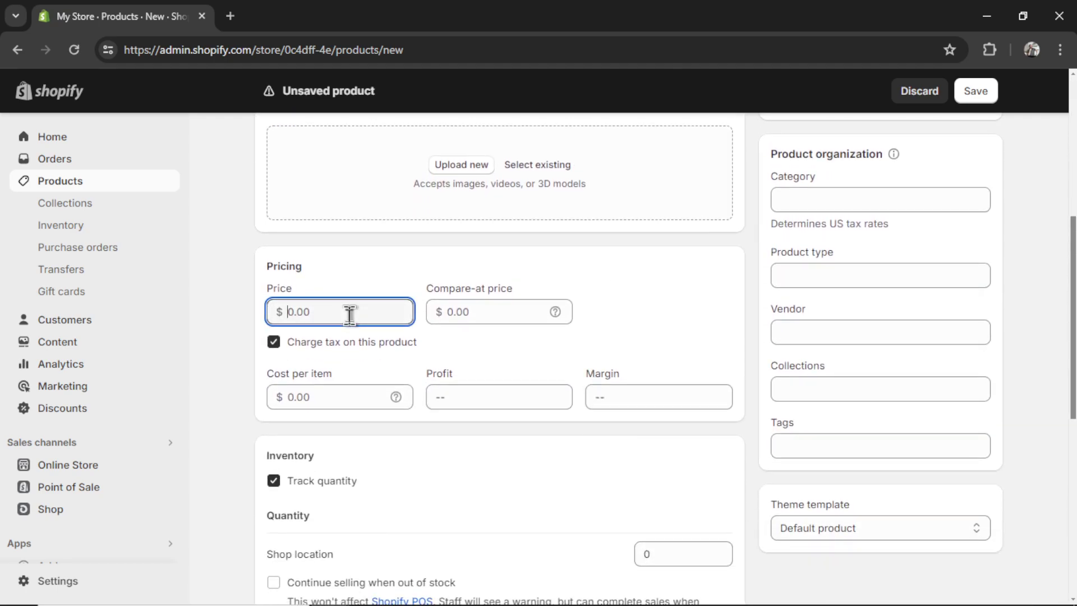
type("99.00")
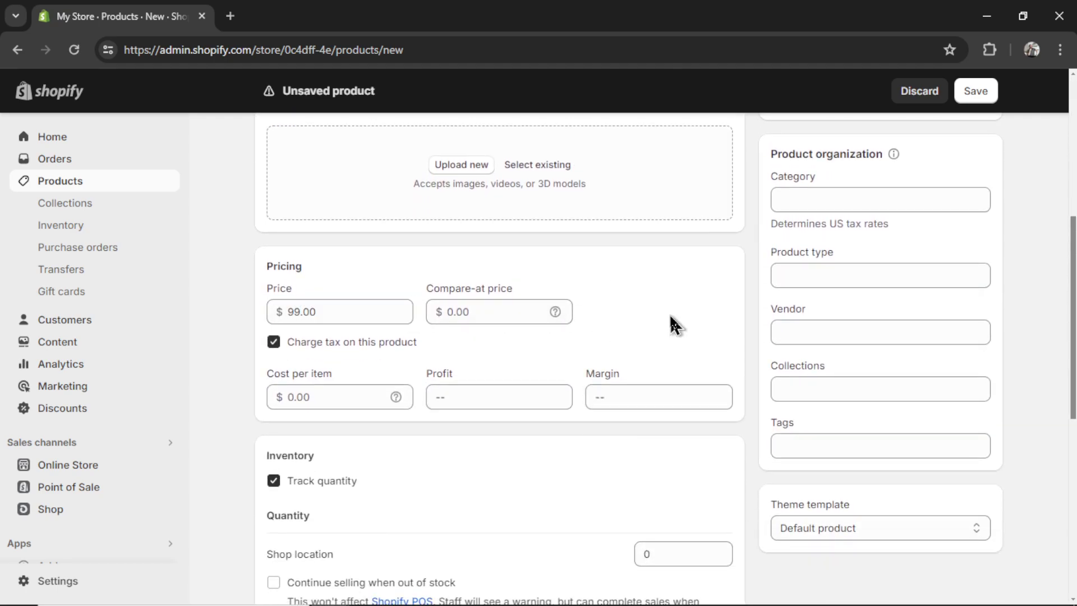
mouse_move(514, 204)
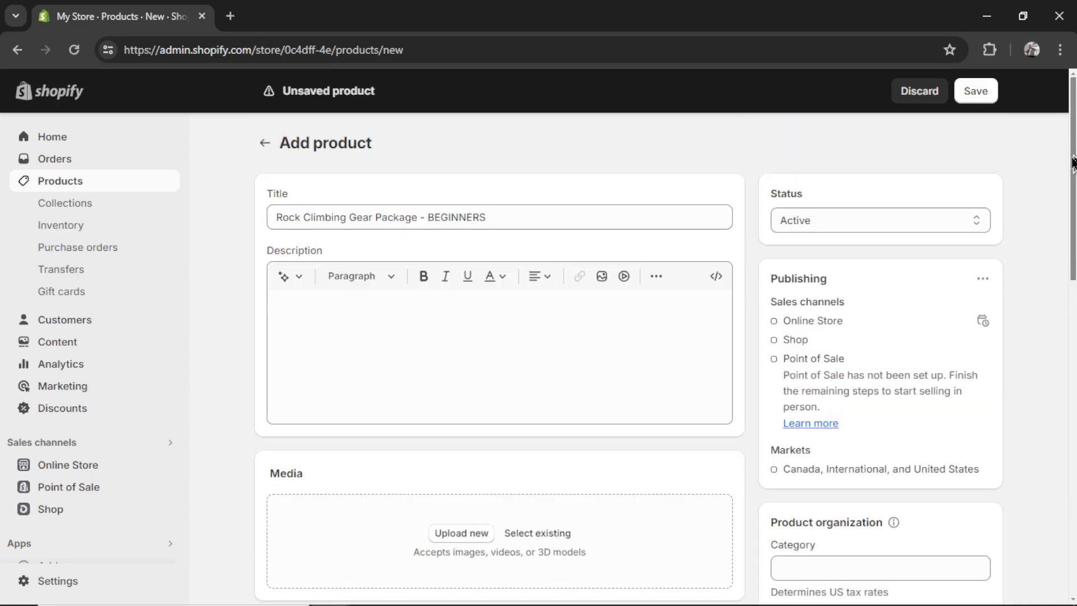
Save the new product and preview its page in the store
left_click(974, 91)
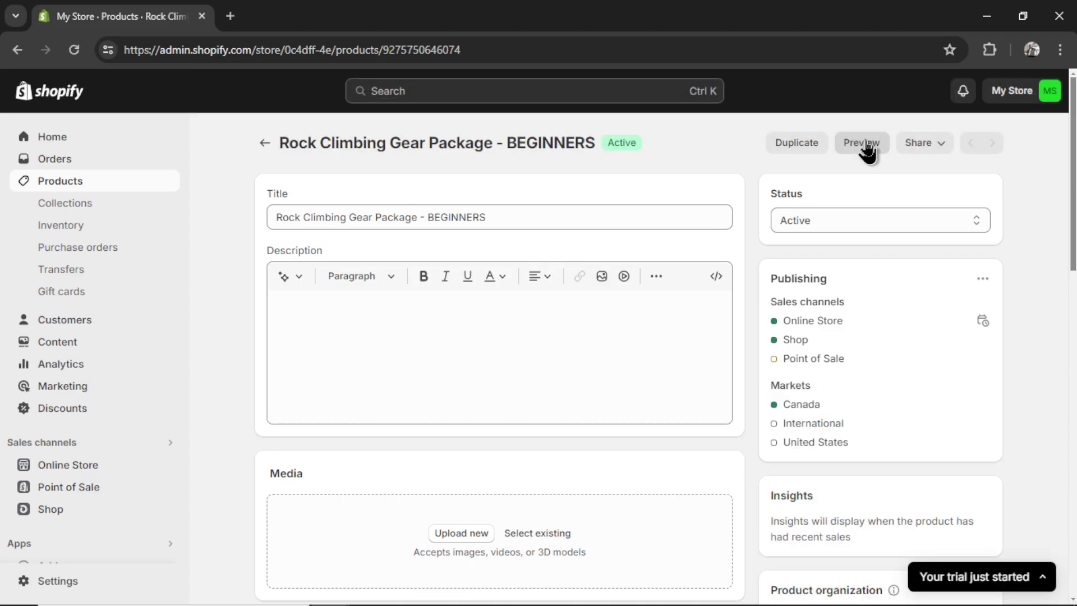
left_click(860, 141)
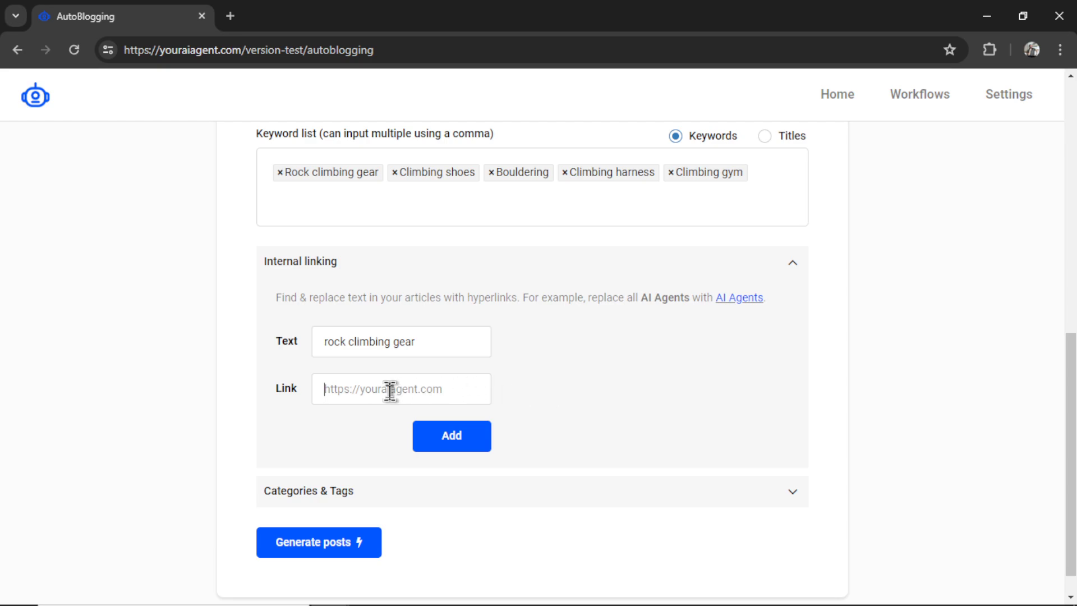
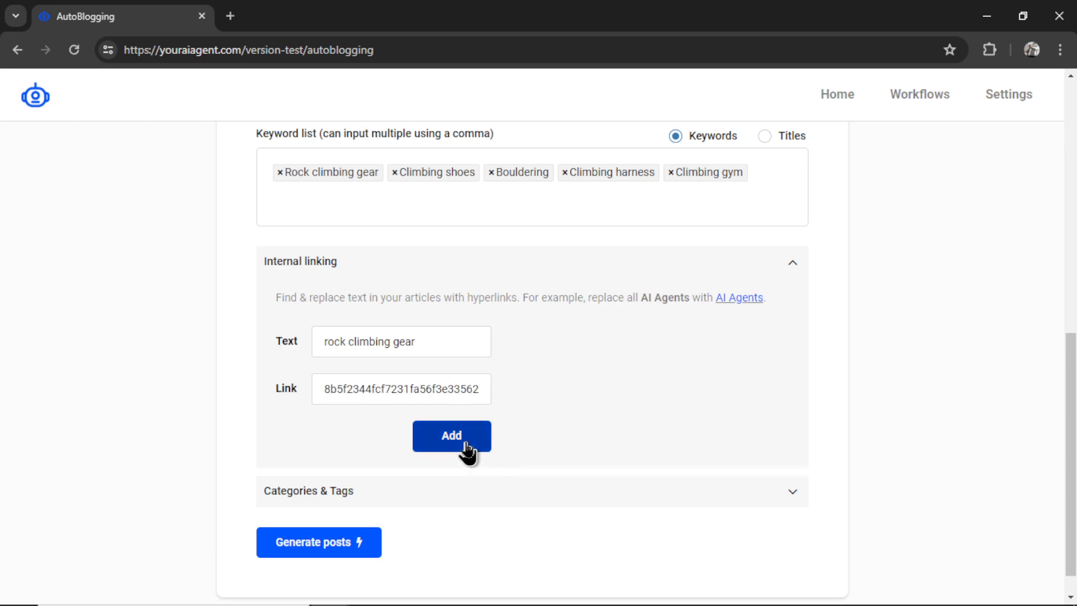
Paste the product URL into the Link field and add the rock climbing gear link rule
left_click(451, 435)
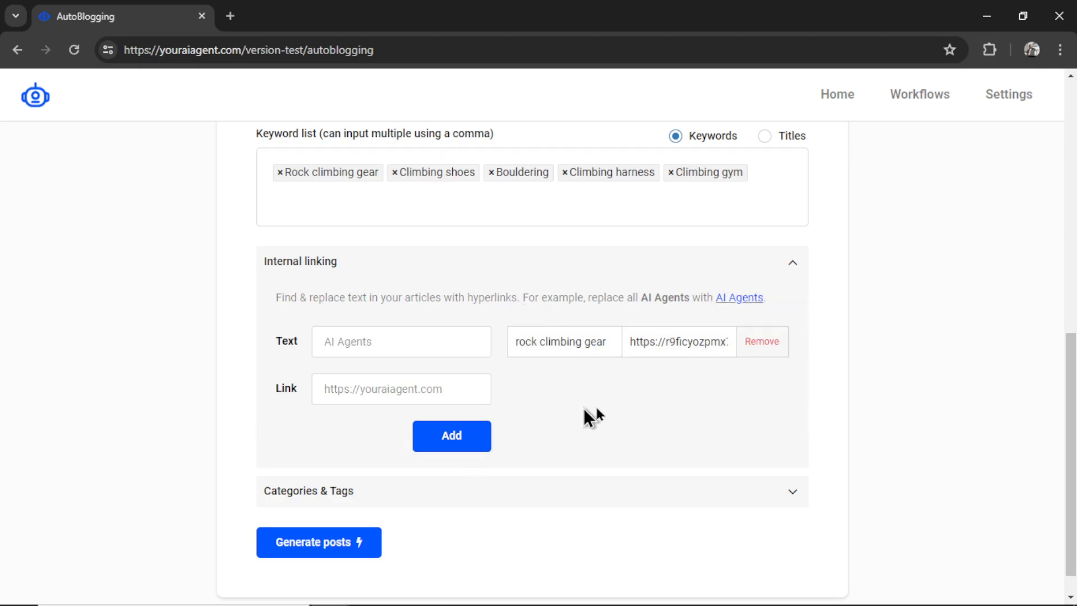
mouse_move(417, 342)
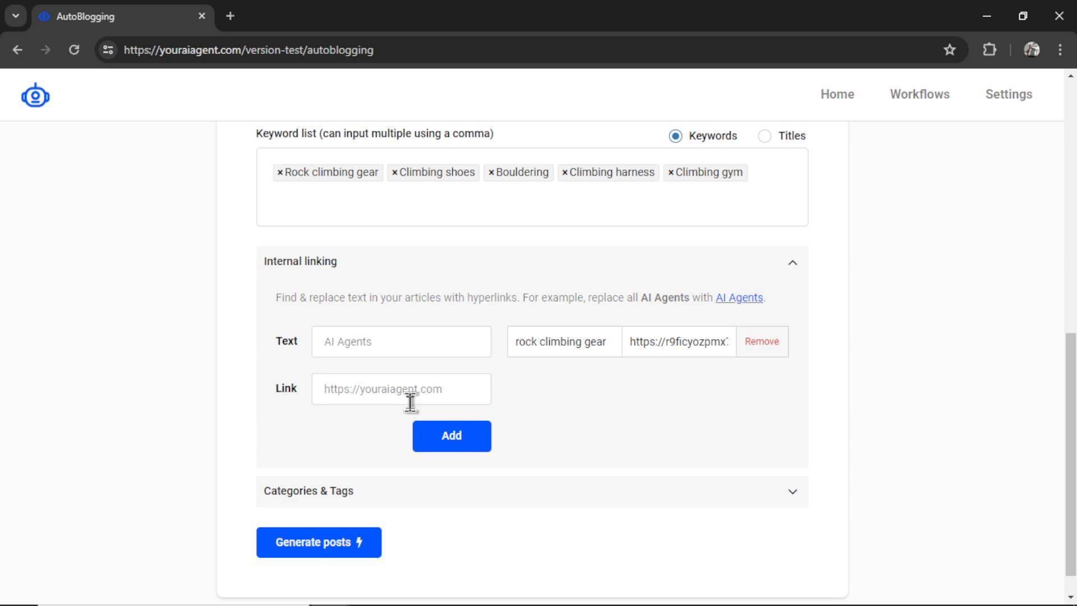
mouse_move(851, 318)
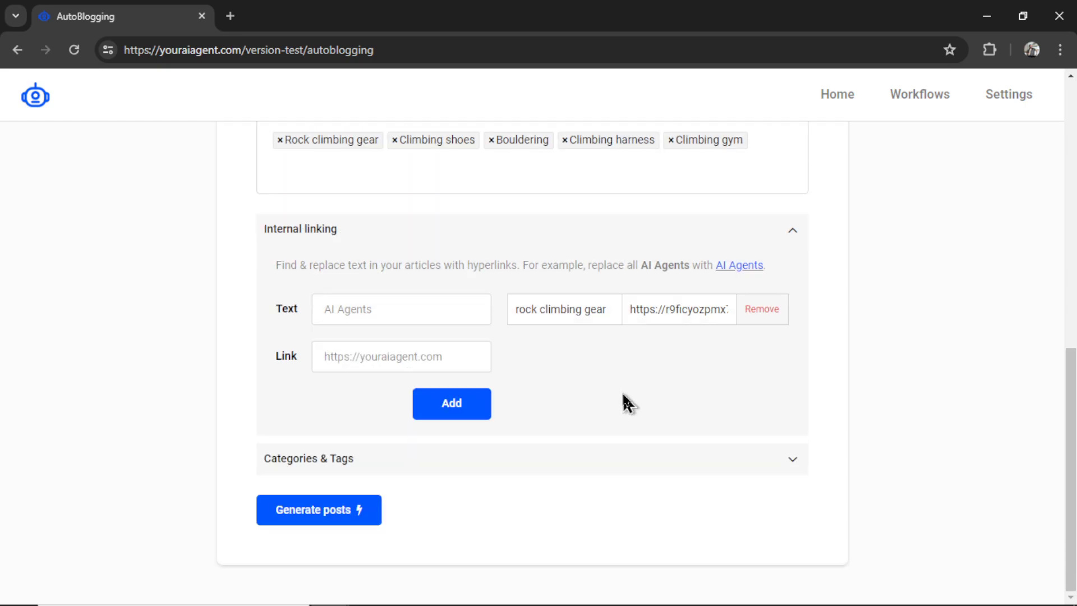
mouse_move(761, 467)
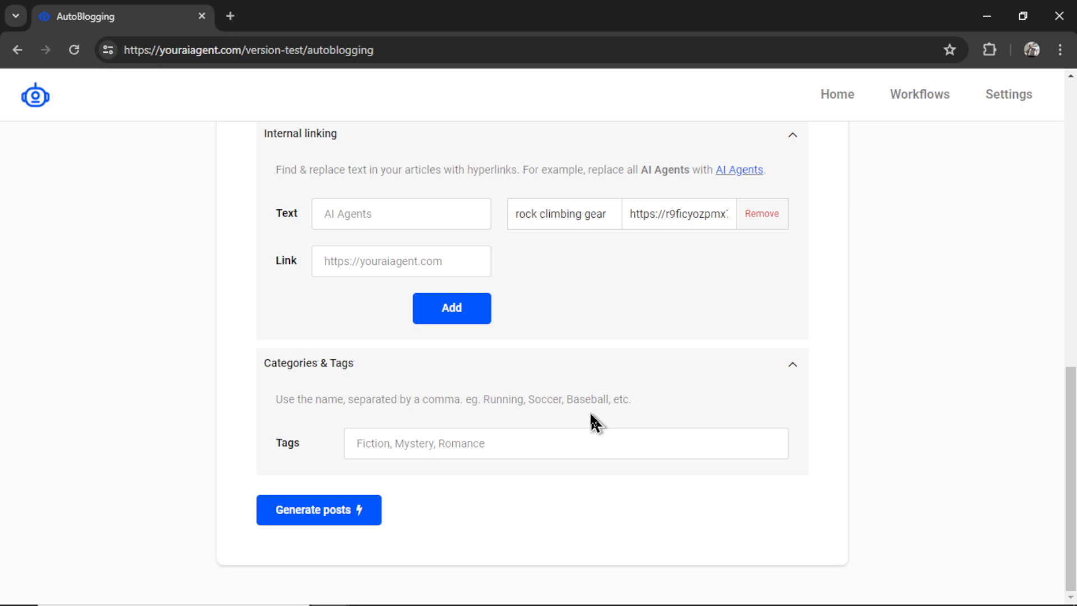
Enter 'climbing gear' in the Tags field
type("climbing gear, Climbing shoes, Bouldering, Climbing harness, Climbing gym")
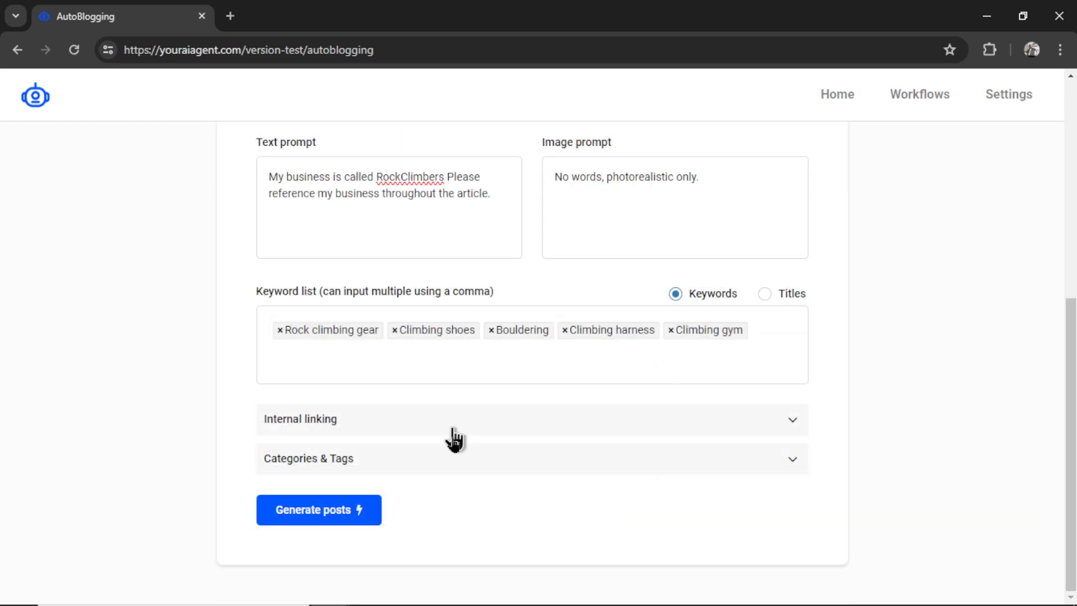
mouse_move(346, 526)
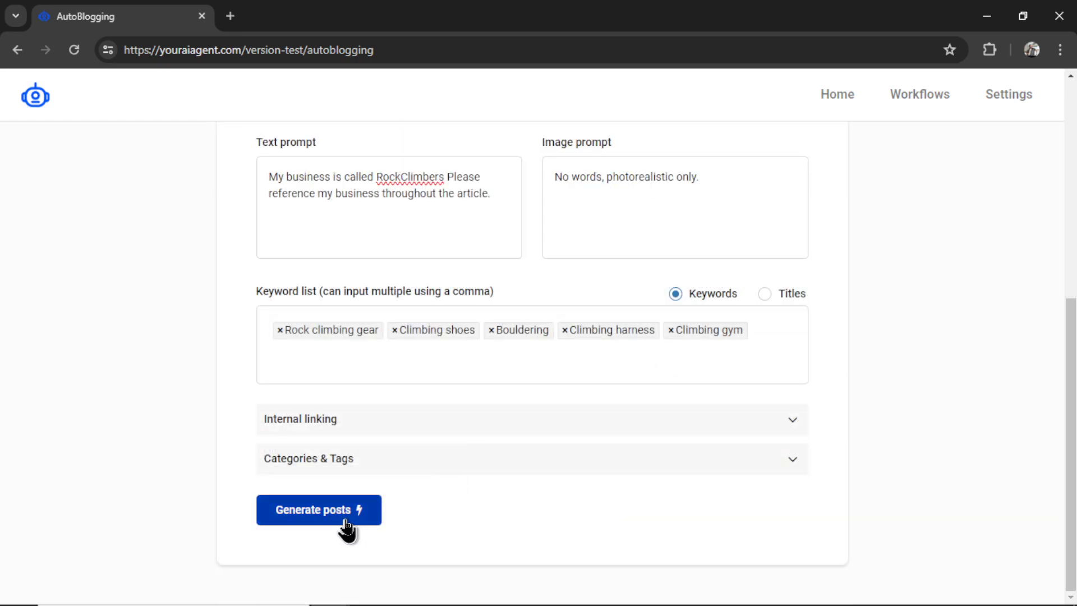
Generate the posts, creating the RockClimbers Inc. AutoBlogger workflow
left_click(318, 510)
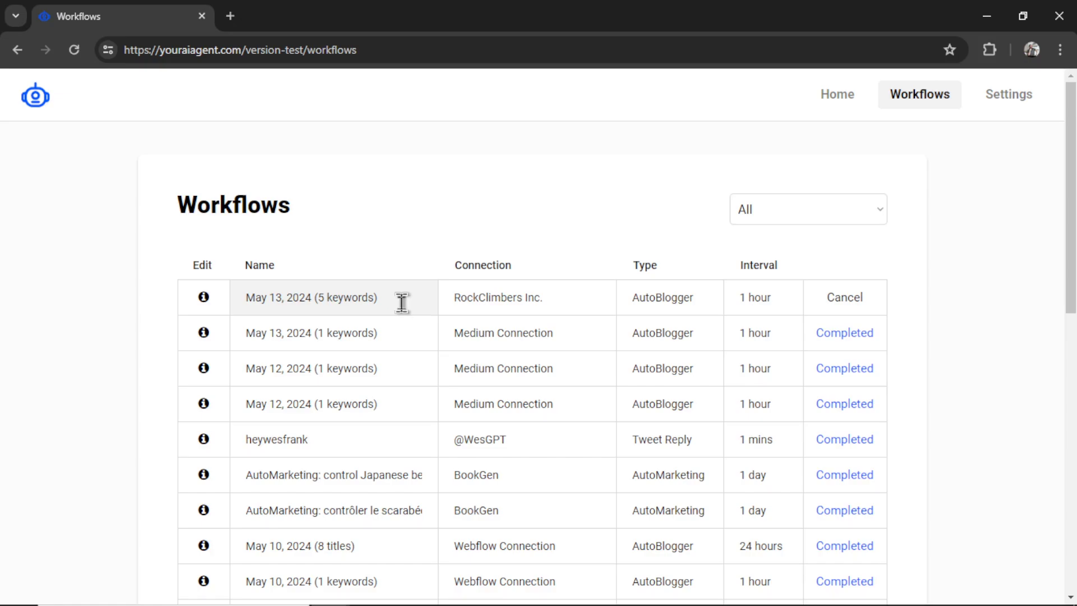
mouse_move(295, 301)
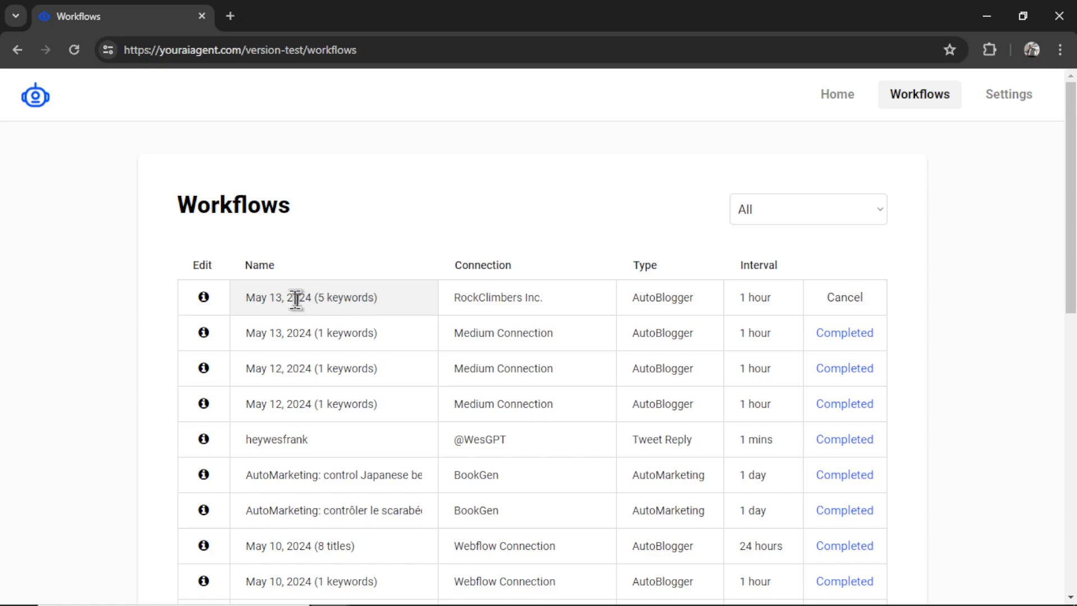
mouse_move(395, 300)
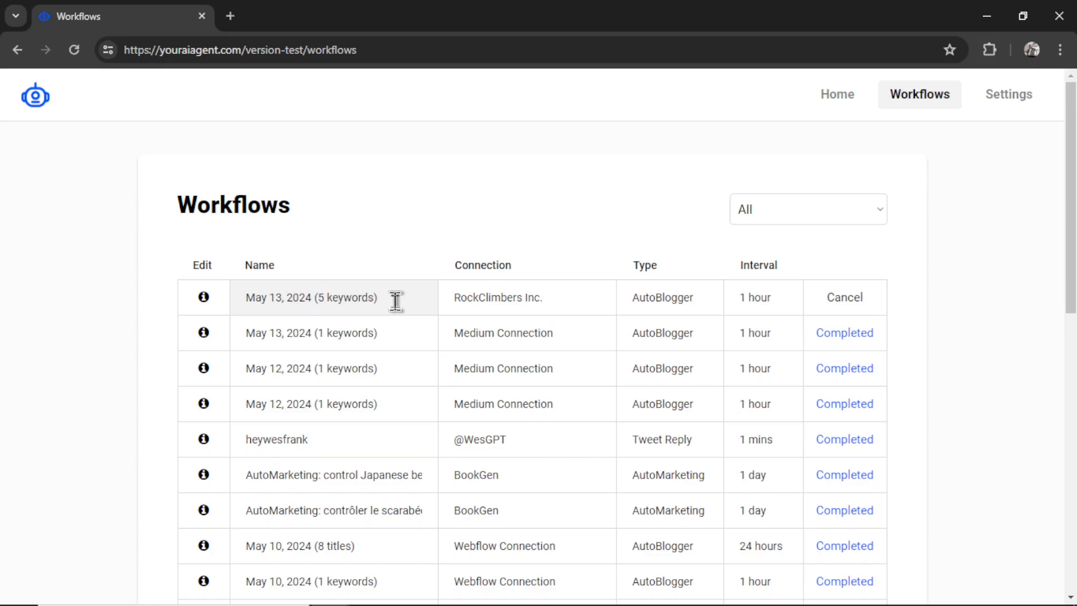
mouse_move(579, 307)
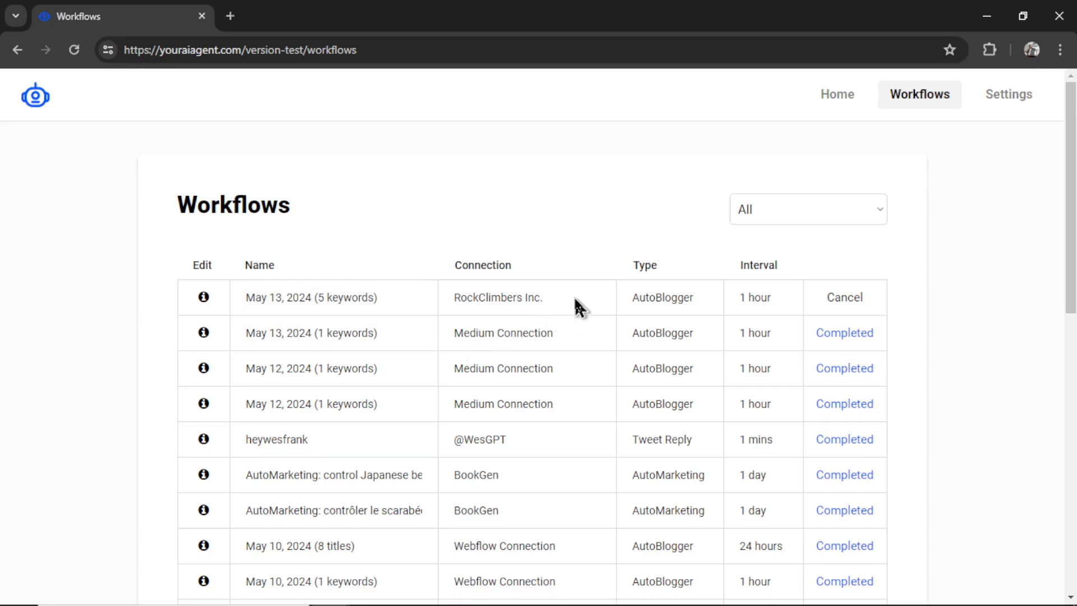
mouse_move(700, 317)
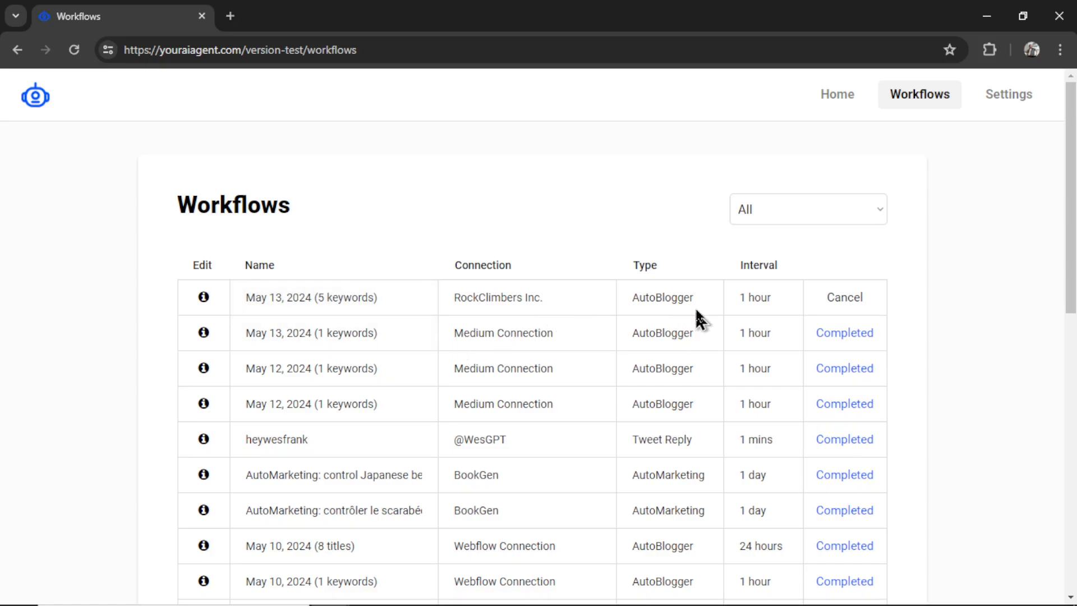
mouse_move(706, 306)
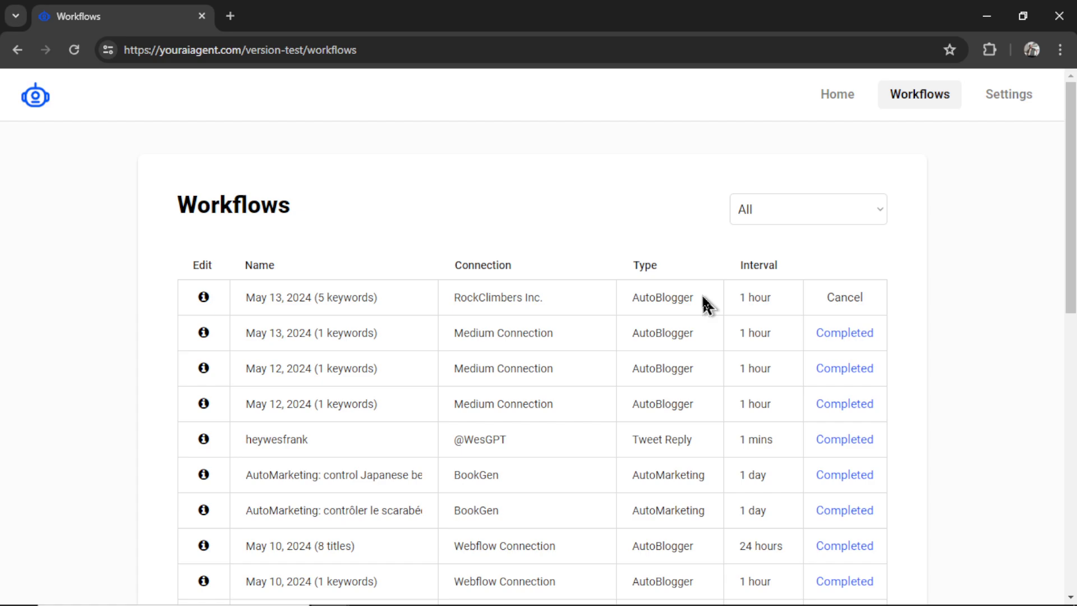
mouse_move(844, 297)
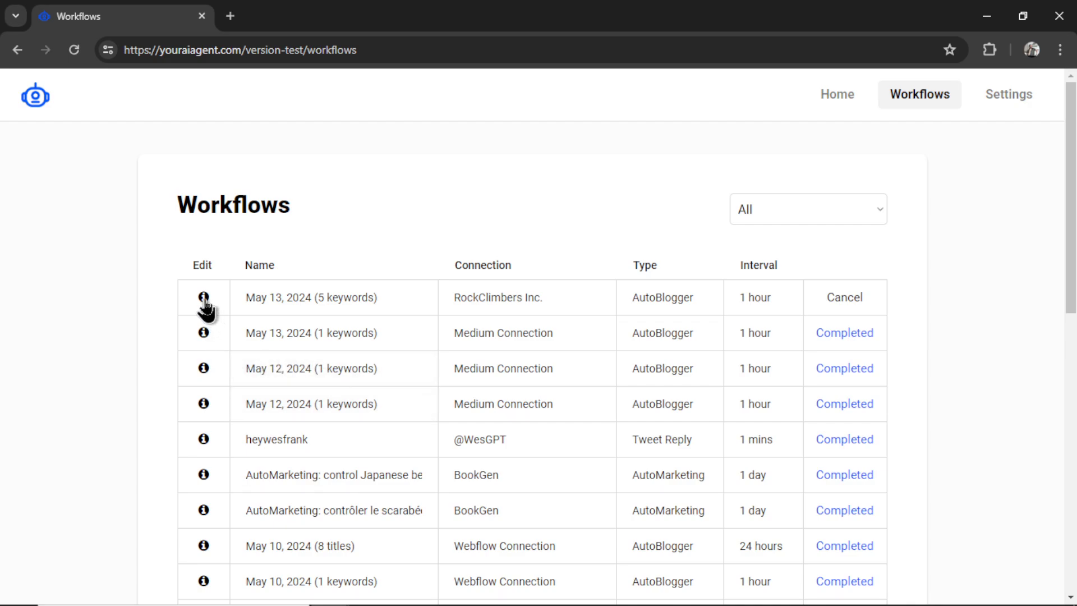
View the May 13, 2024 (5 keywords) workflow details, then switch to Shopify
left_click(202, 297)
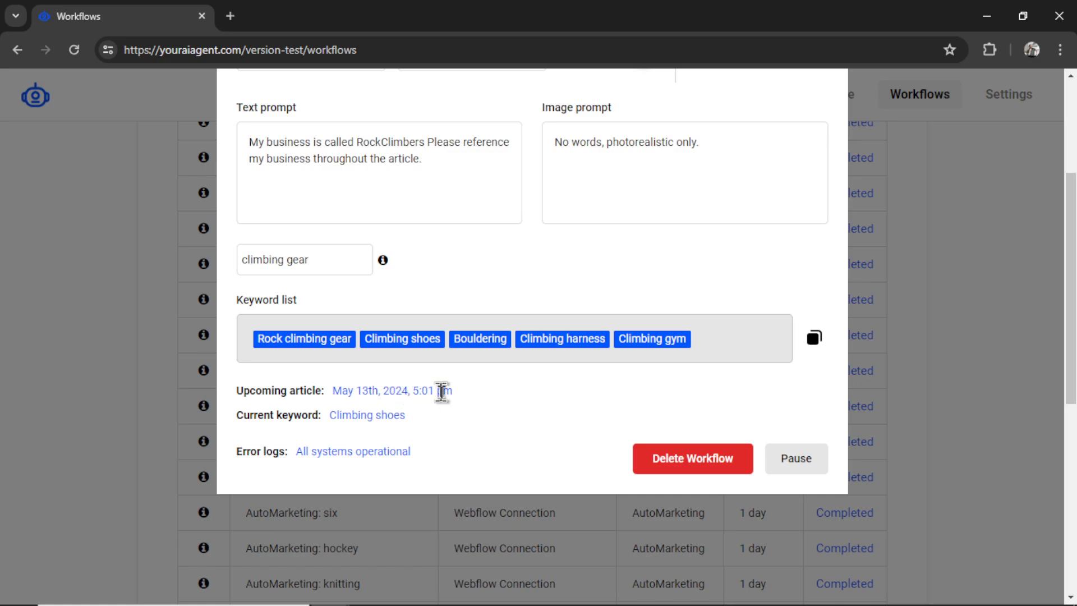
double_click(431, 391)
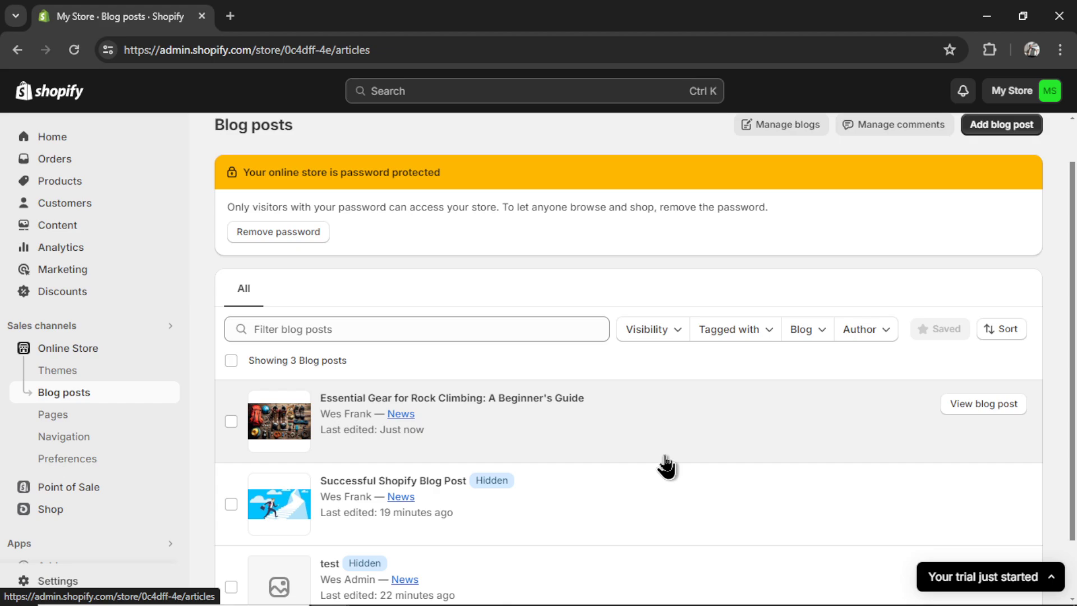
mouse_move(573, 457)
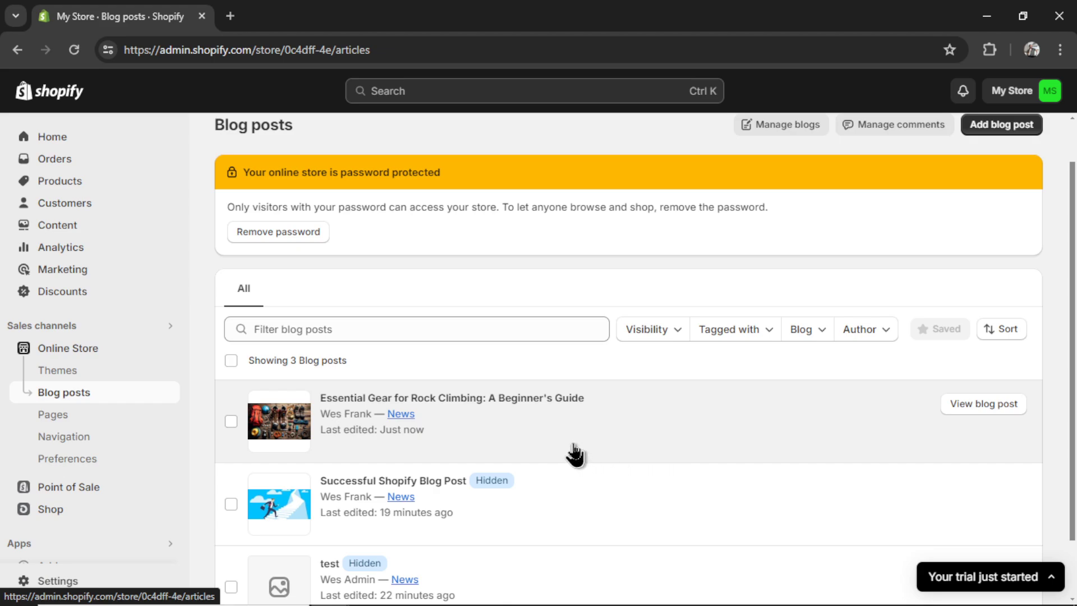
View the 'Essential Gear for Rock Climbing' post live and scroll to its rock climbing gear link
left_click(983, 404)
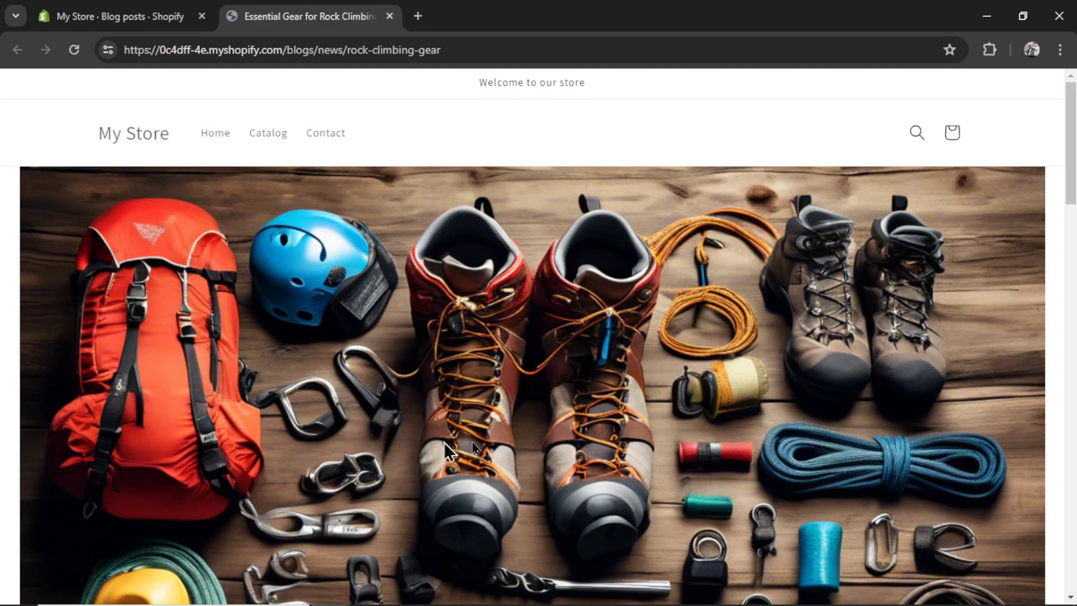
scroll("down", 3)
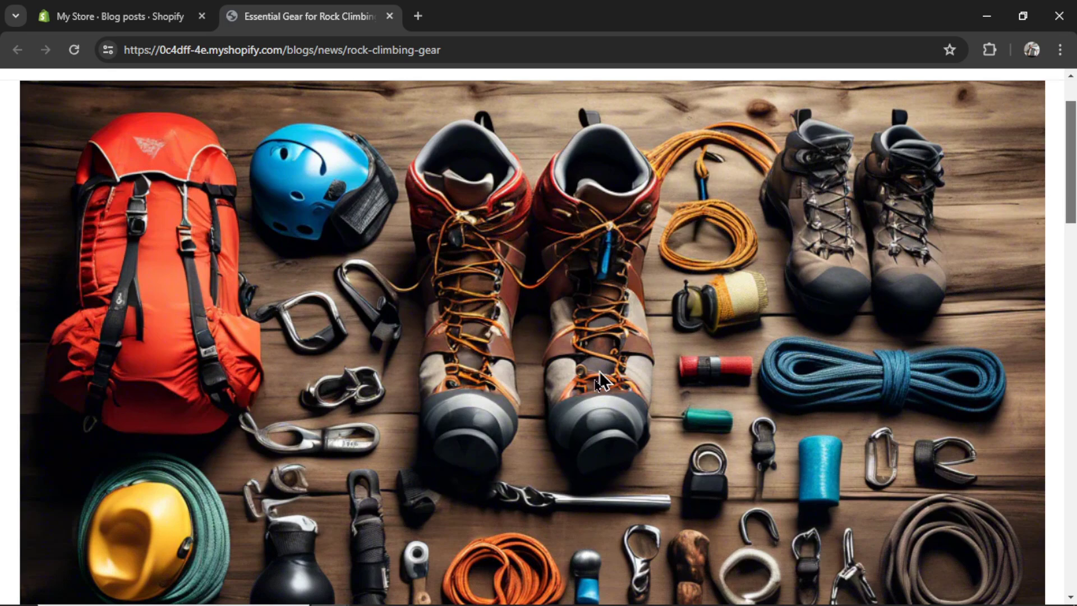
mouse_move(597, 388)
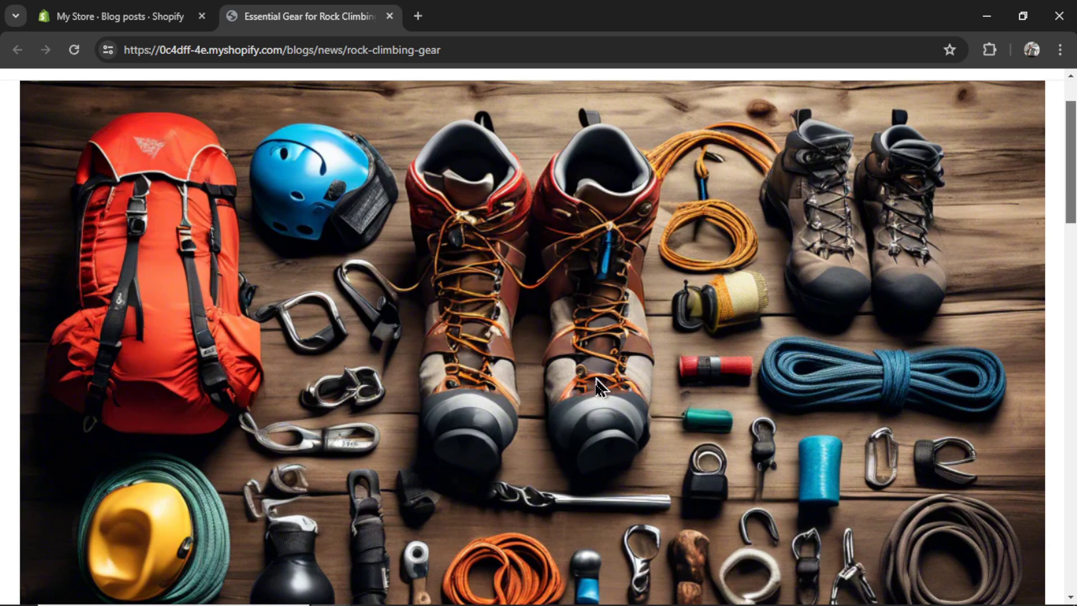
scroll("down", 3)
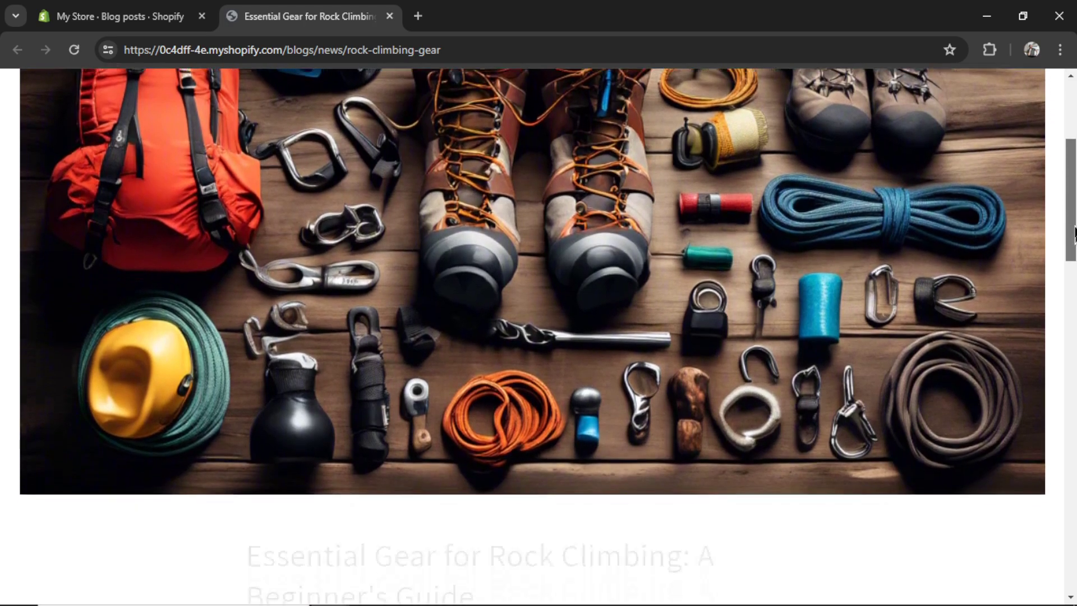
scroll("down", 3)
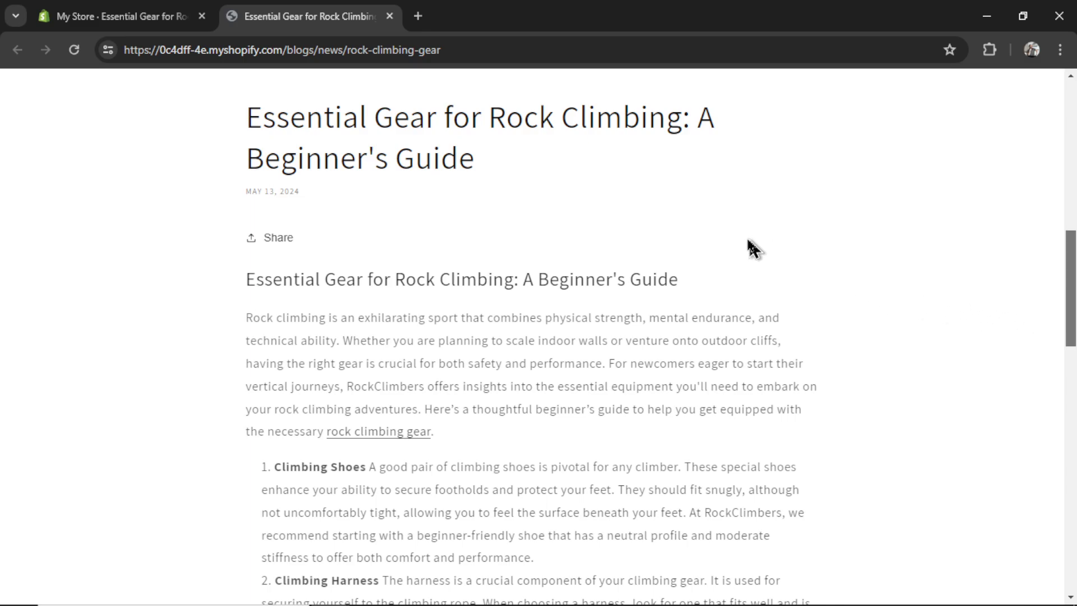
mouse_move(520, 443)
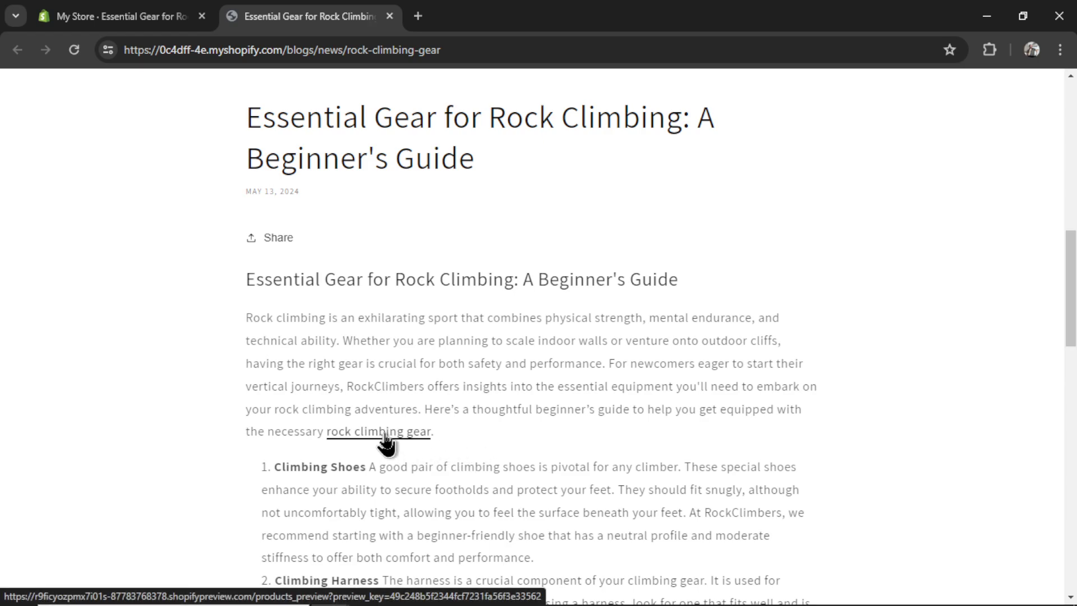
Follow the article's 'rock climbing gear' link to the Rock Climbing Gear Package - BEGINNERS product page
left_click(376, 431)
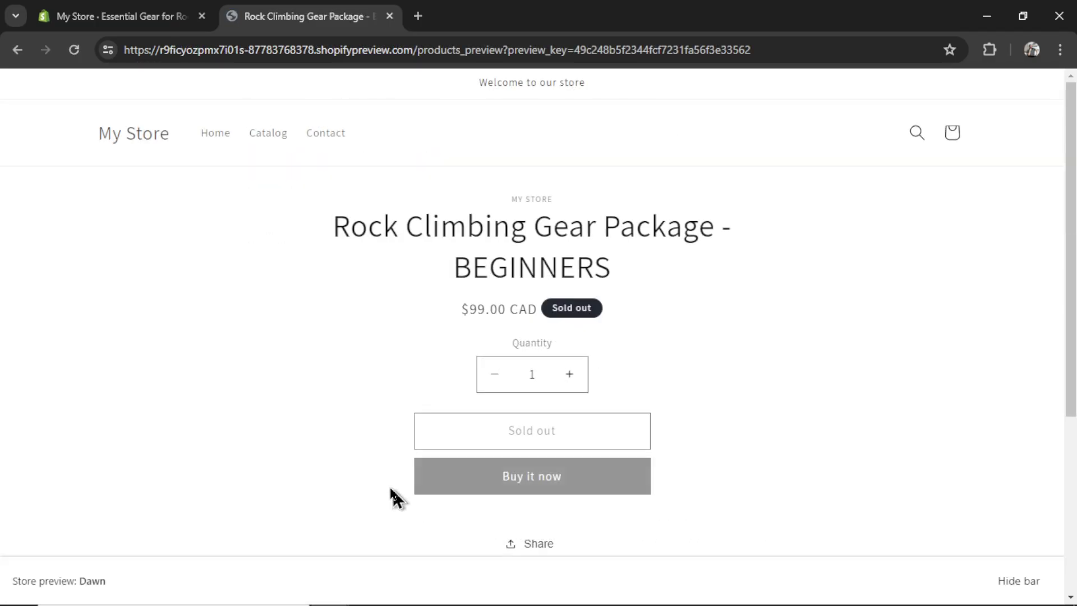
mouse_move(871, 441)
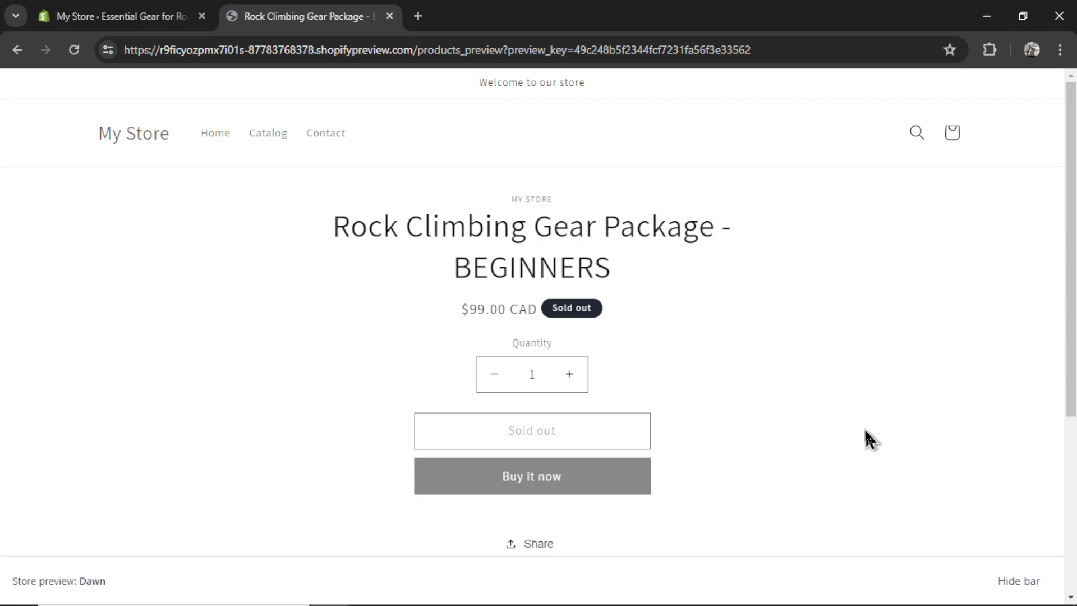
mouse_move(937, 193)
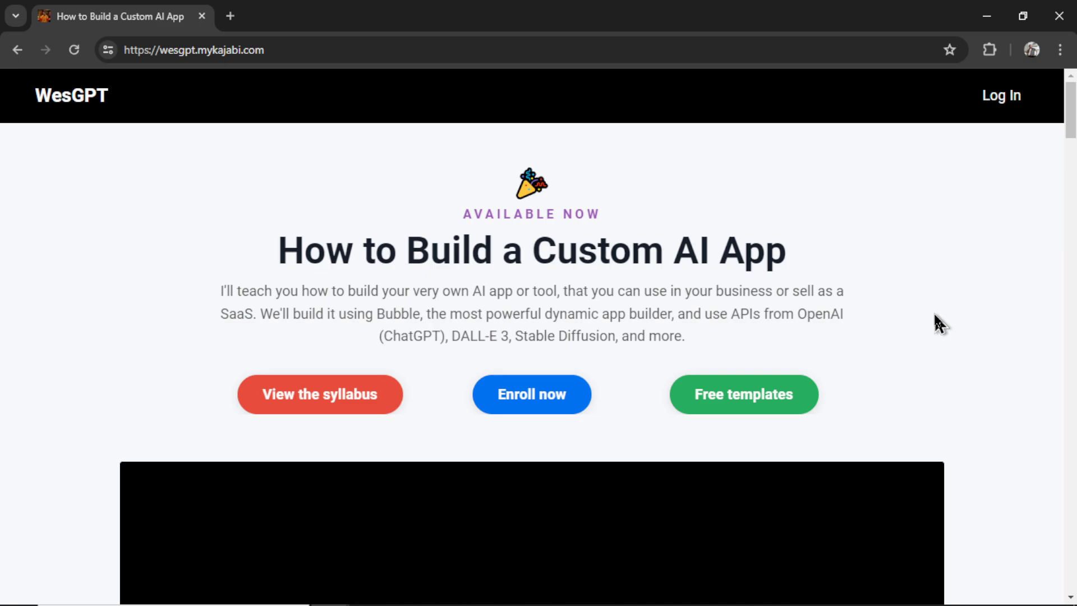
mouse_move(866, 349)
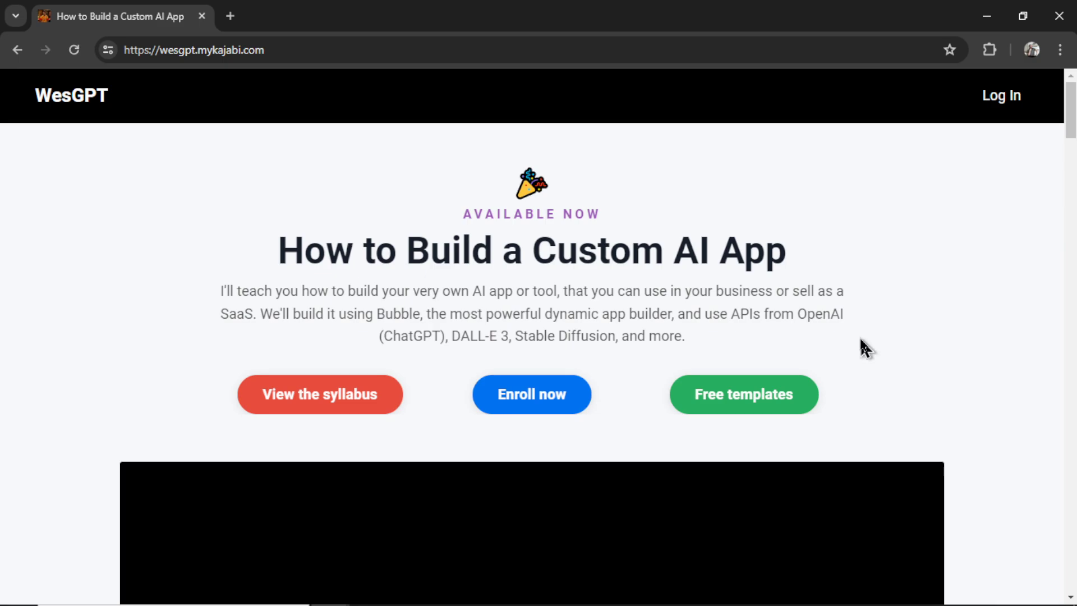